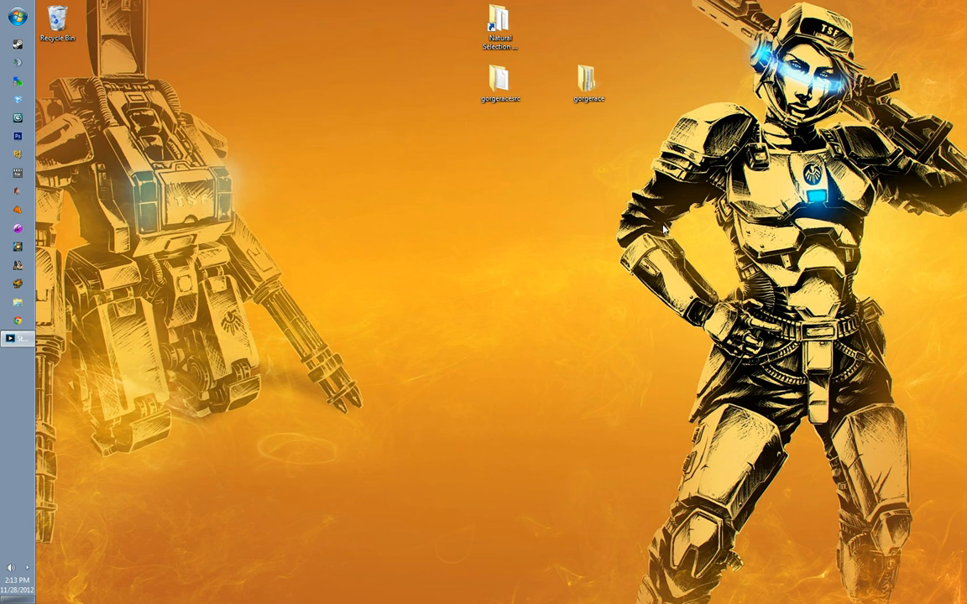
{"action": "mouse_move", "coordinate": [644, 227]}
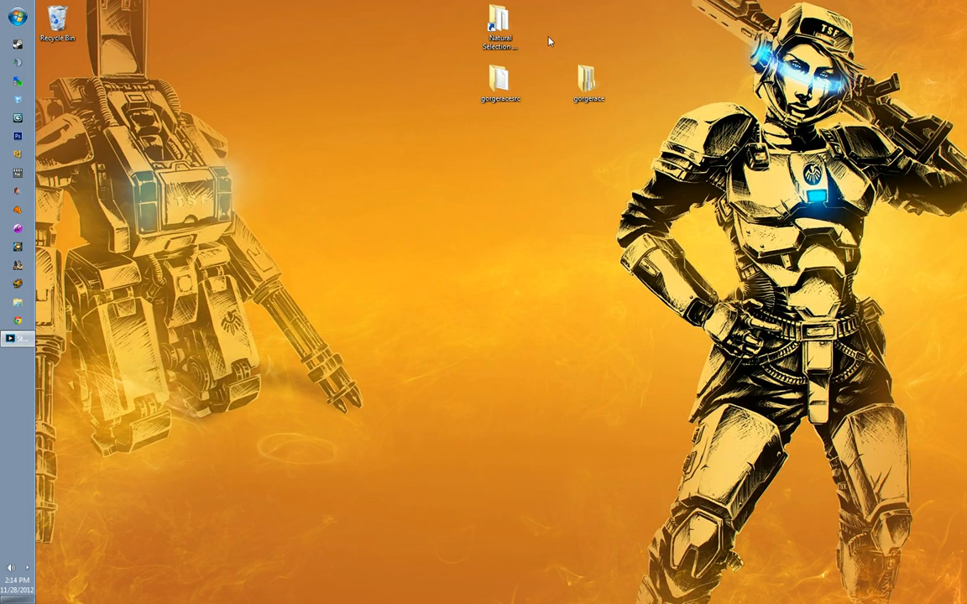
Step: Move the gorgeracesrc folder icon further left on the desktop
{"action": "left_click_drag", "start_coordinate": [500, 84], "coordinate": [367, 84]}
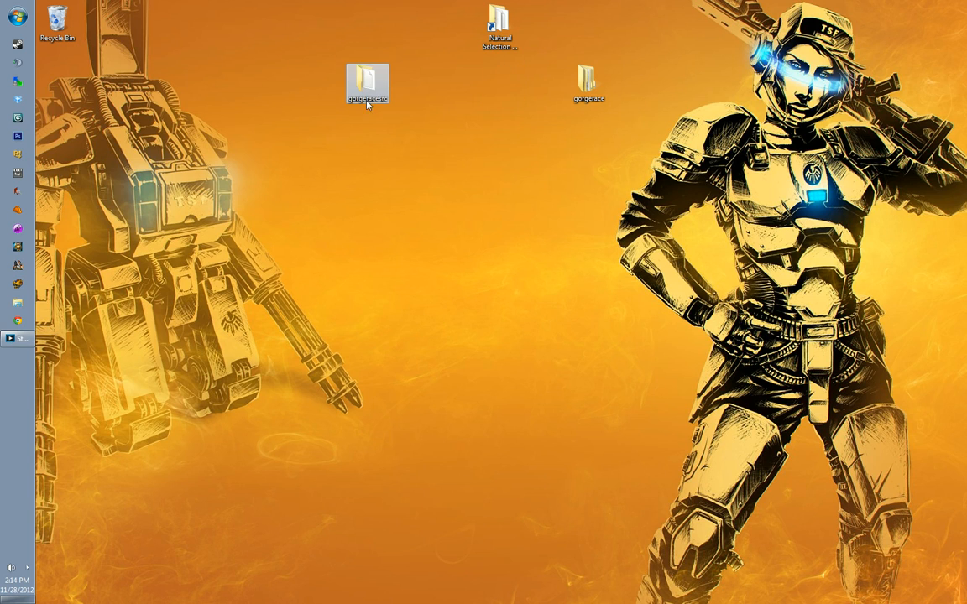
{"action": "mouse_move", "coordinate": [395, 85]}
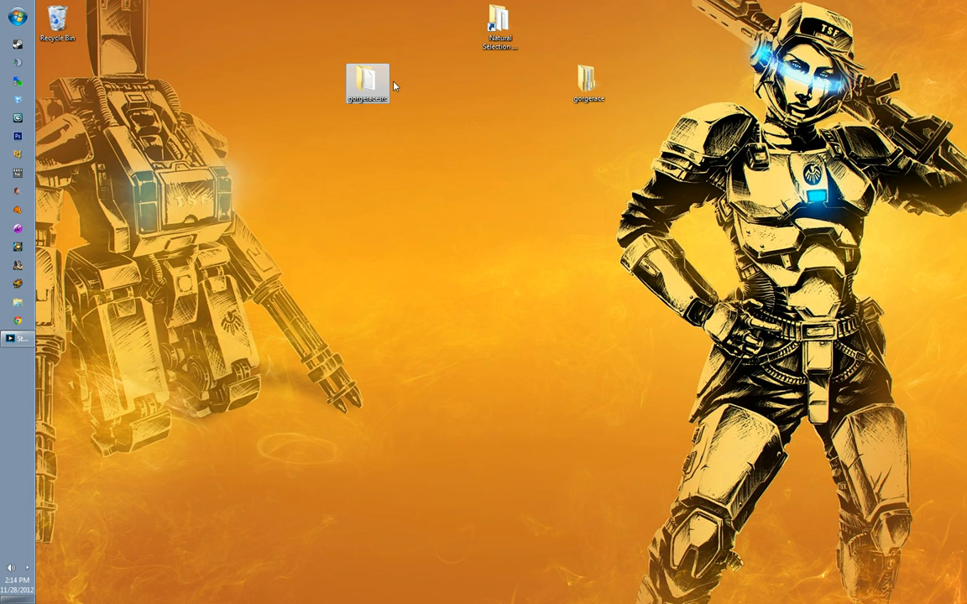
{"action": "mouse_move", "coordinate": [511, 94]}
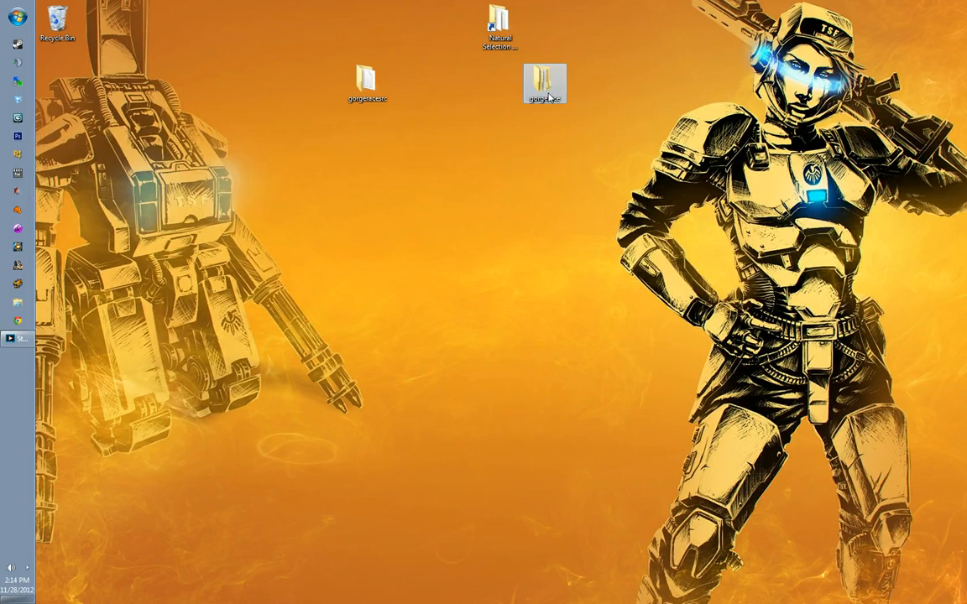
{"action": "mouse_move", "coordinate": [542, 88]}
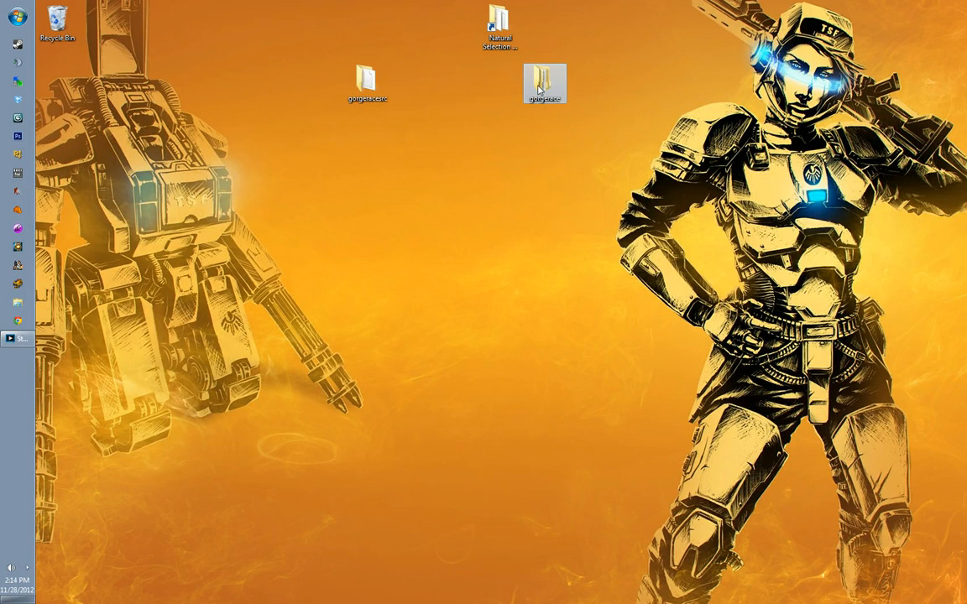
{"action": "double_click", "coordinate": [545, 84]}
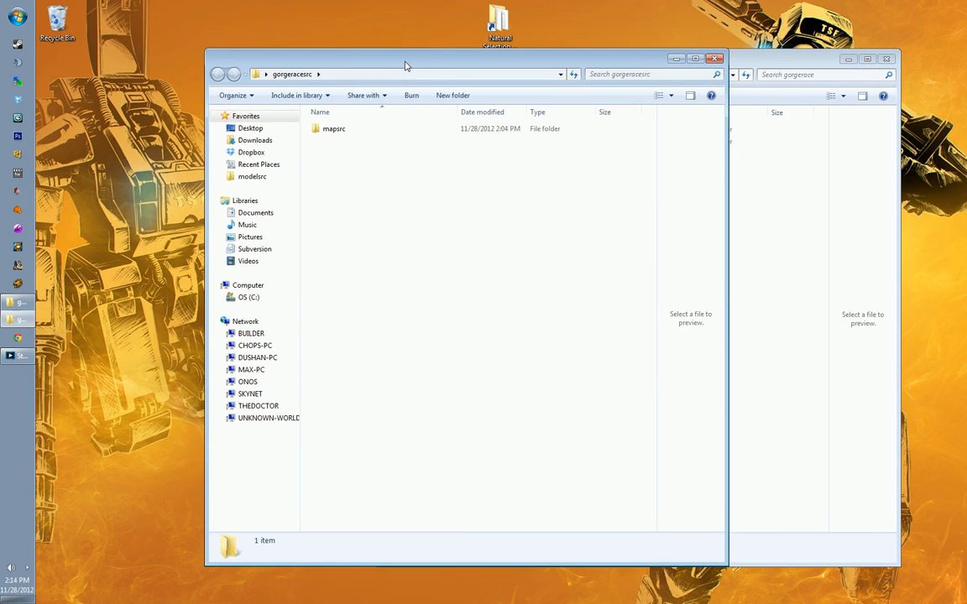
{"action": "left_click", "coordinate": [334, 128]}
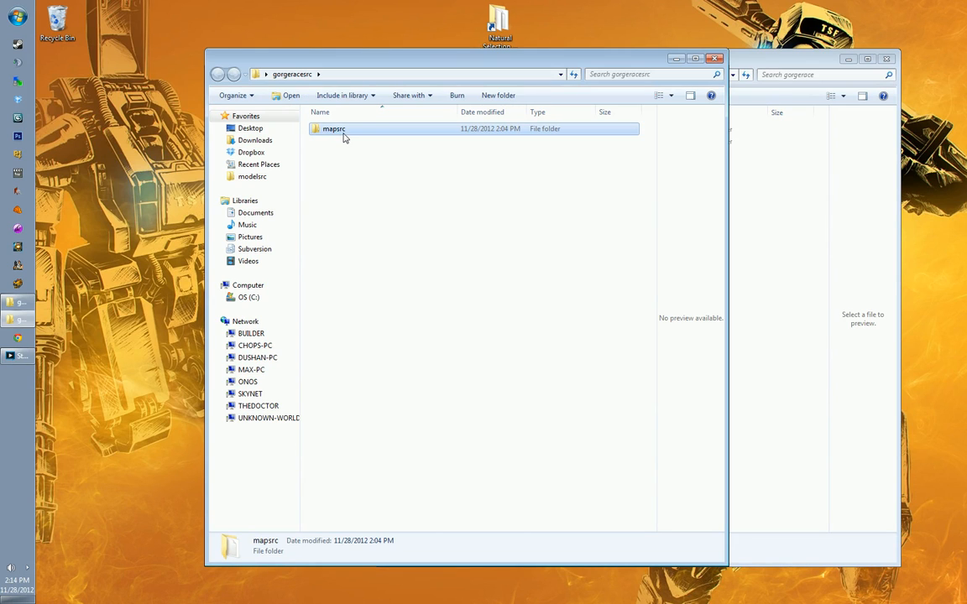
{"action": "double_click", "coordinate": [335, 129]}
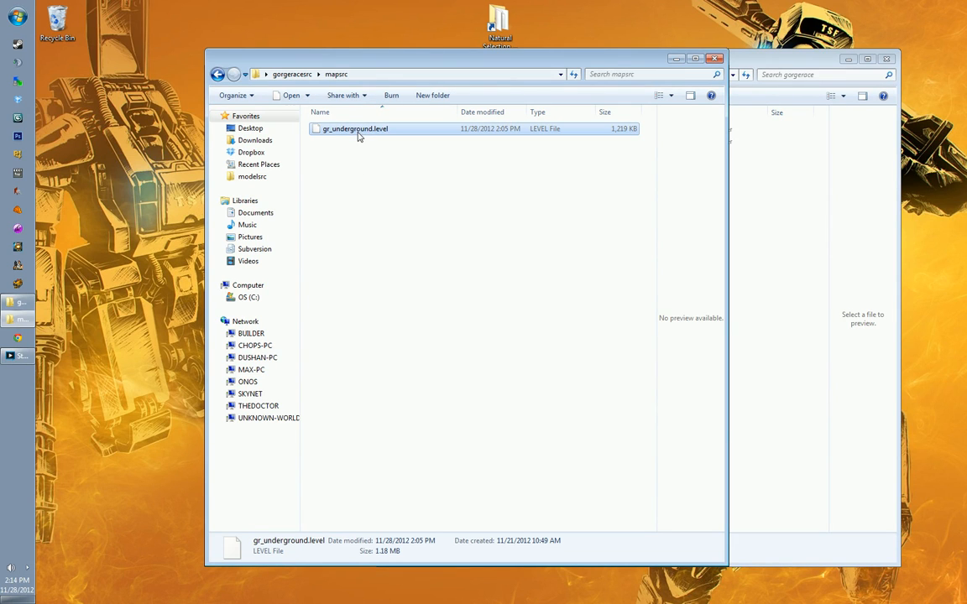
{"action": "mouse_move", "coordinate": [393, 69]}
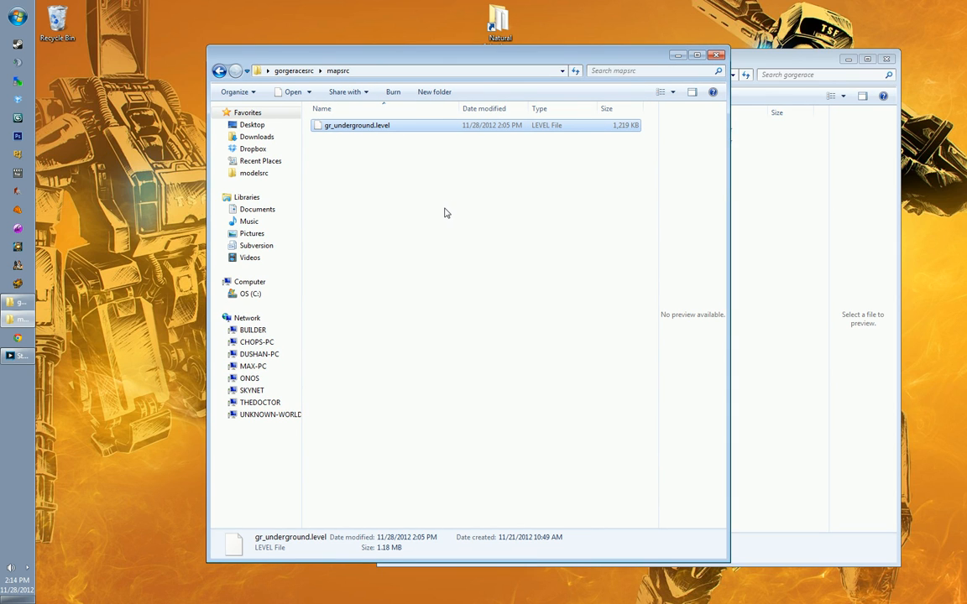
{"action": "mouse_move", "coordinate": [444, 194]}
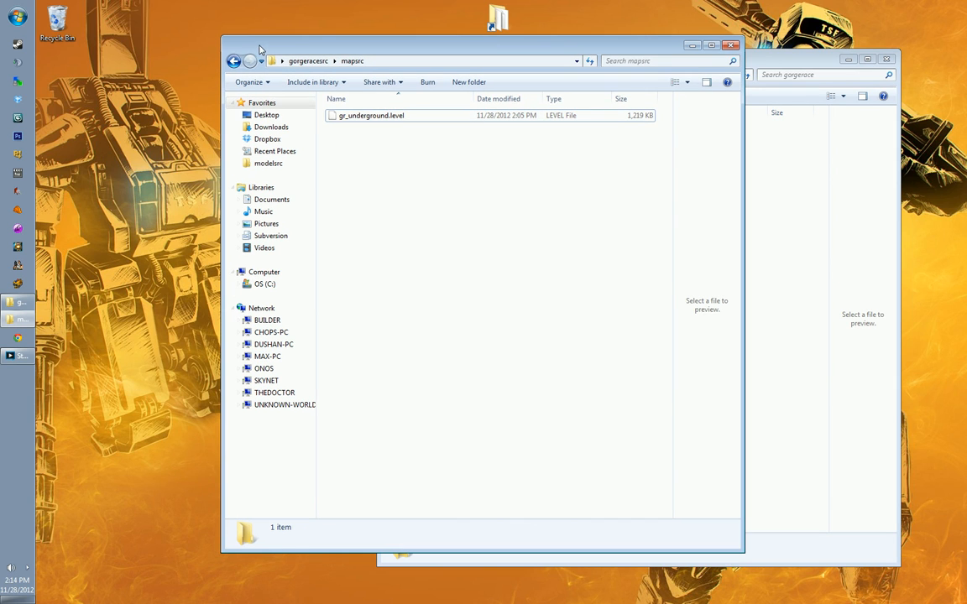
{"action": "left_click", "coordinate": [235, 61]}
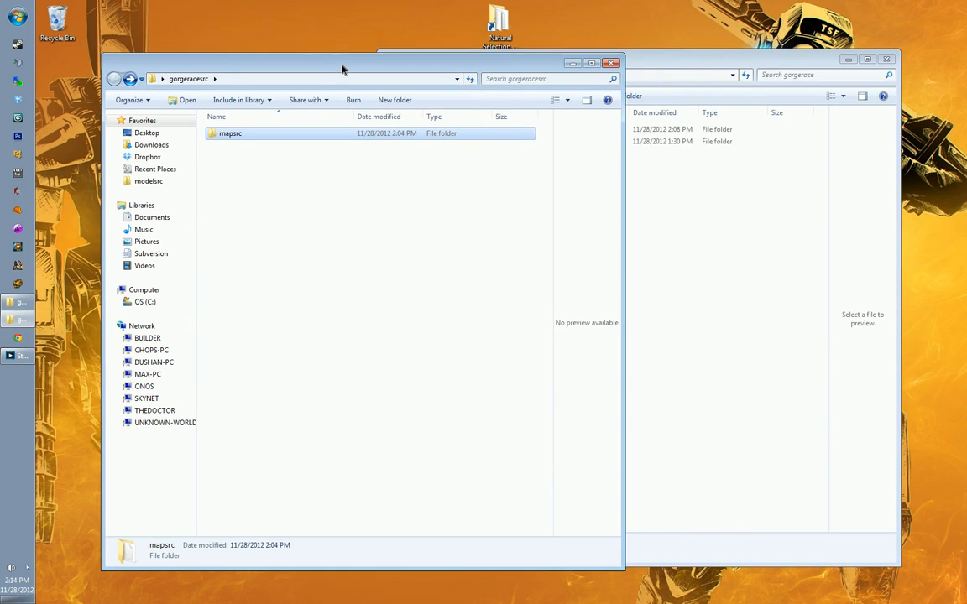
{"action": "double_click", "coordinate": [230, 134]}
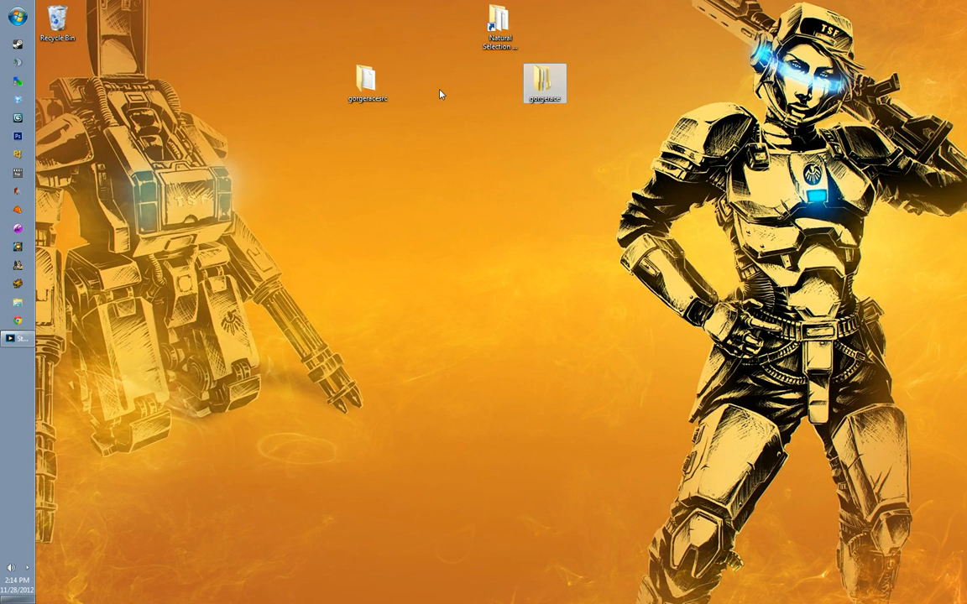
{"action": "mouse_move", "coordinate": [431, 182]}
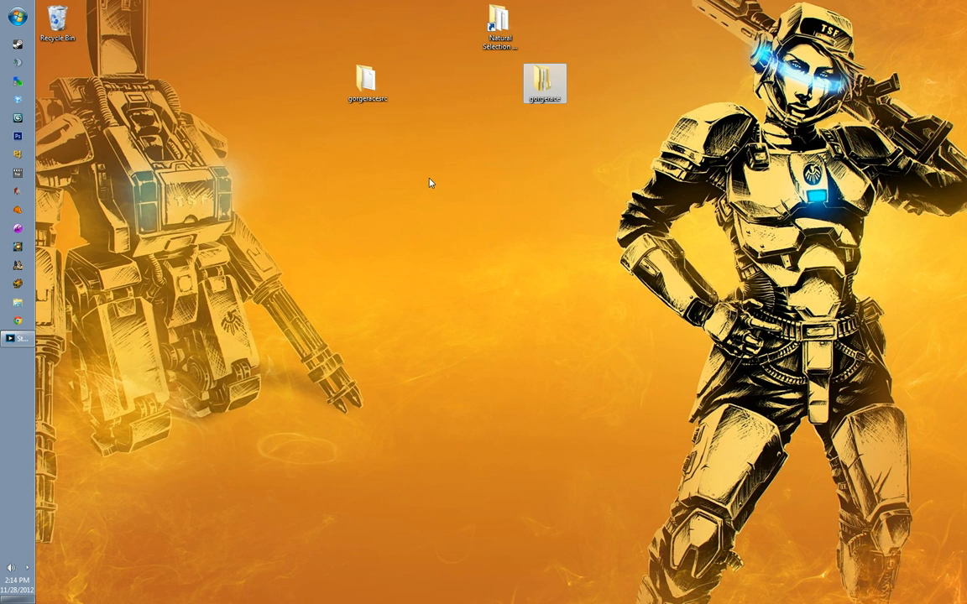
{"action": "mouse_move", "coordinate": [424, 183]}
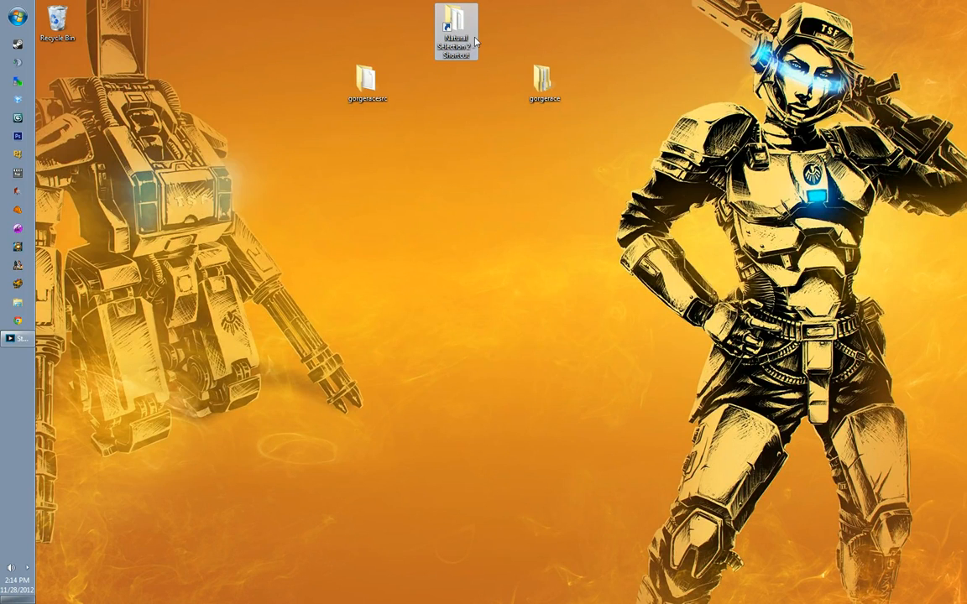
Step: Open the Natural Selection 2 folder, reveal its full steamapps path, and browse its files
{"action": "double_click", "coordinate": [455, 31]}
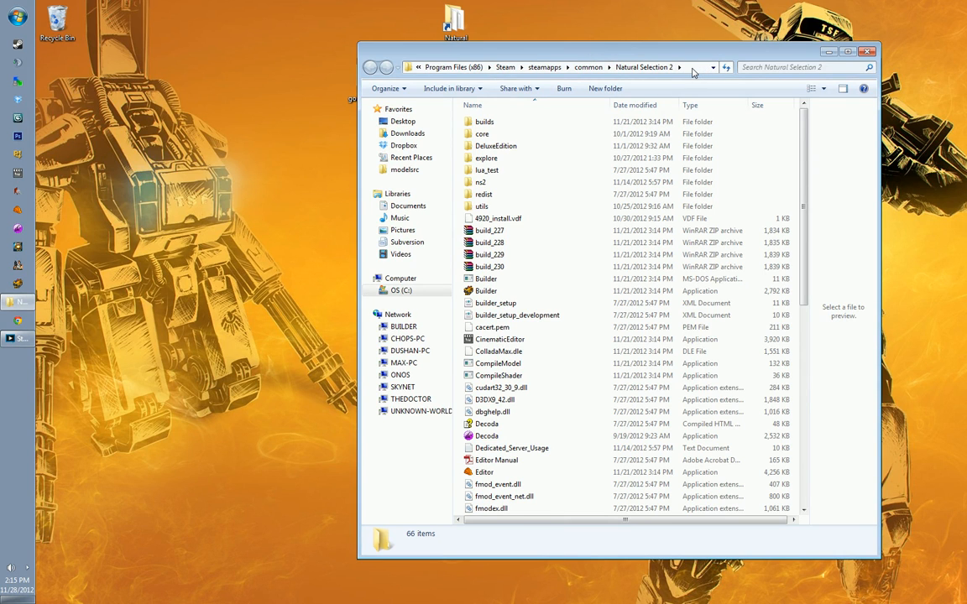
{"action": "left_click", "coordinate": [554, 68]}
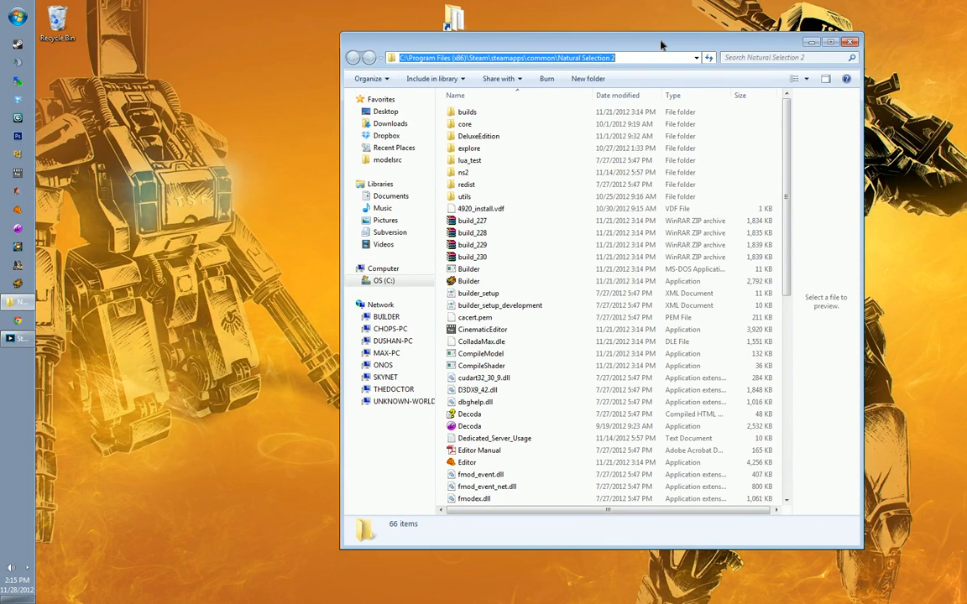
{"action": "scroll", "scroll_direction": "down", "scroll_amount": 3}
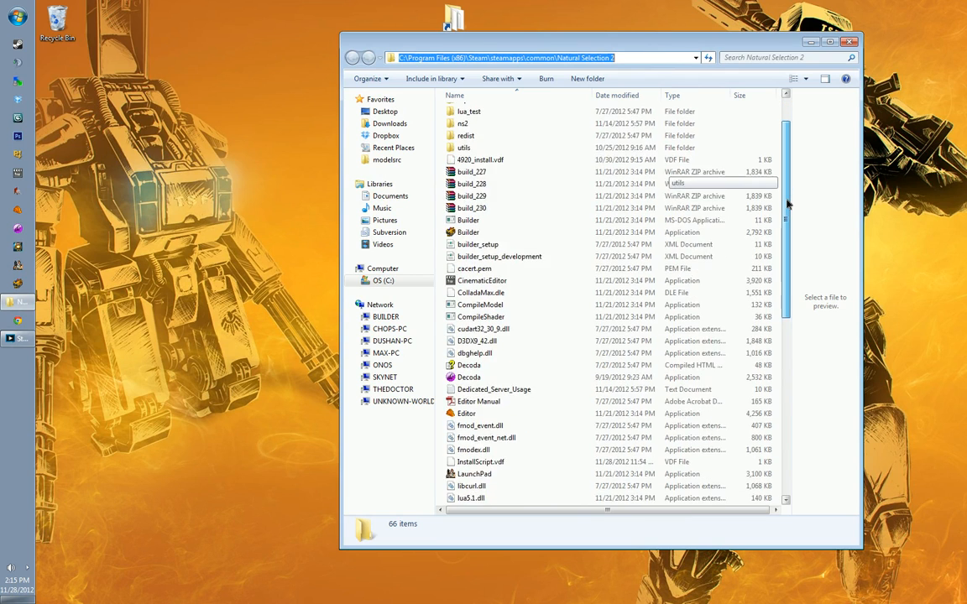
{"action": "scroll", "scroll_direction": "up", "scroll_amount": 3}
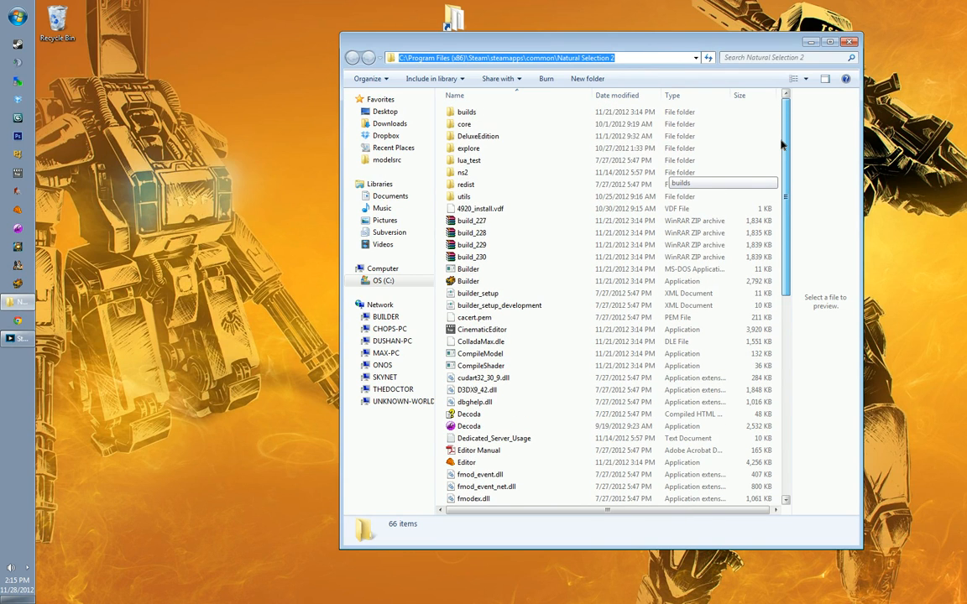
{"action": "scroll", "scroll_direction": "down", "scroll_amount": 3}
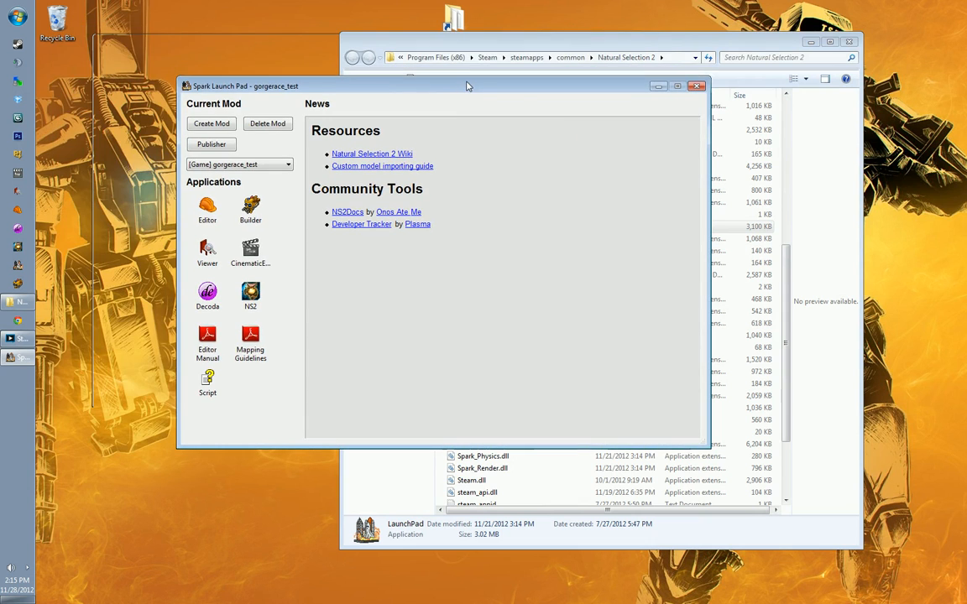
{"action": "mouse_move", "coordinate": [287, 145]}
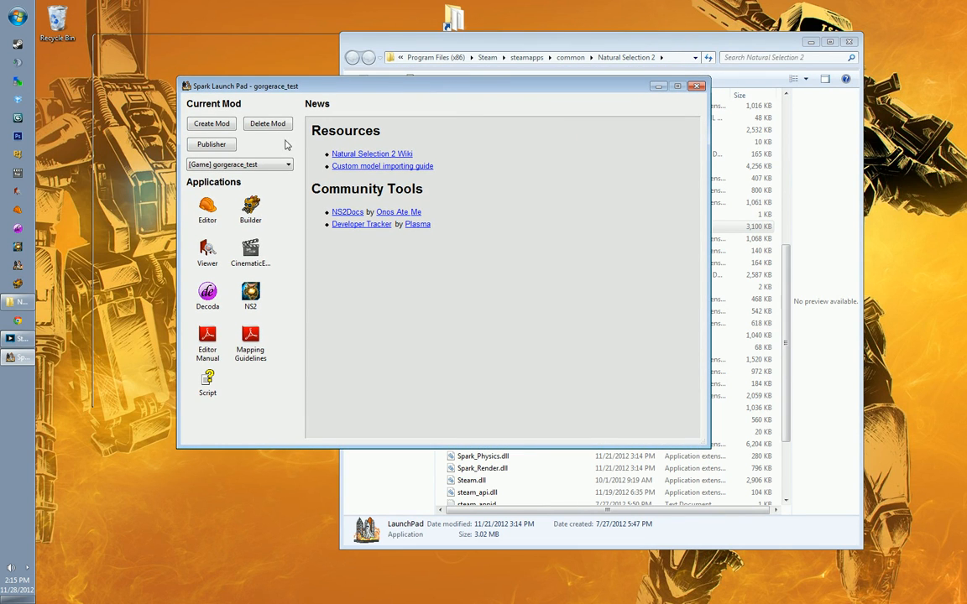
{"action": "mouse_move", "coordinate": [246, 168]}
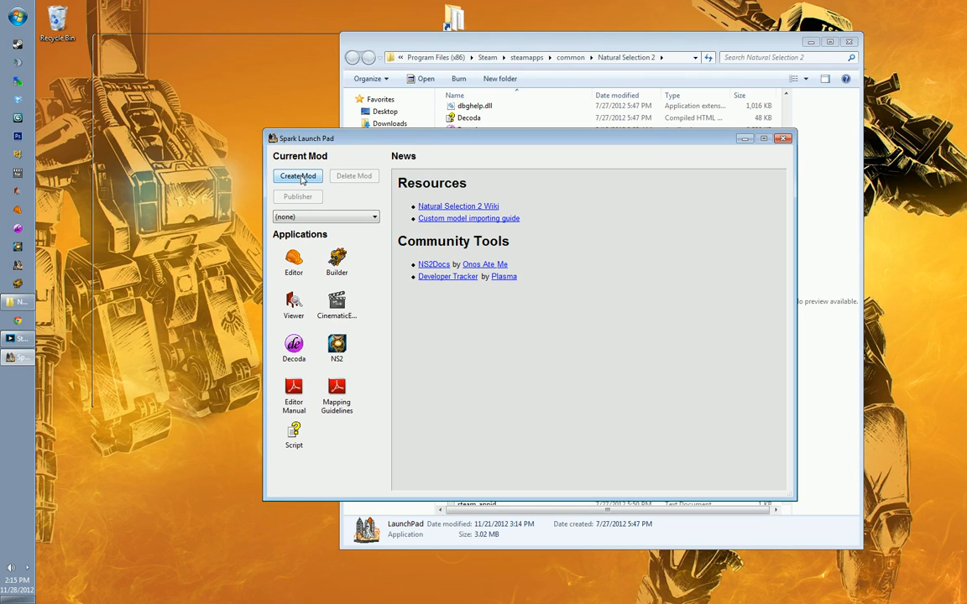
Step: Create mod gorgerace_test of kind Game with output directory Desktop\gorgerace
{"action": "left_click", "coordinate": [297, 175]}
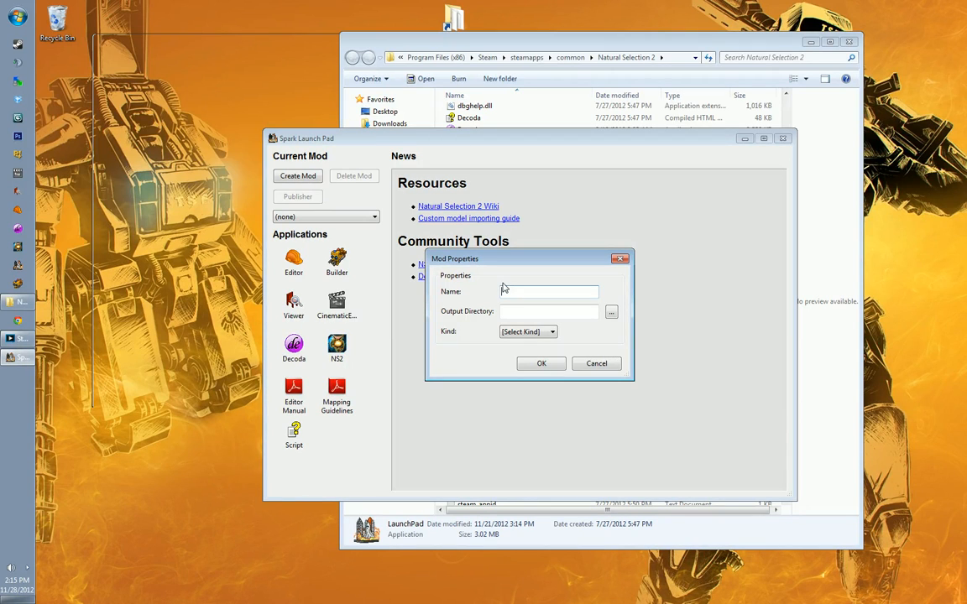
{"action": "type", "text": "gorgerace"}
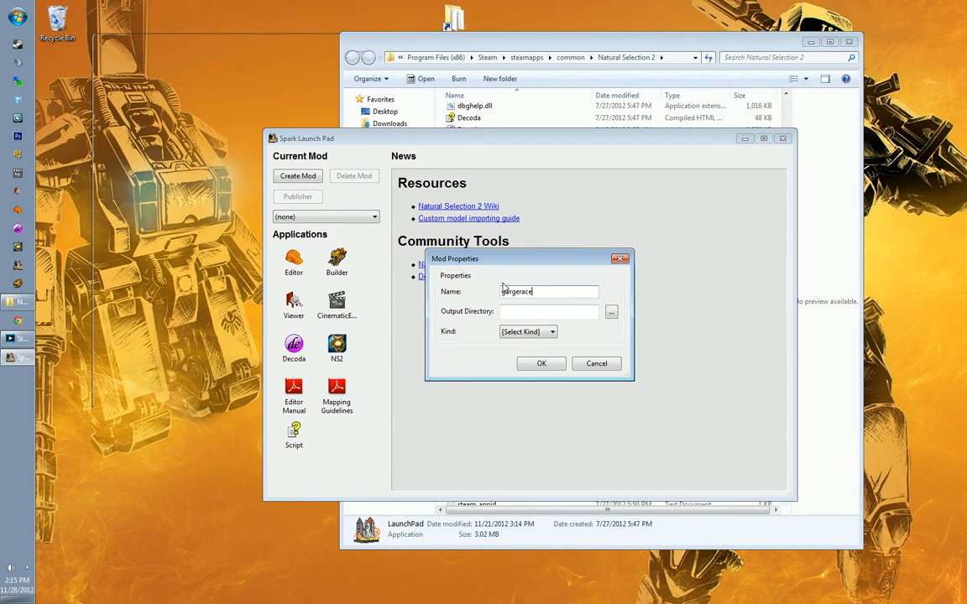
{"action": "type", "text": "_test"}
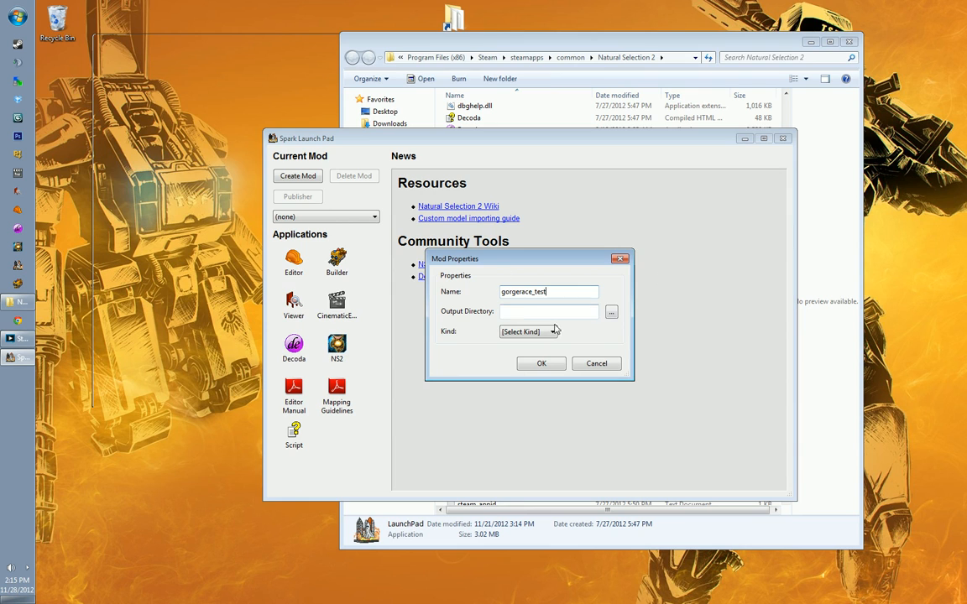
{"action": "left_click", "coordinate": [550, 311]}
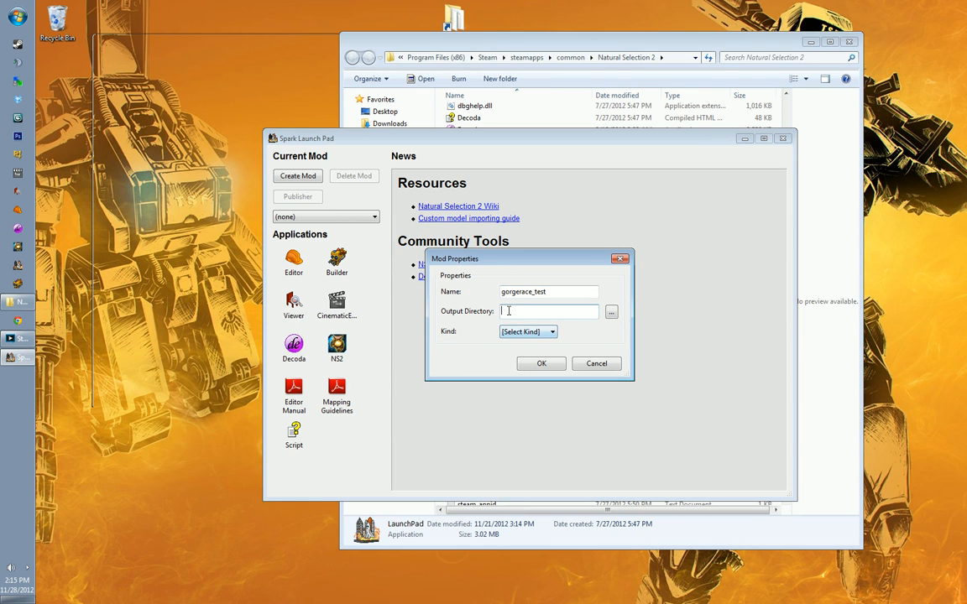
{"action": "left_click", "coordinate": [612, 311]}
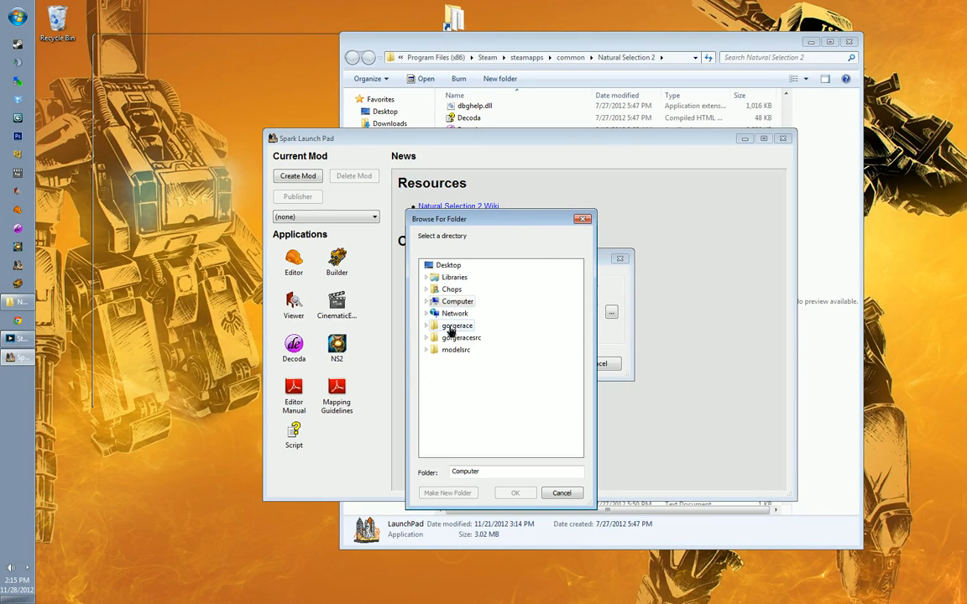
{"action": "left_click", "coordinate": [457, 325]}
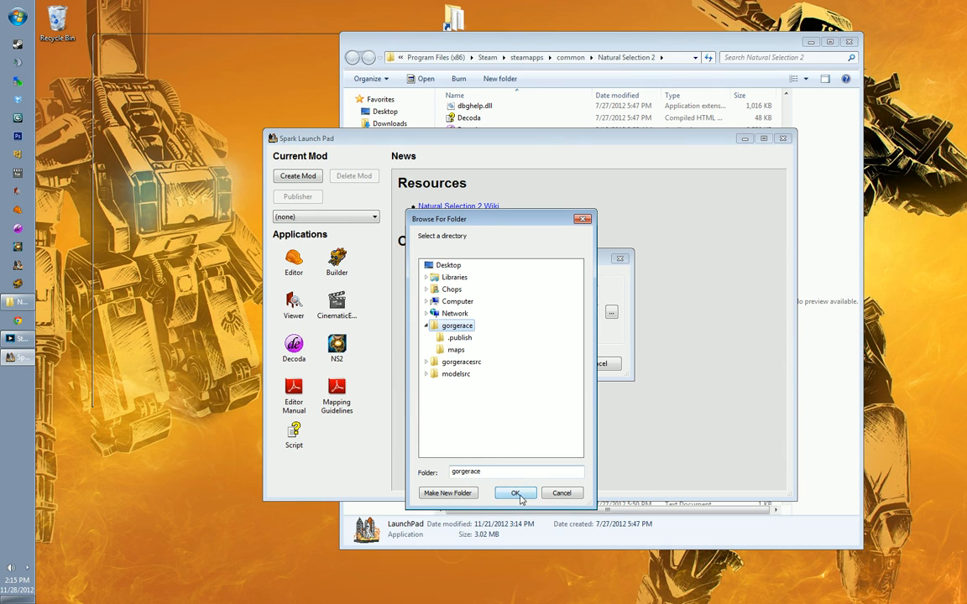
{"action": "left_click", "coordinate": [515, 493]}
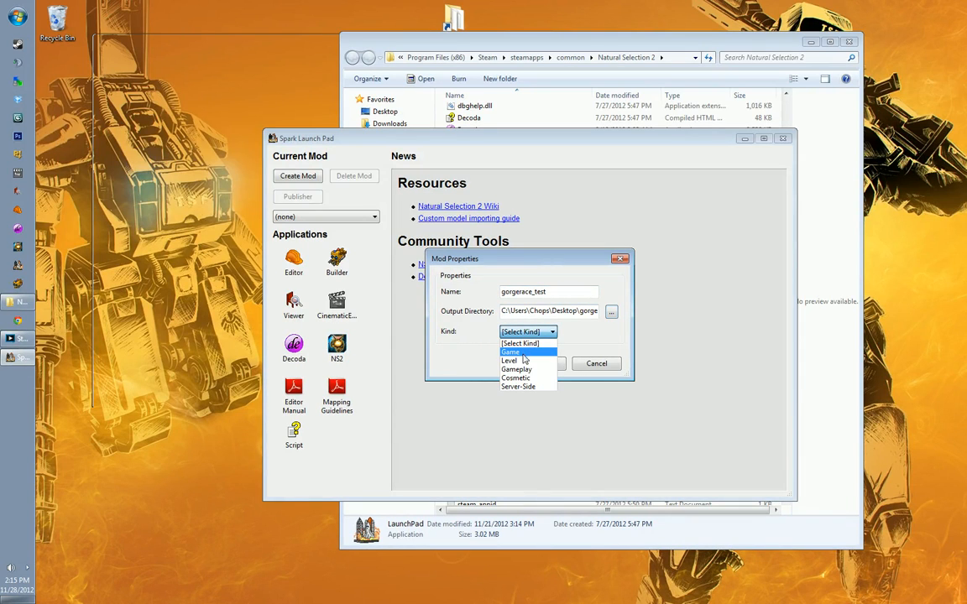
{"action": "left_click", "coordinate": [509, 361]}
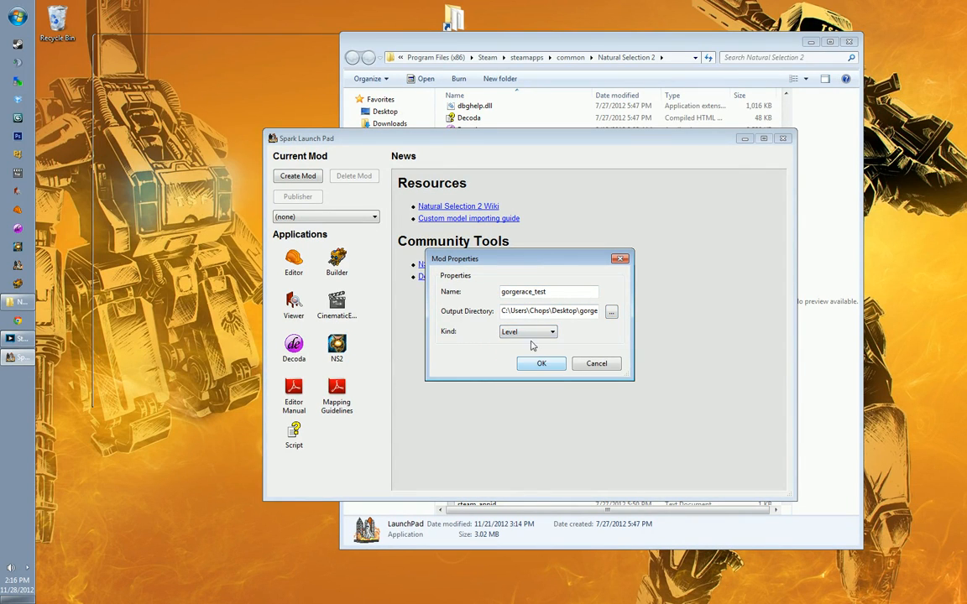
{"action": "left_click", "coordinate": [527, 332]}
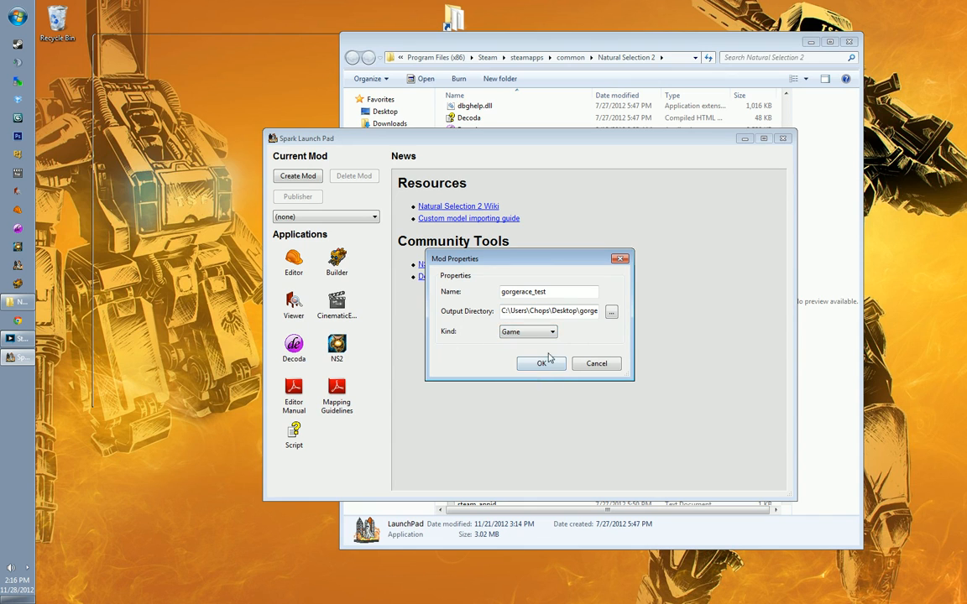
{"action": "left_click", "coordinate": [541, 364]}
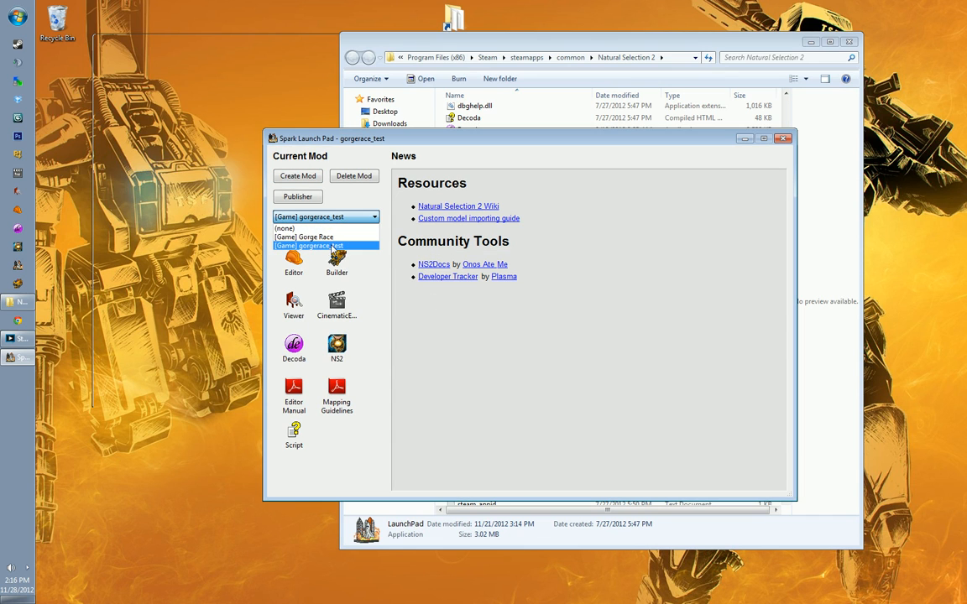
{"action": "mouse_move", "coordinate": [303, 237]}
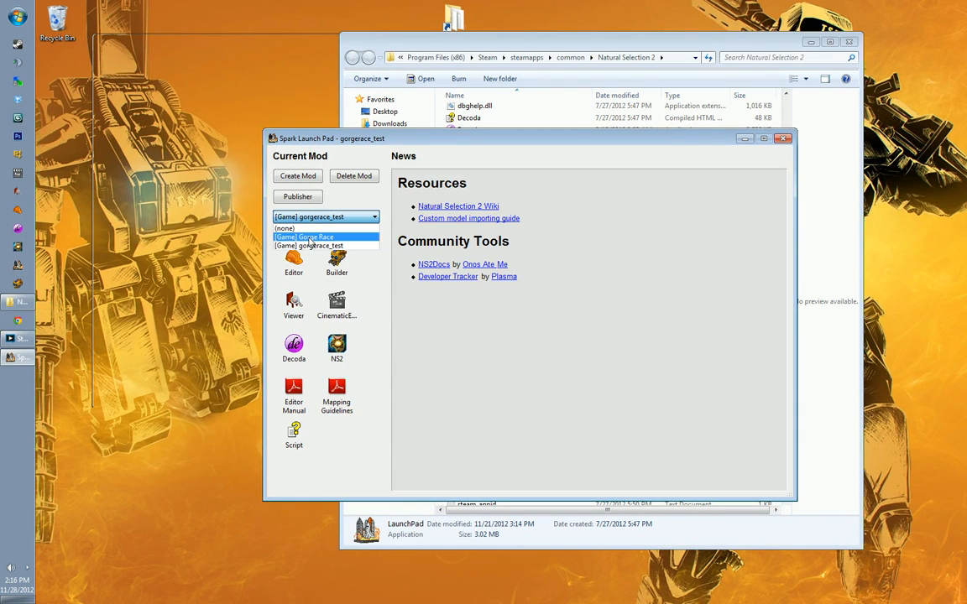
Step: Select [Game] Gorge Race as the current mod
{"action": "left_click", "coordinate": [314, 237]}
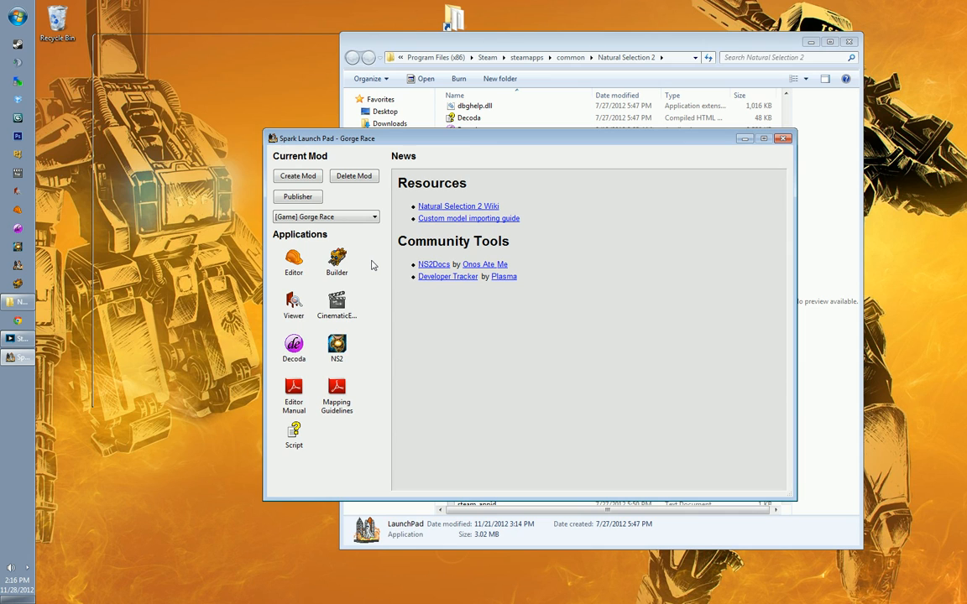
{"action": "mouse_move", "coordinate": [333, 267]}
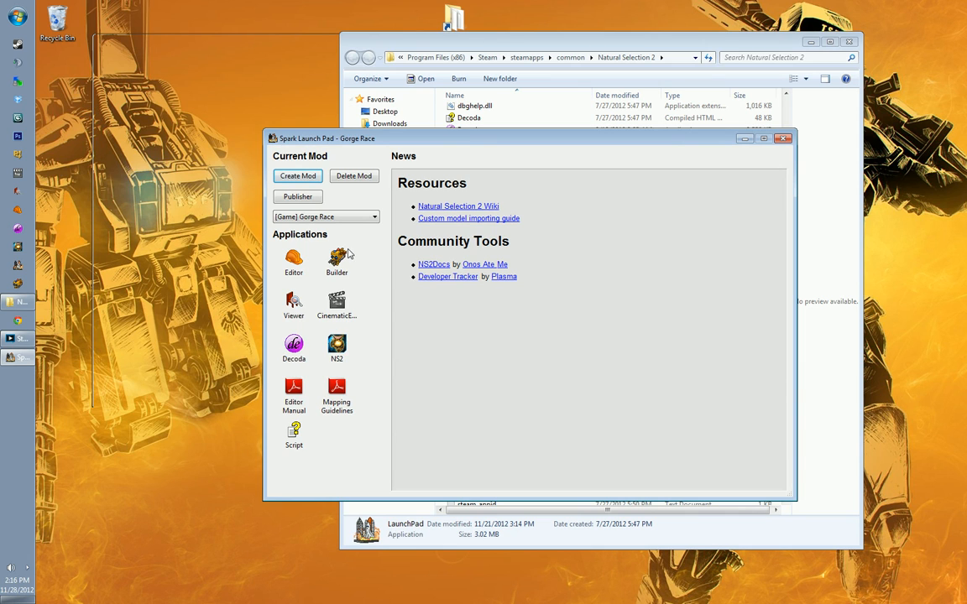
Step: Launch Spark Builder for Gorge Race and dismiss the load setup file dialog
{"action": "double_click", "coordinate": [336, 260]}
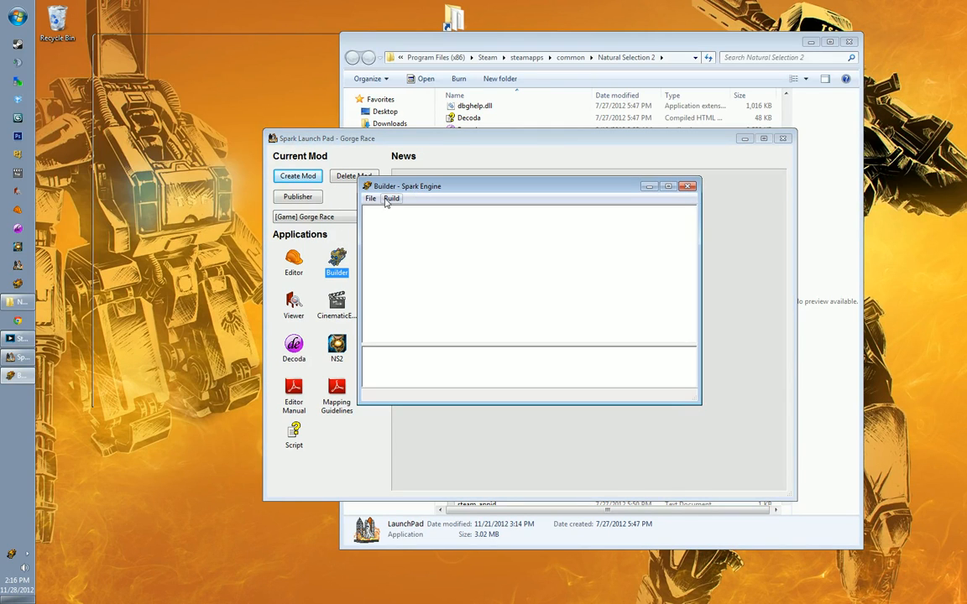
{"action": "left_click", "coordinate": [370, 198]}
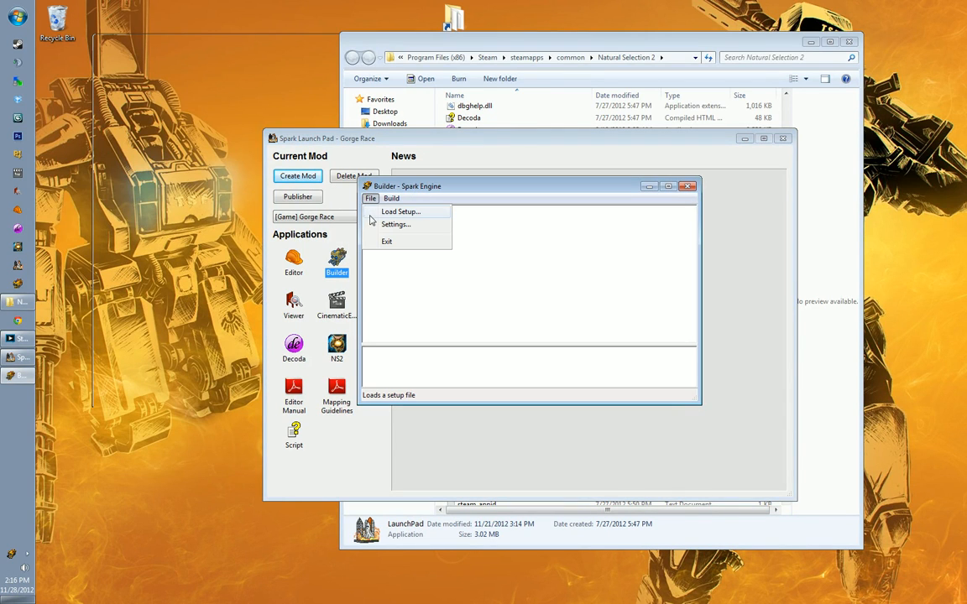
{"action": "left_click", "coordinate": [401, 211]}
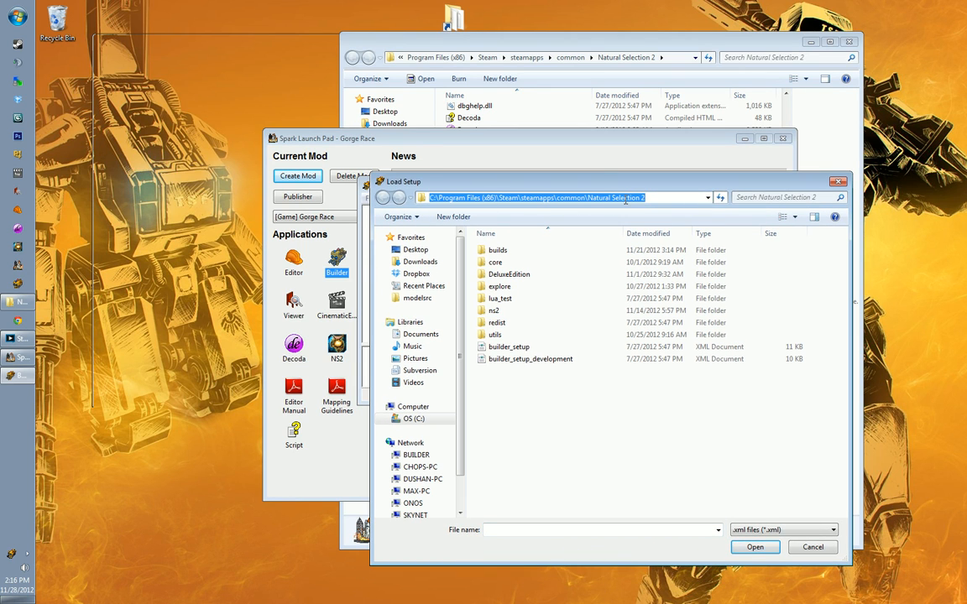
{"action": "mouse_move", "coordinate": [553, 343]}
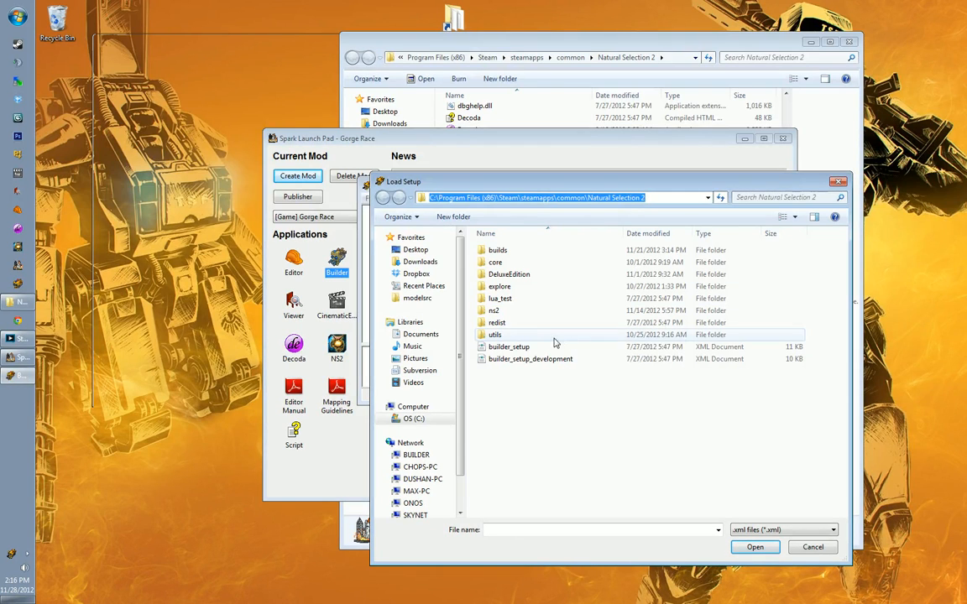
{"action": "left_click", "coordinate": [508, 346]}
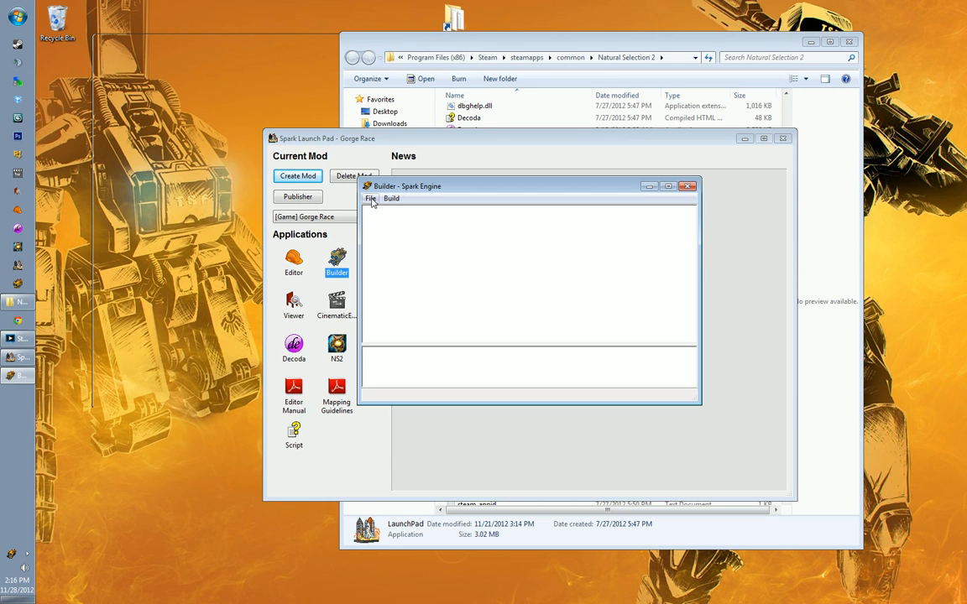
Step: Set the Builder's Source Directory to Desktop\gorgeracesrc and save the settings
{"action": "left_click", "coordinate": [400, 188]}
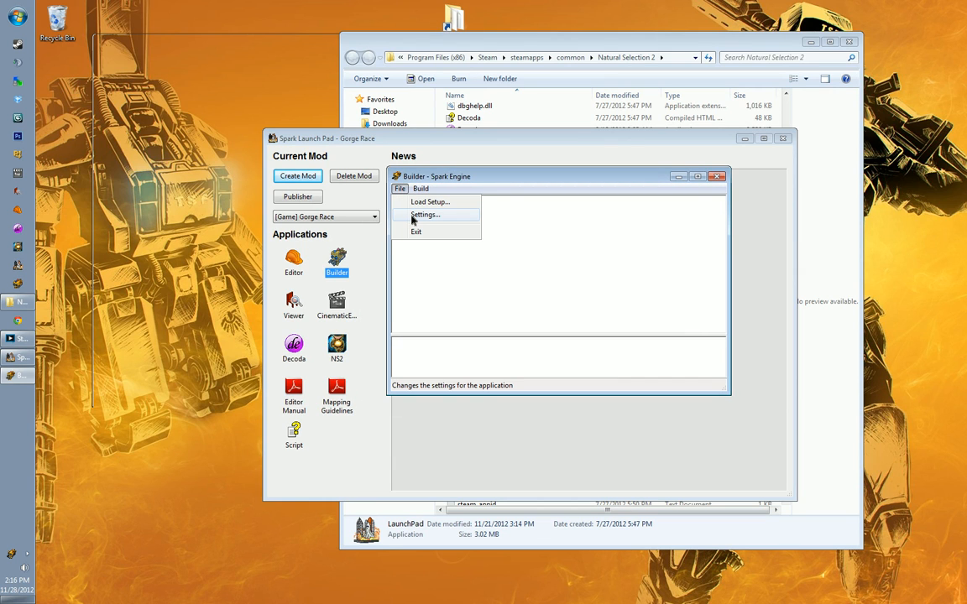
{"action": "left_click", "coordinate": [424, 214]}
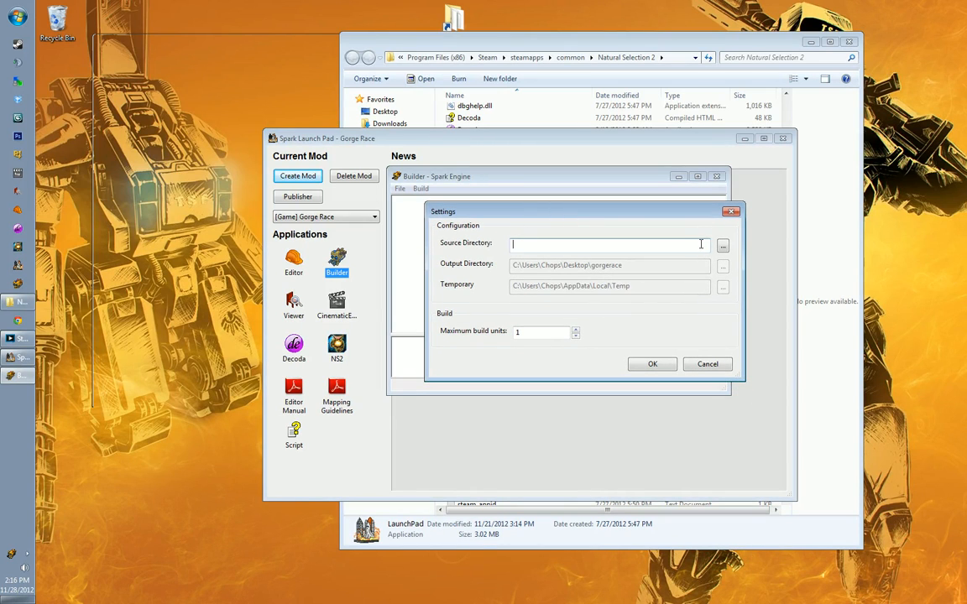
{"action": "left_click", "coordinate": [723, 246]}
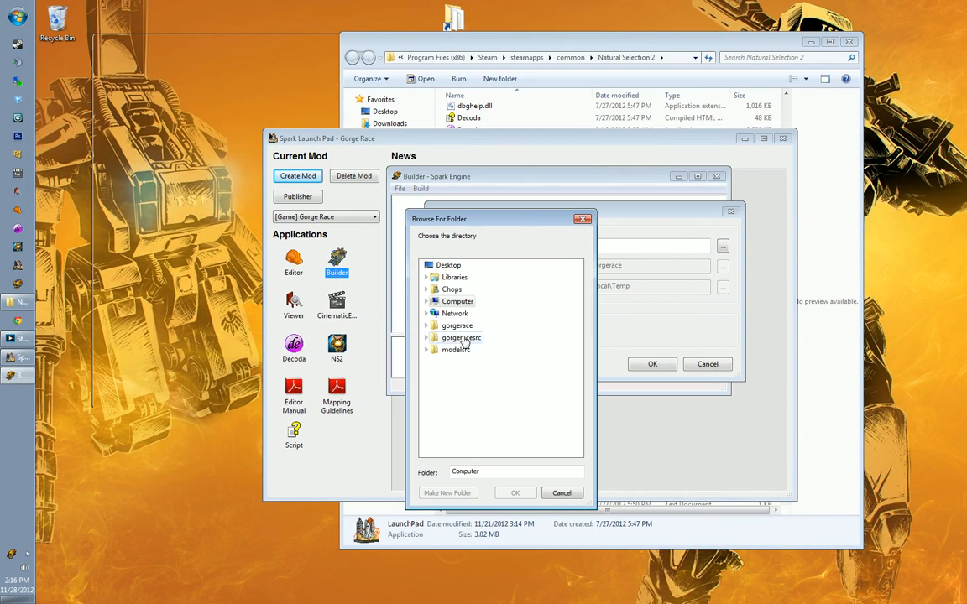
{"action": "left_click", "coordinate": [462, 337]}
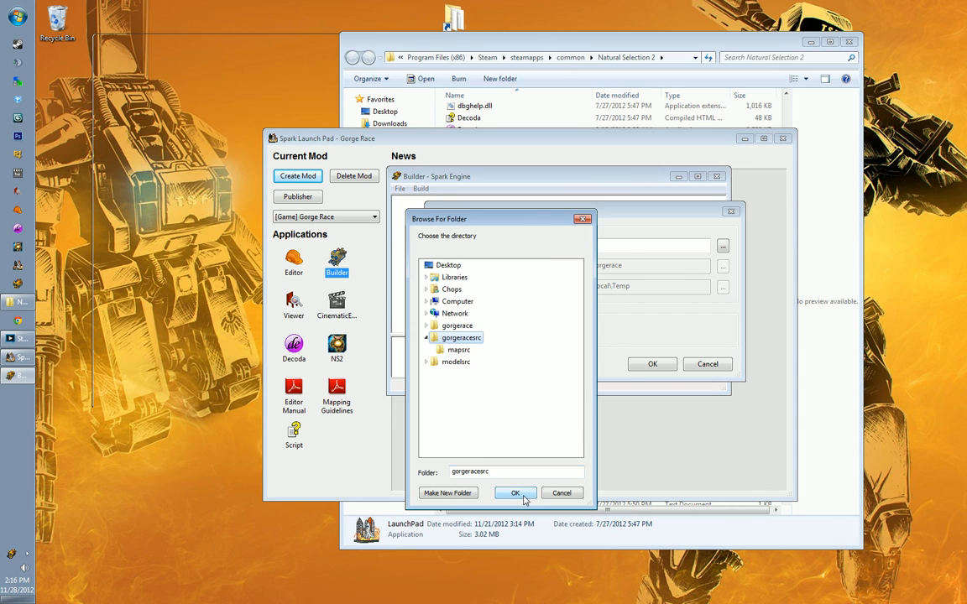
{"action": "left_click", "coordinate": [515, 492]}
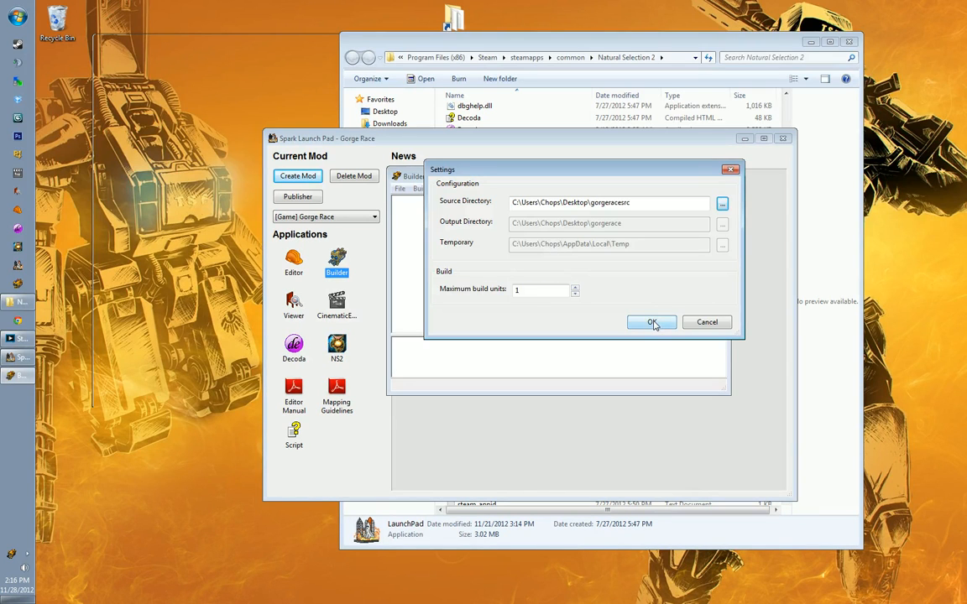
{"action": "left_click", "coordinate": [651, 322]}
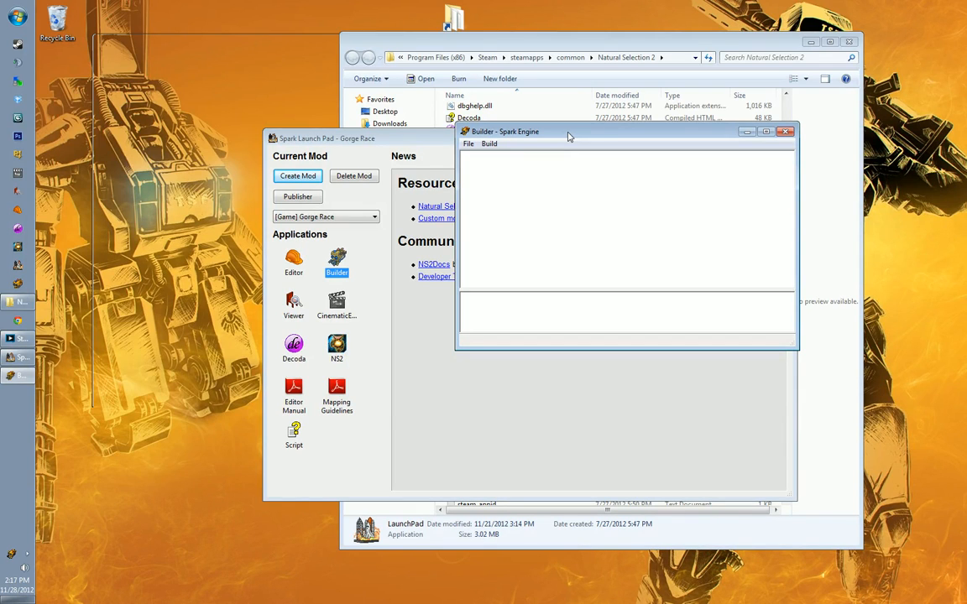
Step: Run Build twice, producing gr_underground.level with 1 succeeded and 0 failed
{"action": "left_click", "coordinate": [489, 143]}
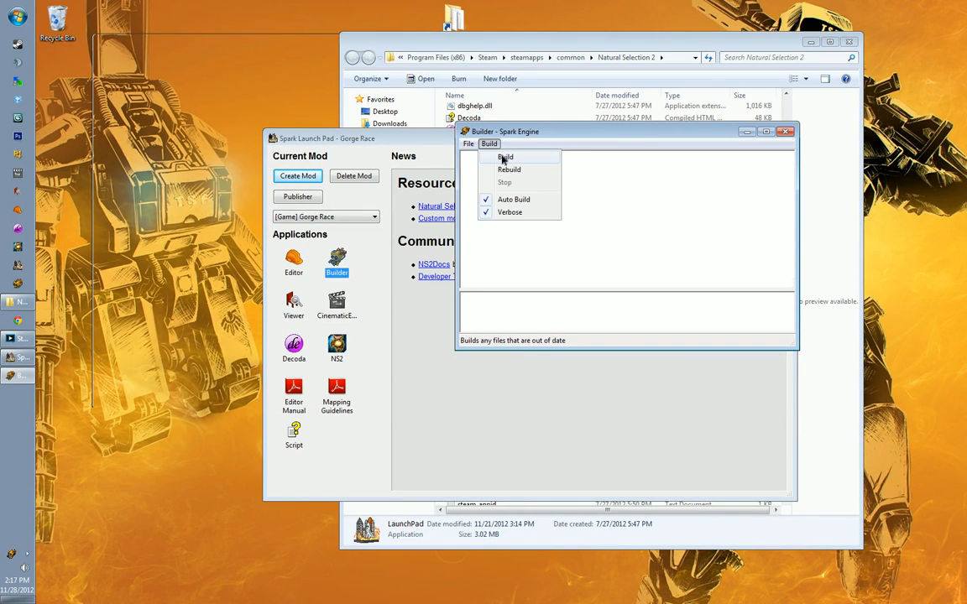
{"action": "left_click", "coordinate": [504, 157]}
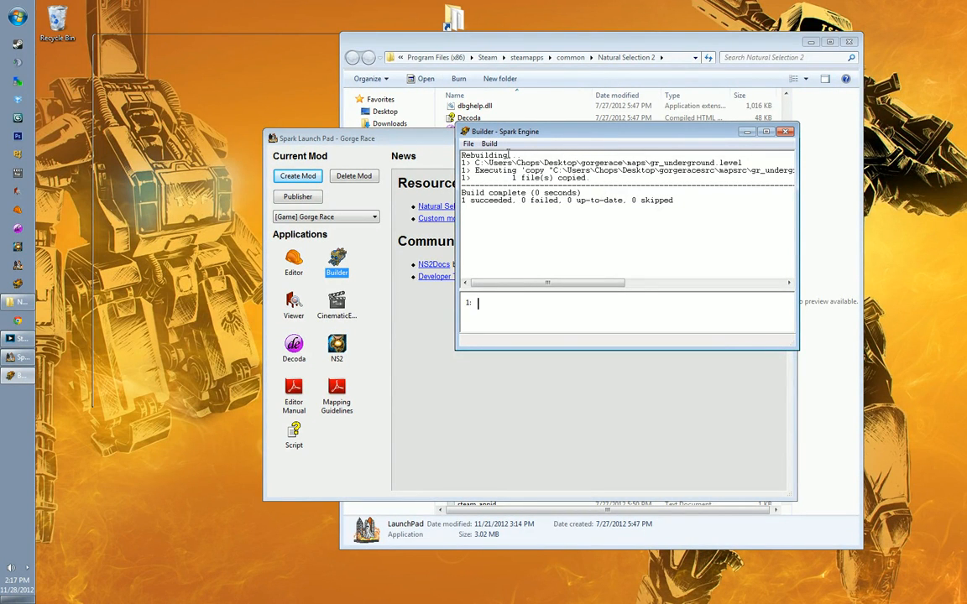
{"action": "left_click", "coordinate": [490, 144]}
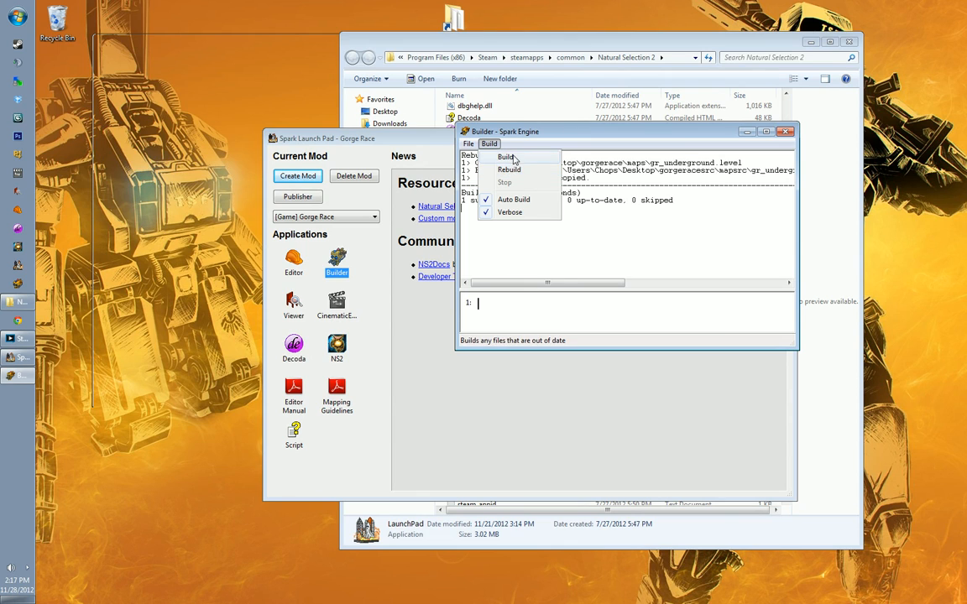
{"action": "mouse_move", "coordinate": [573, 221]}
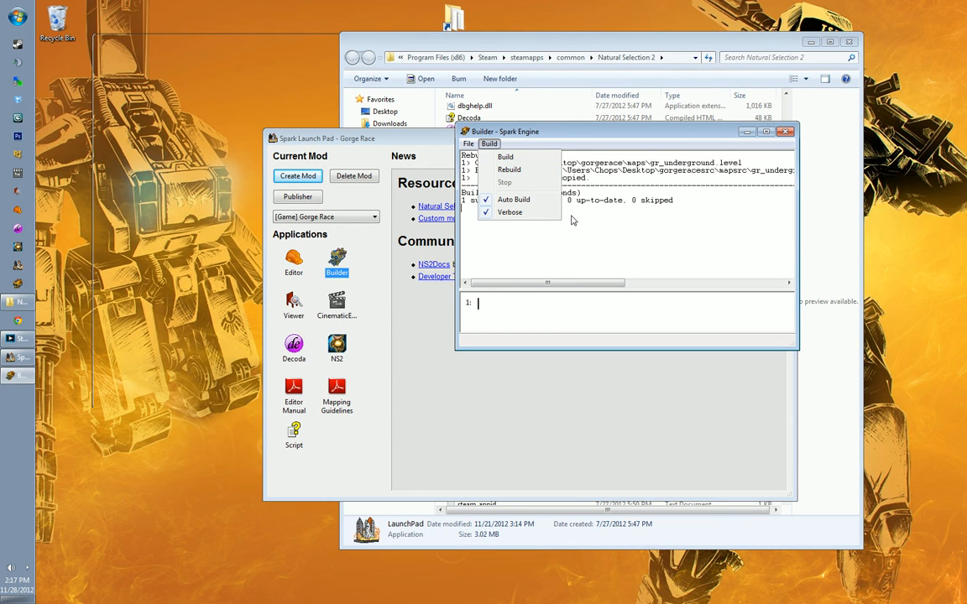
{"action": "mouse_move", "coordinate": [505, 157]}
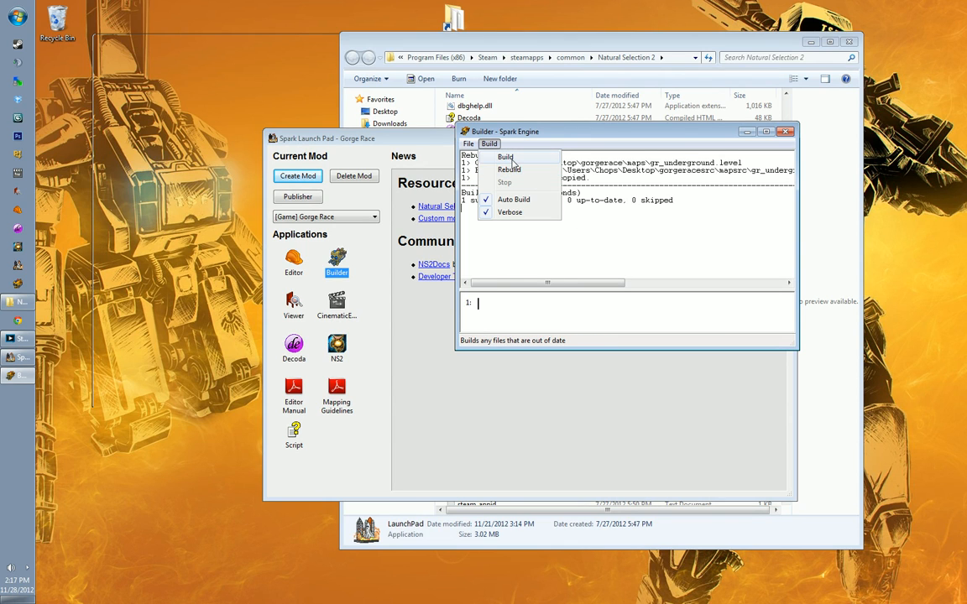
{"action": "left_click", "coordinate": [505, 157]}
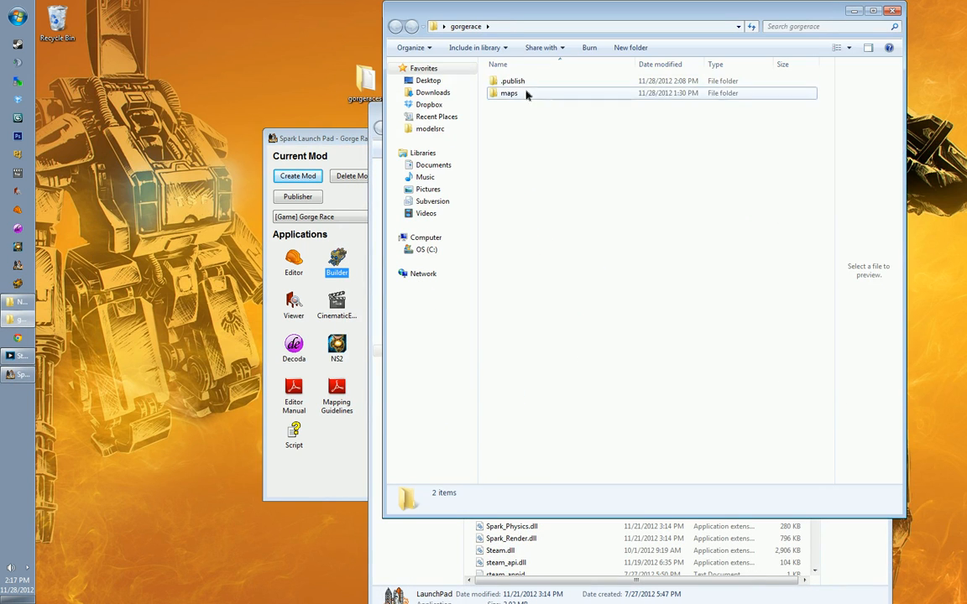
Step: Open the maps folder inside the built gorgerace mod
{"action": "double_click", "coordinate": [509, 93]}
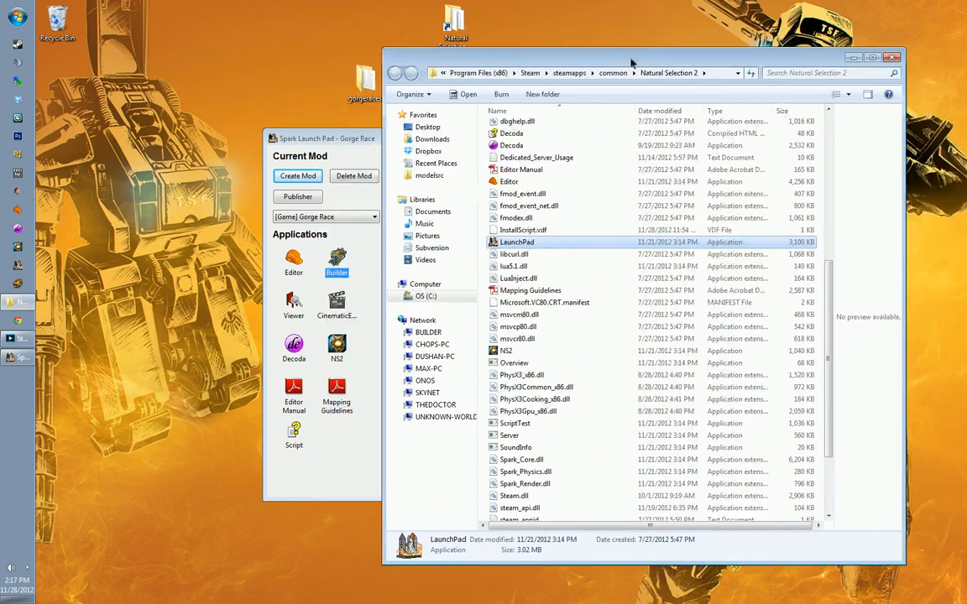
{"action": "mouse_move", "coordinate": [631, 72]}
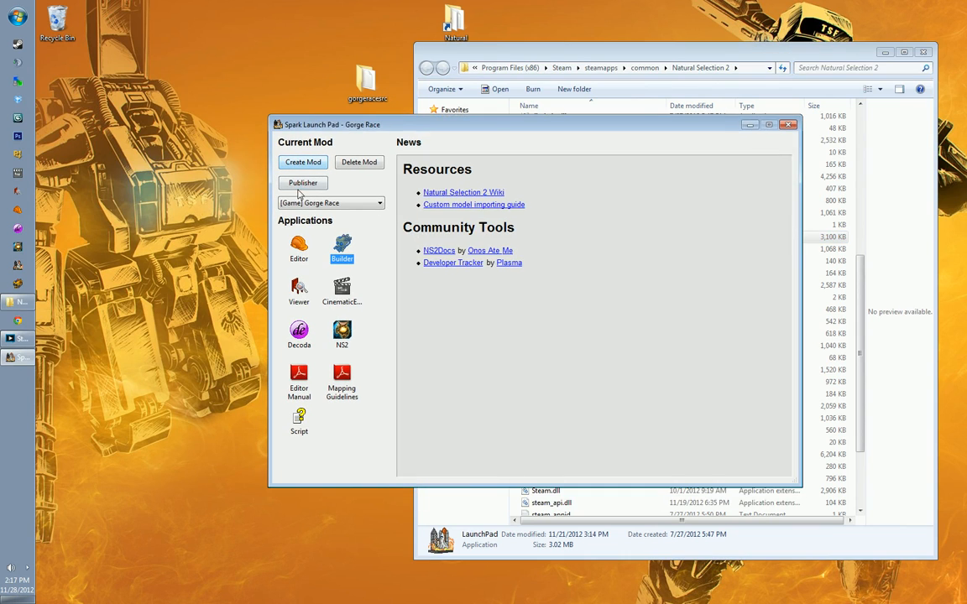
Step: In Publisher, enter title 'Gorge Race!', description 'Gorge racing game!', and kind Game
{"action": "left_click", "coordinate": [303, 183]}
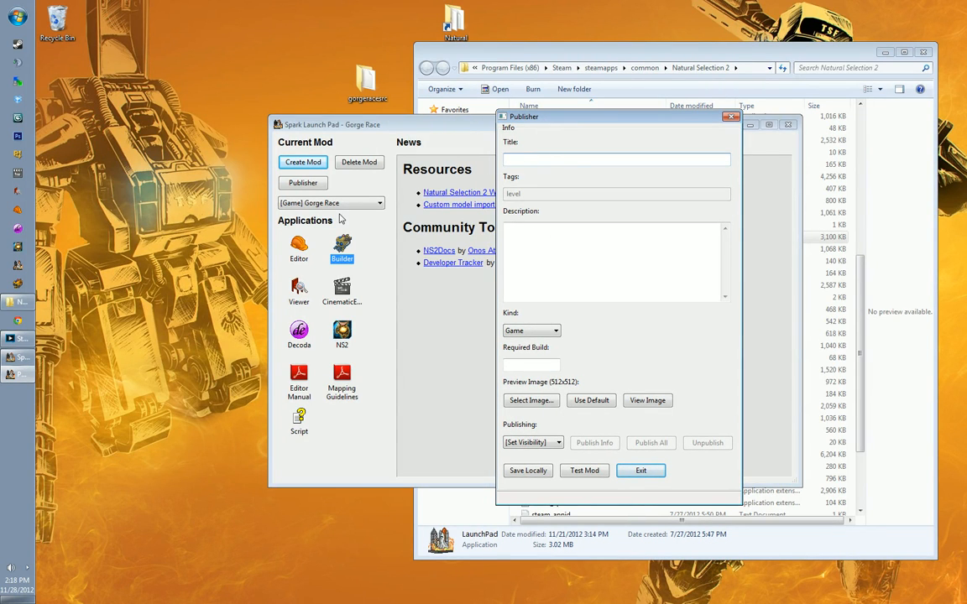
{"action": "mouse_move", "coordinate": [564, 173]}
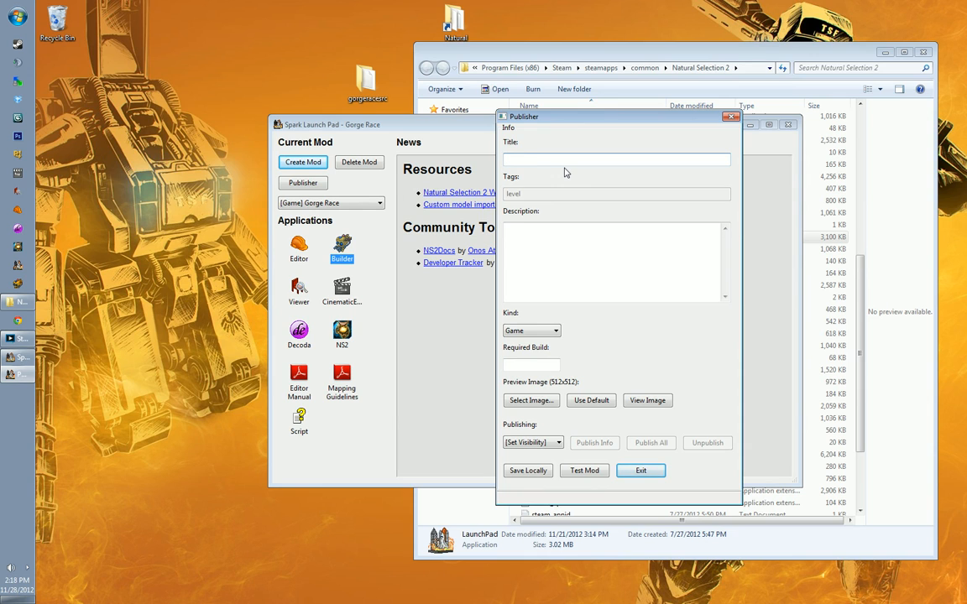
{"action": "type", "text": "Gorge Race!"}
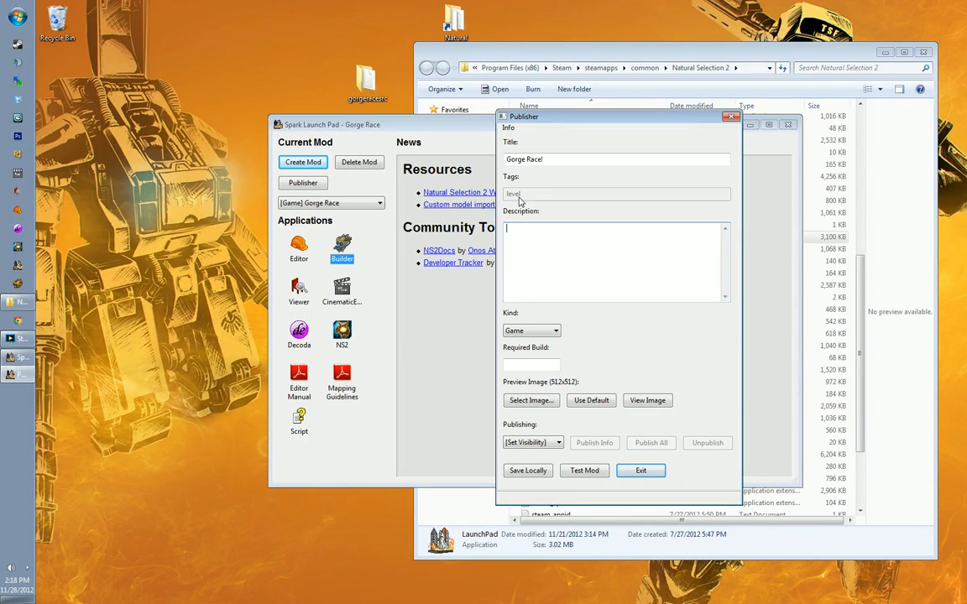
{"action": "mouse_move", "coordinate": [546, 195]}
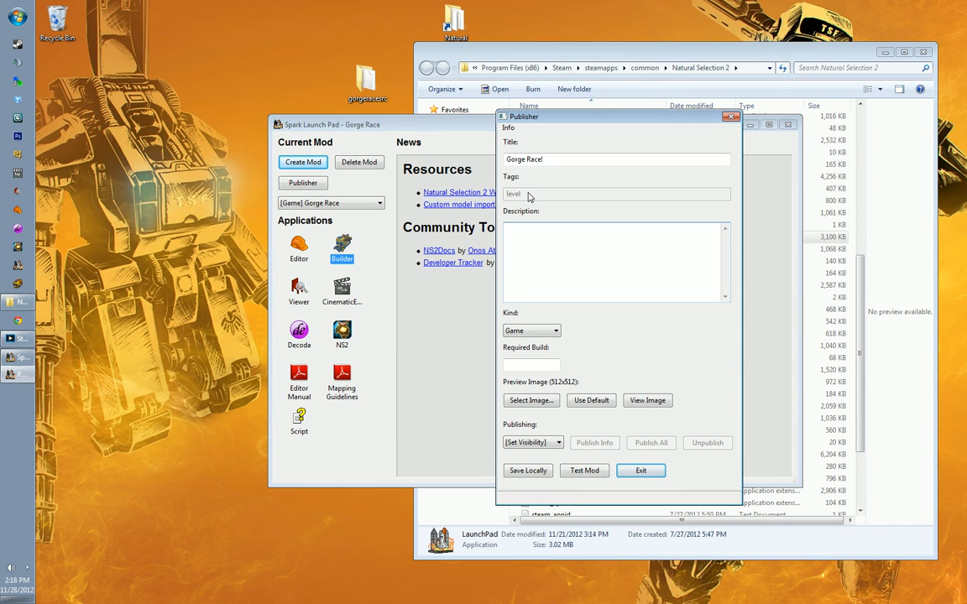
{"action": "mouse_move", "coordinate": [530, 193]}
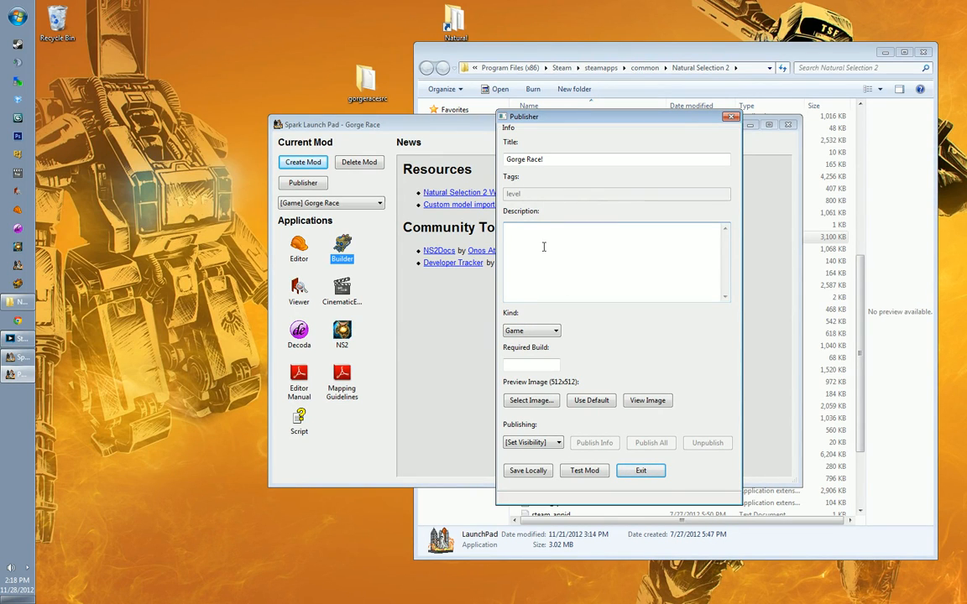
{"action": "type", "text": "Gorge racing game!"}
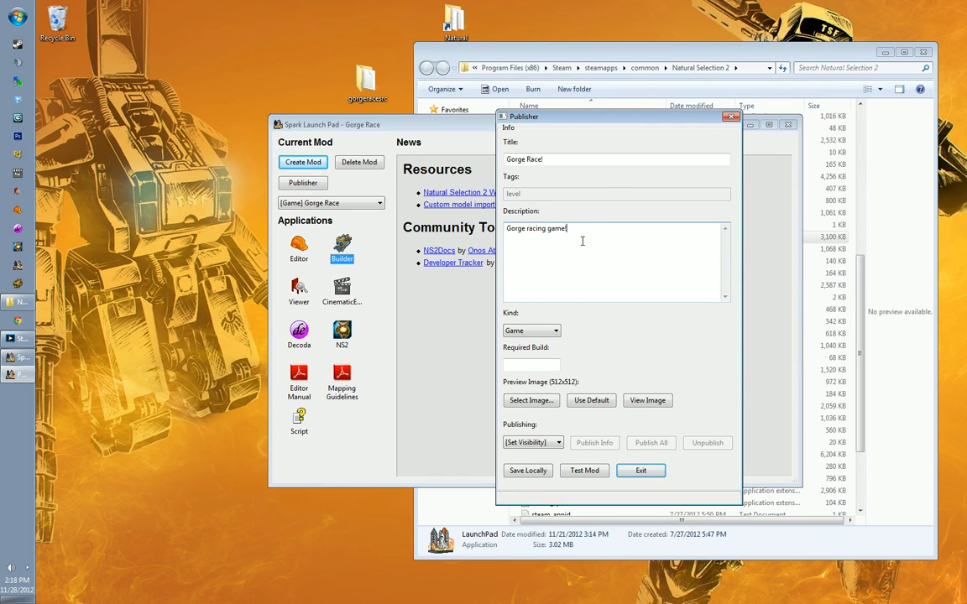
{"action": "left_click", "coordinate": [555, 330]}
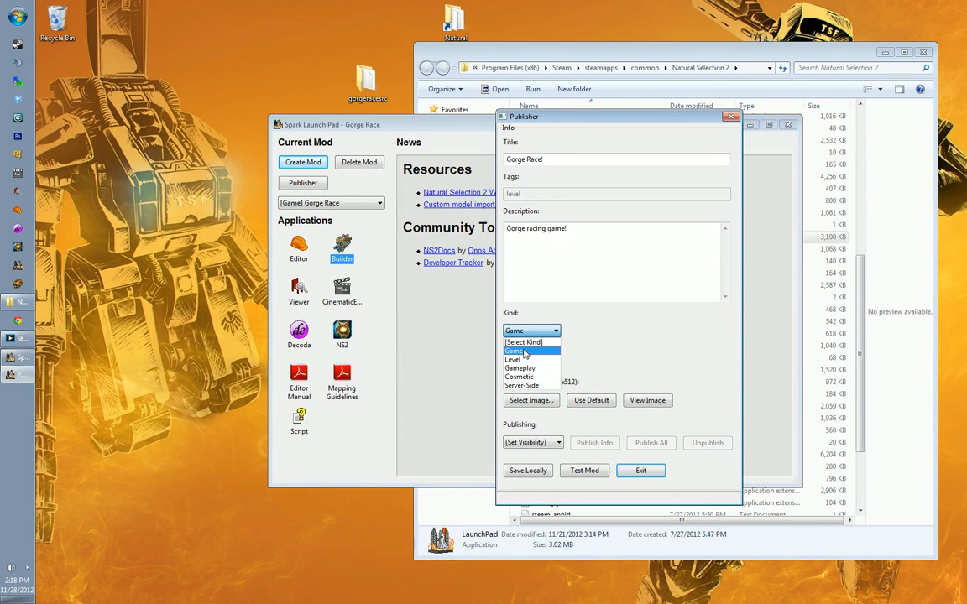
{"action": "left_click", "coordinate": [513, 351]}
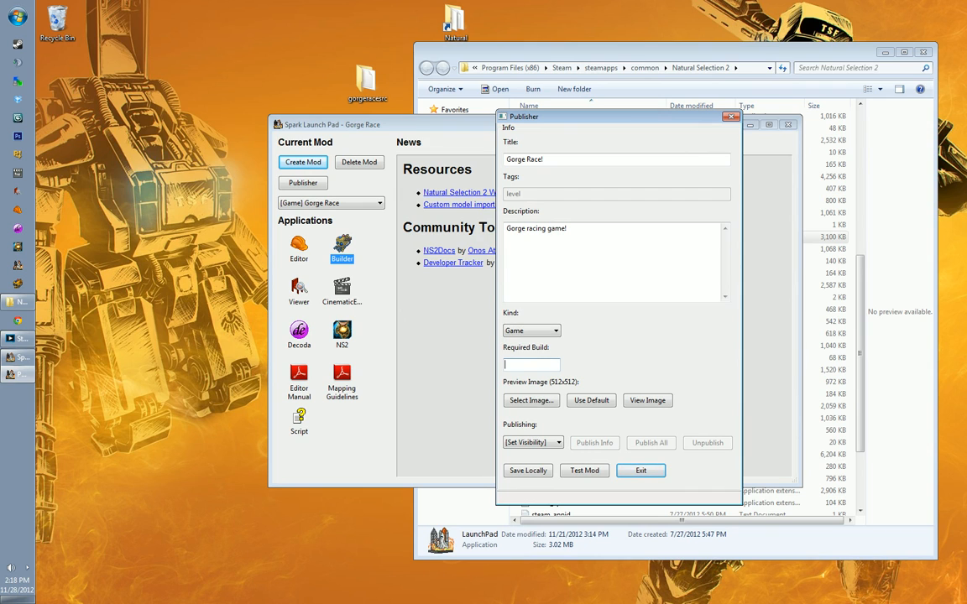
{"action": "mouse_move", "coordinate": [704, 382]}
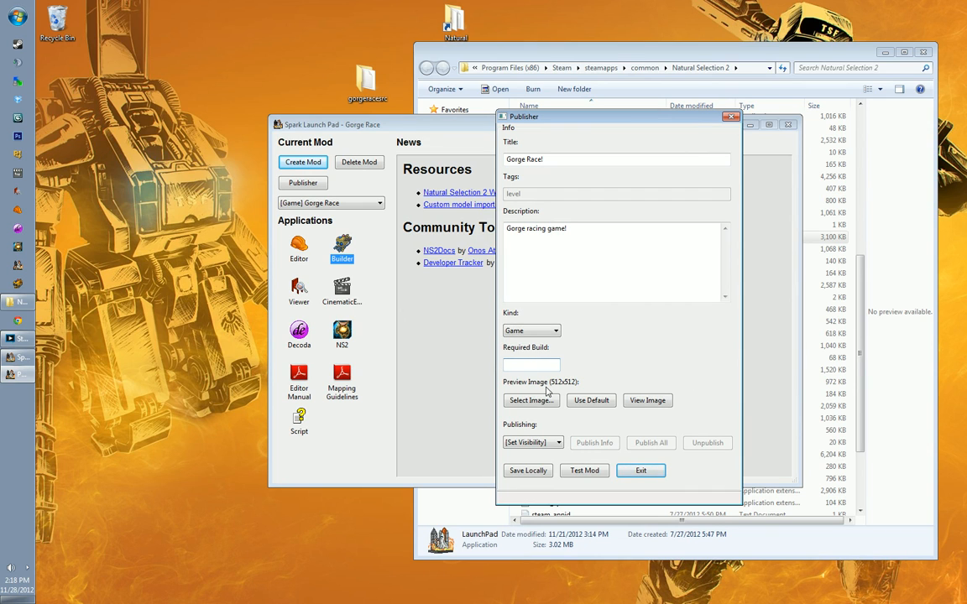
Step: Select the .publish preview image, dismiss the copy error, and move the Publisher window left
{"action": "left_click", "coordinate": [530, 401]}
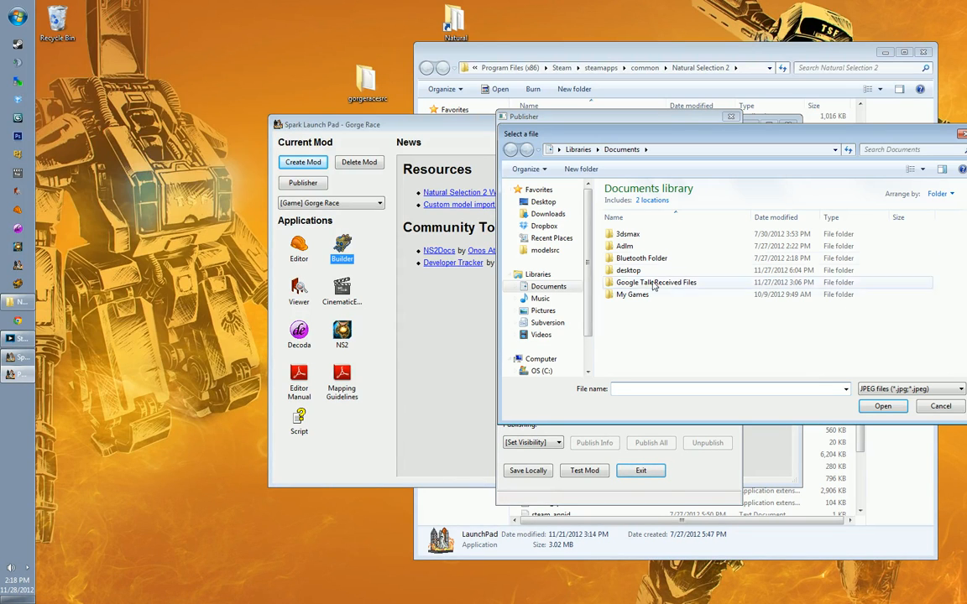
{"action": "left_click", "coordinate": [544, 202]}
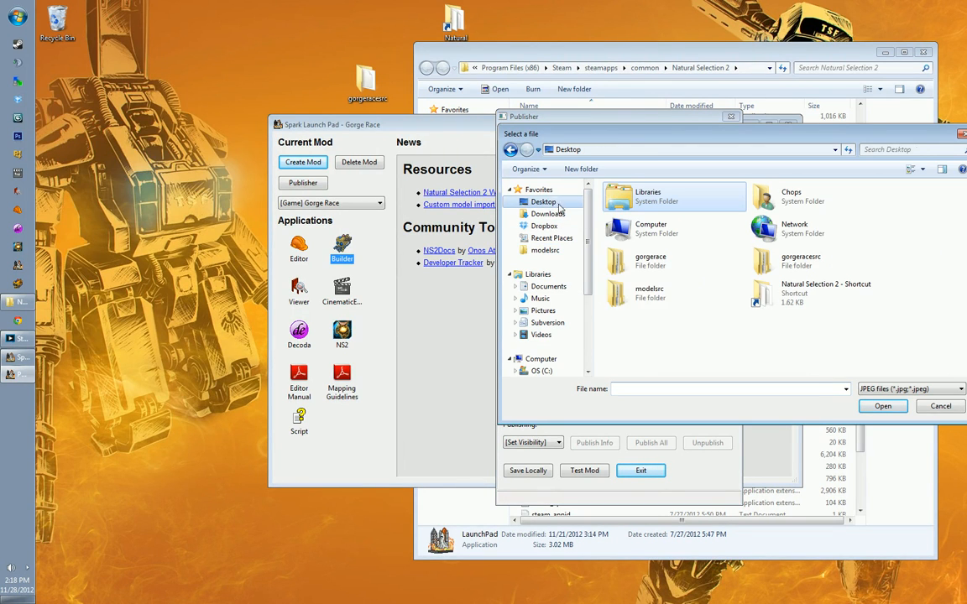
{"action": "mouse_move", "coordinate": [851, 261]}
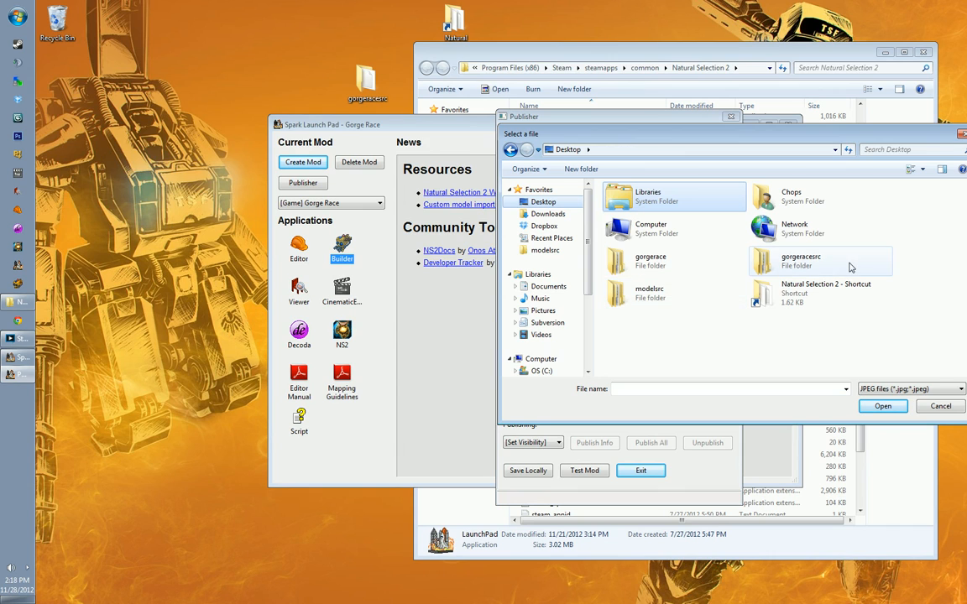
{"action": "mouse_move", "coordinate": [808, 272]}
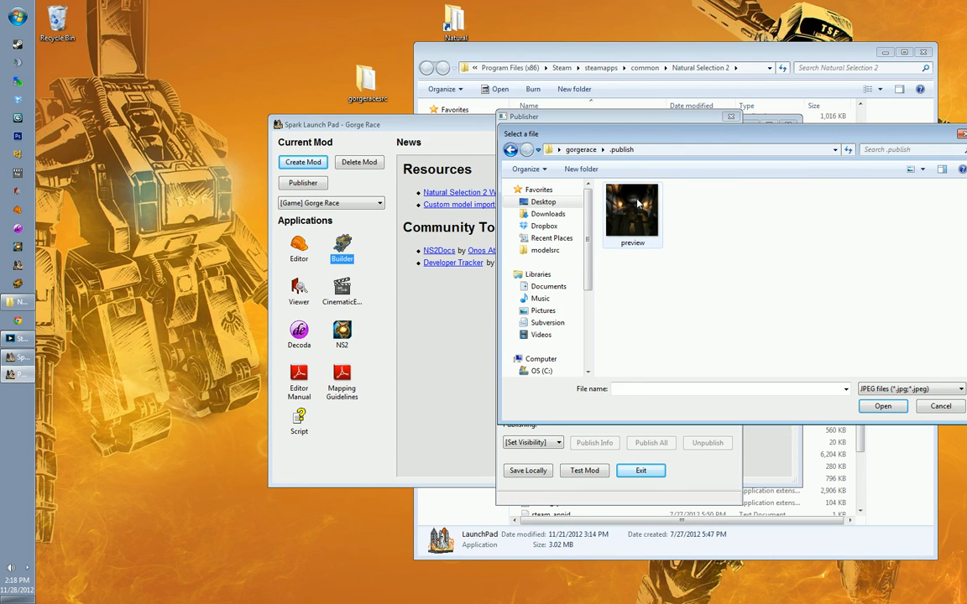
{"action": "left_click", "coordinate": [882, 407]}
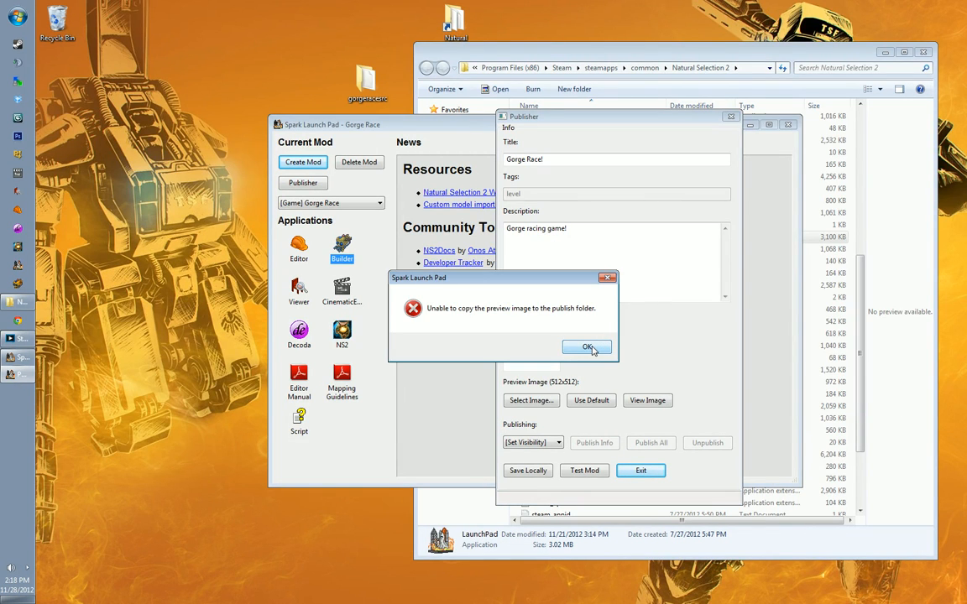
{"action": "left_click", "coordinate": [588, 348]}
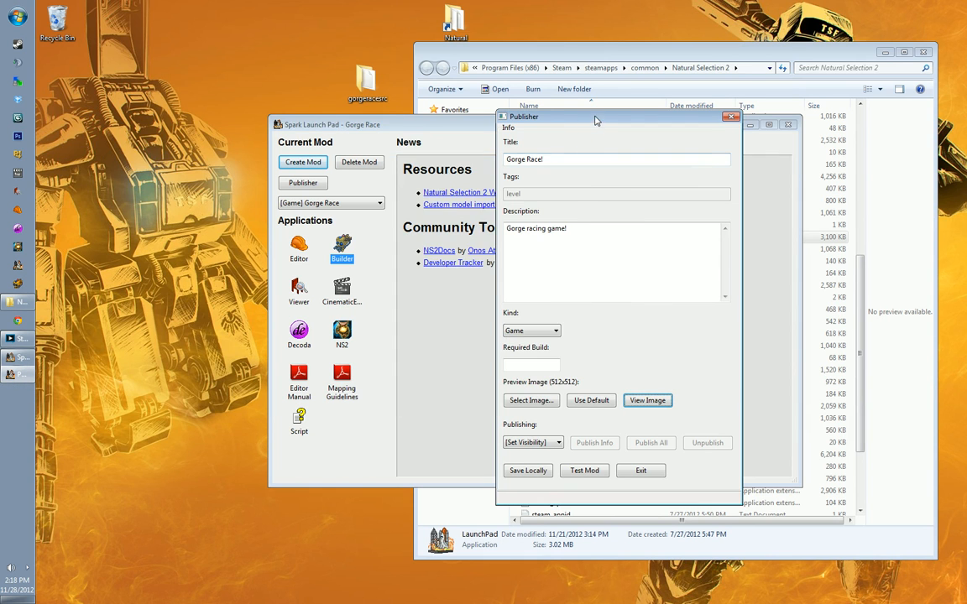
{"action": "left_click_drag", "start_coordinate": [617, 117], "coordinate": [512, 114]}
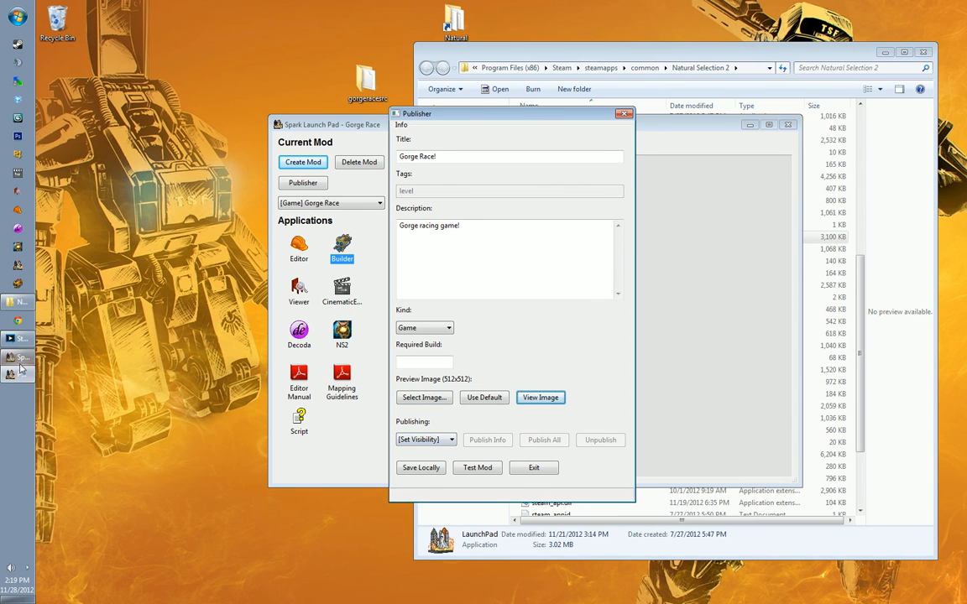
Step: Set visibility to Public, review the title and description, then exit the Publisher
{"action": "left_click", "coordinate": [425, 439]}
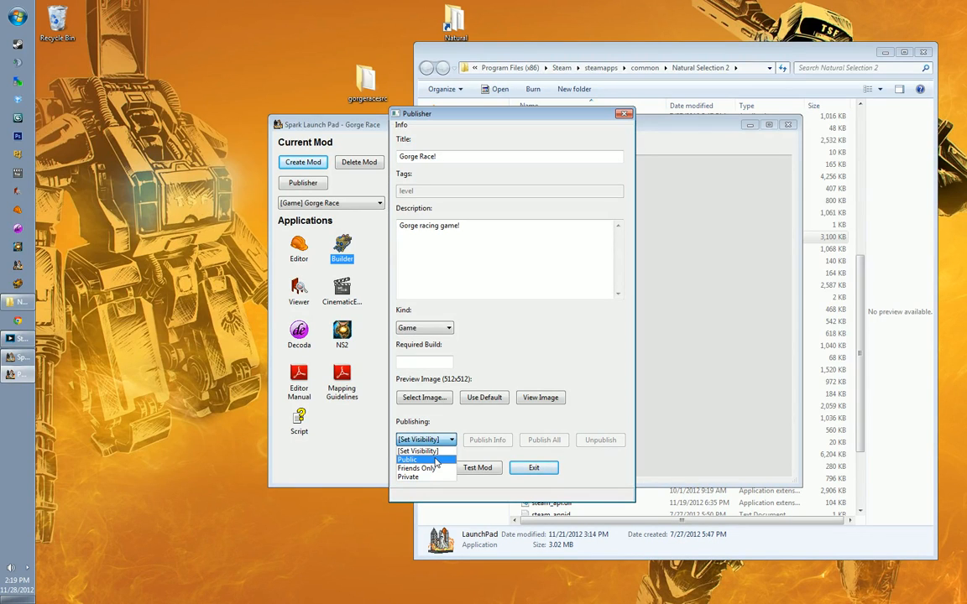
{"action": "left_click", "coordinate": [407, 460]}
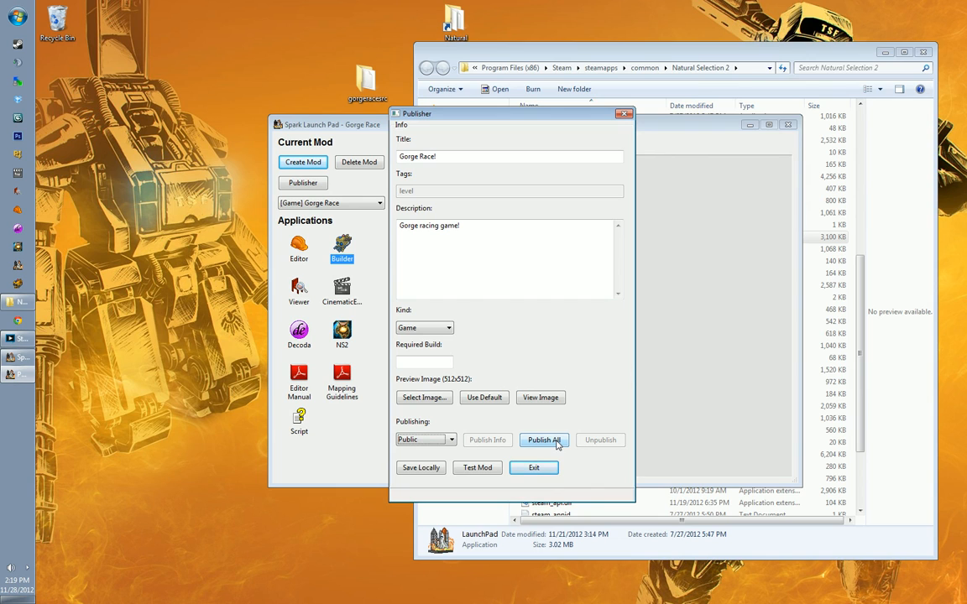
{"action": "mouse_move", "coordinate": [449, 319]}
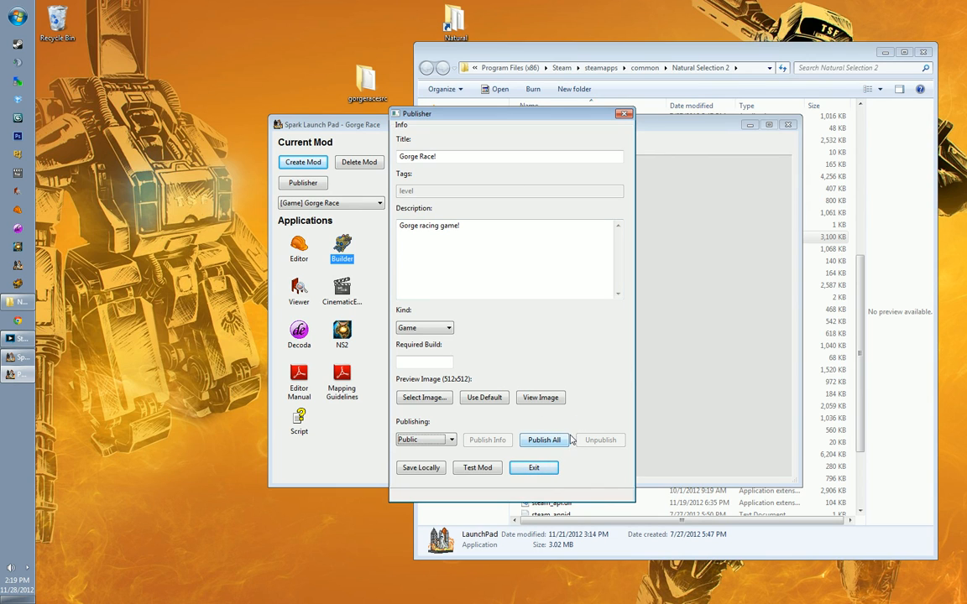
{"action": "mouse_move", "coordinate": [587, 382]}
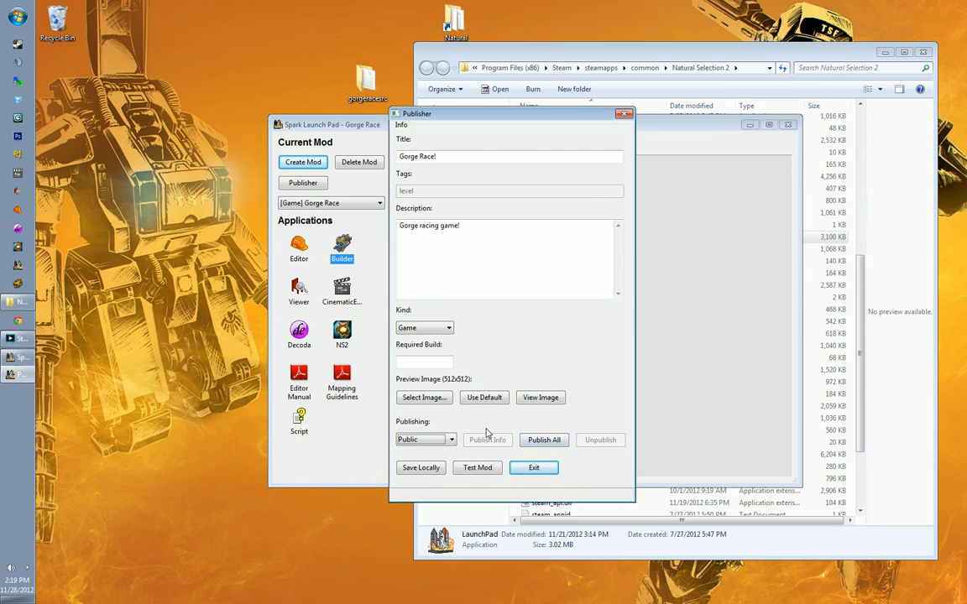
{"action": "left_click", "coordinate": [508, 156]}
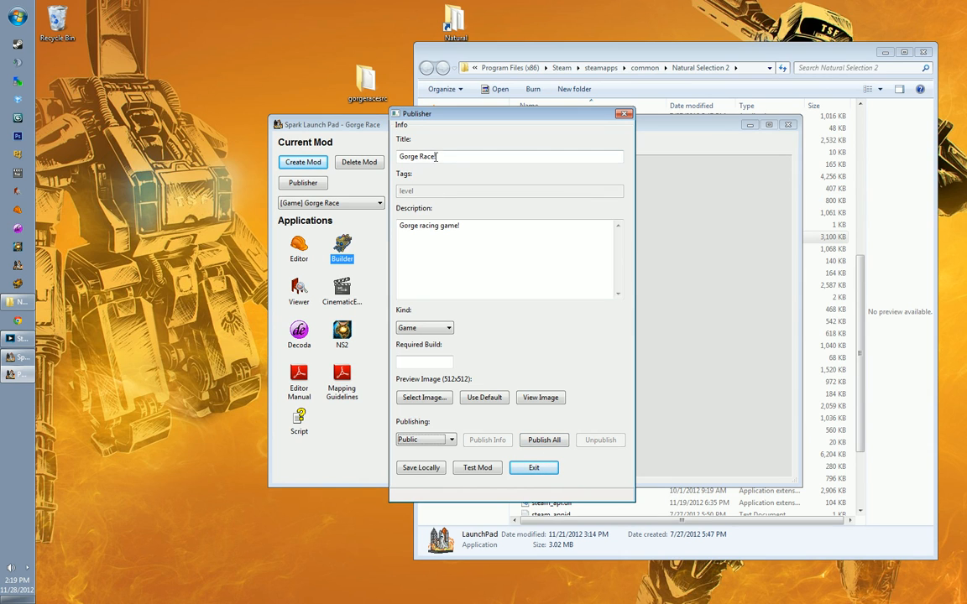
{"action": "double_click", "coordinate": [429, 225]}
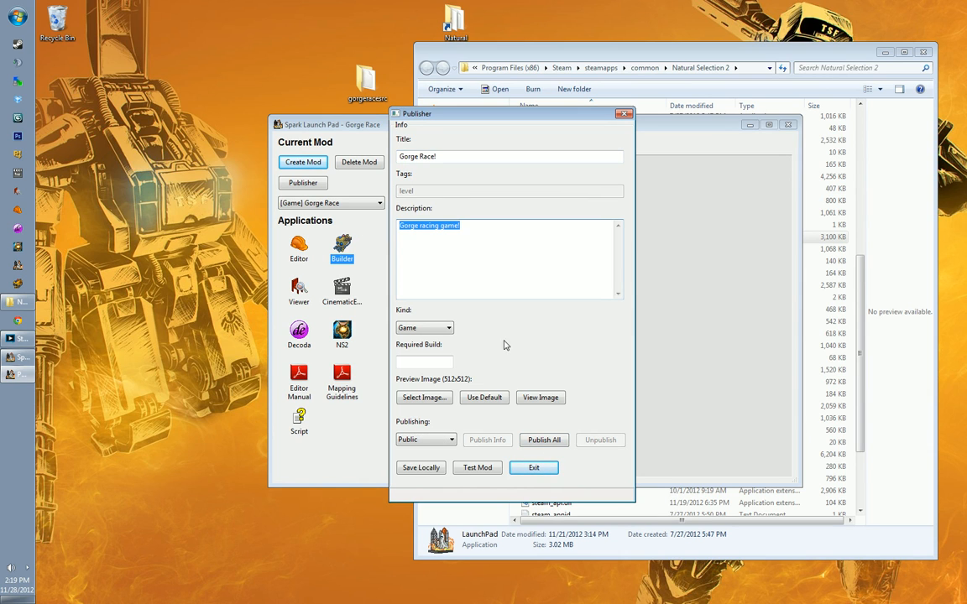
{"action": "mouse_move", "coordinate": [424, 397]}
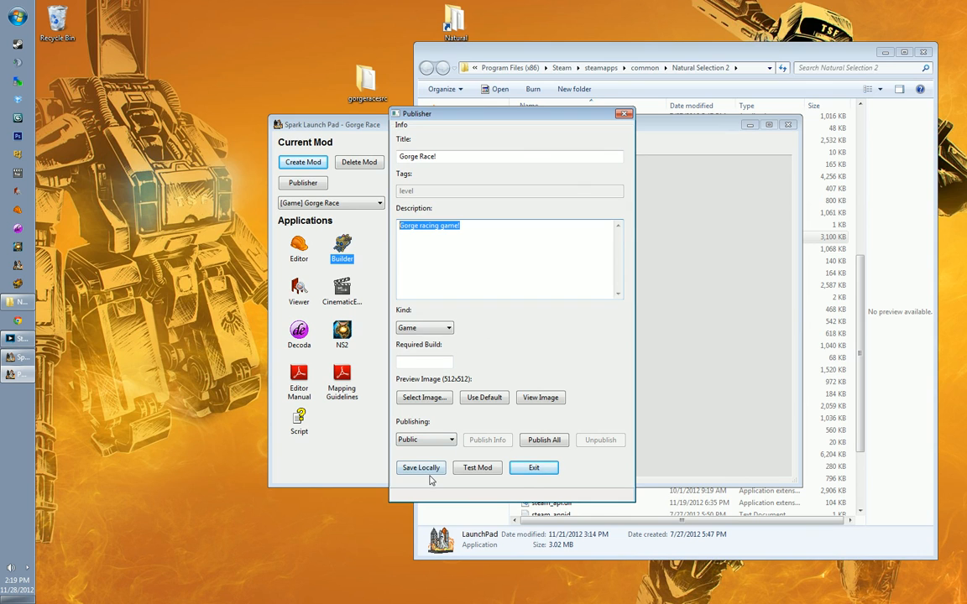
{"action": "mouse_move", "coordinate": [534, 468]}
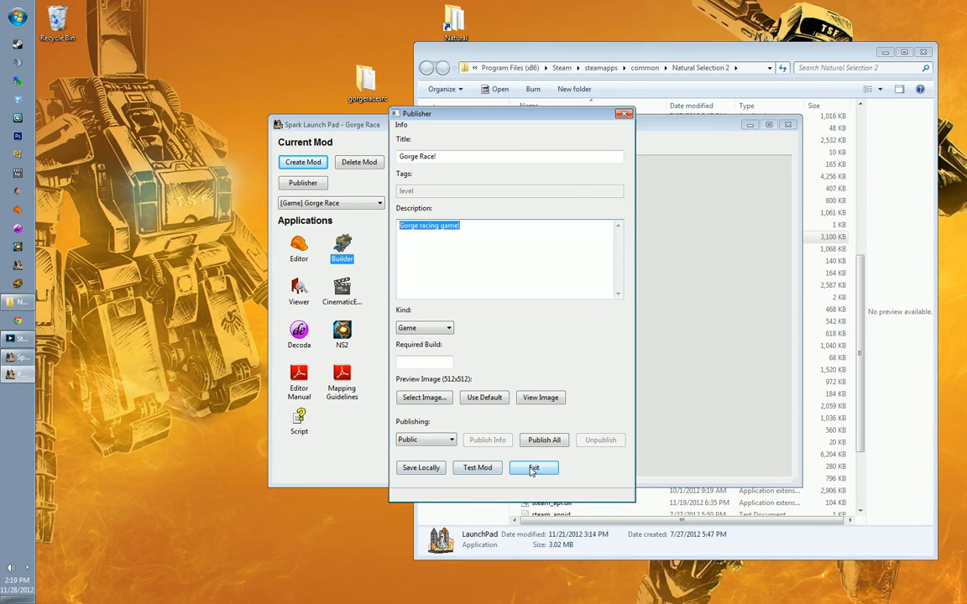
{"action": "left_click", "coordinate": [534, 467]}
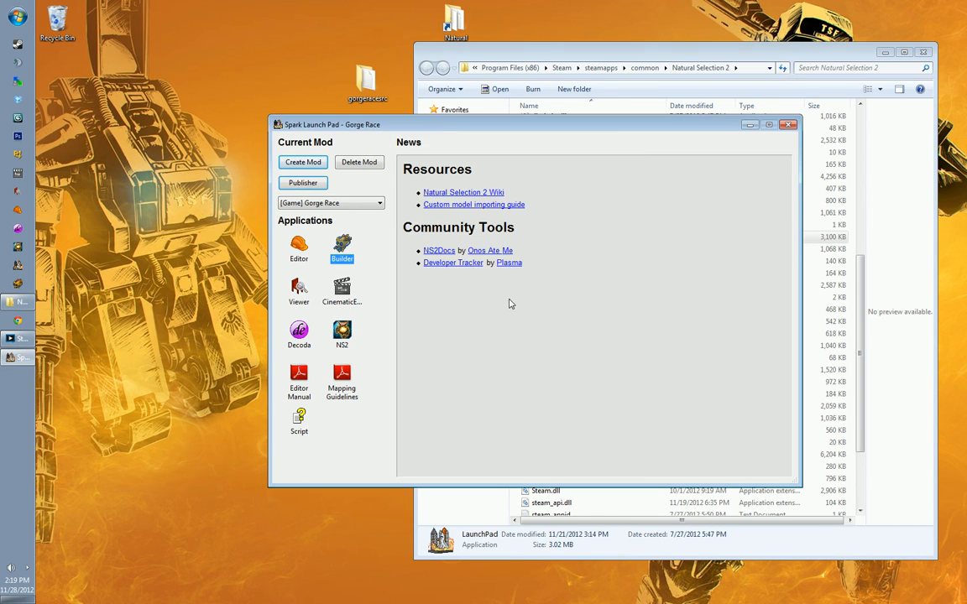
{"action": "mouse_move", "coordinate": [532, 131]}
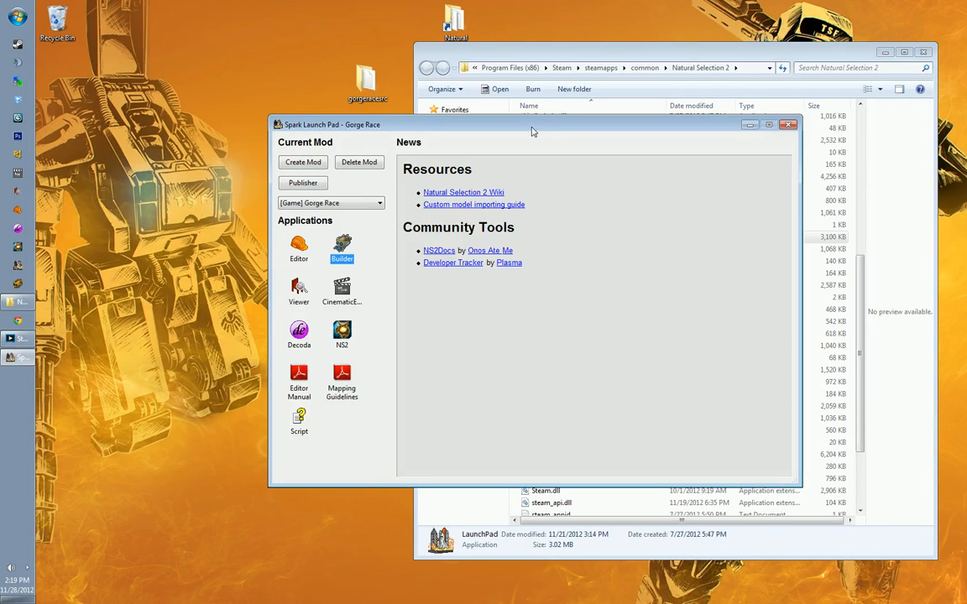
Step: Move the Launch Pad window aside and cycle through the Steam Store's featured games banner
{"action": "left_click_drag", "start_coordinate": [532, 124], "coordinate": [494, 132]}
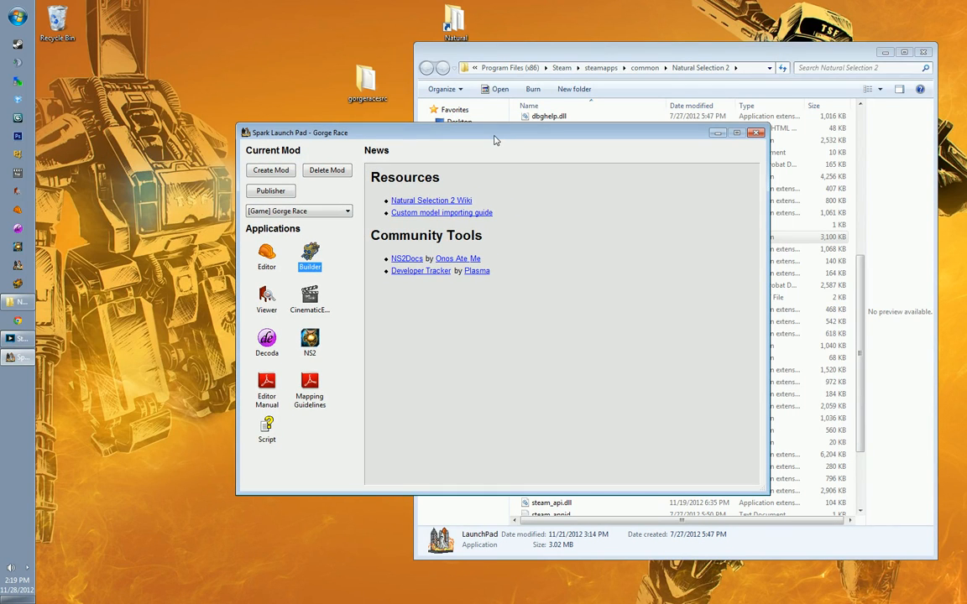
{"action": "mouse_move", "coordinate": [114, 342]}
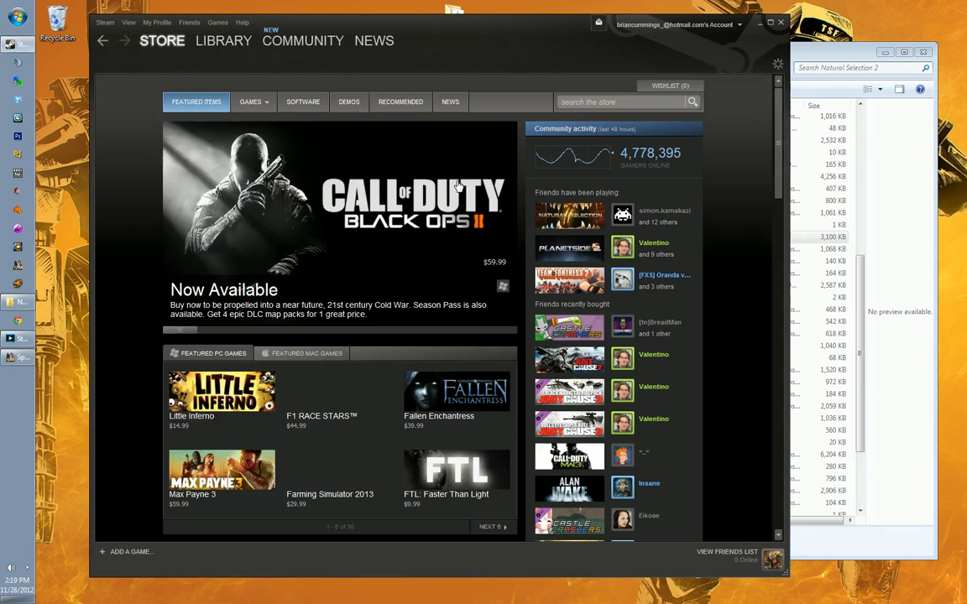
{"action": "mouse_move", "coordinate": [395, 276]}
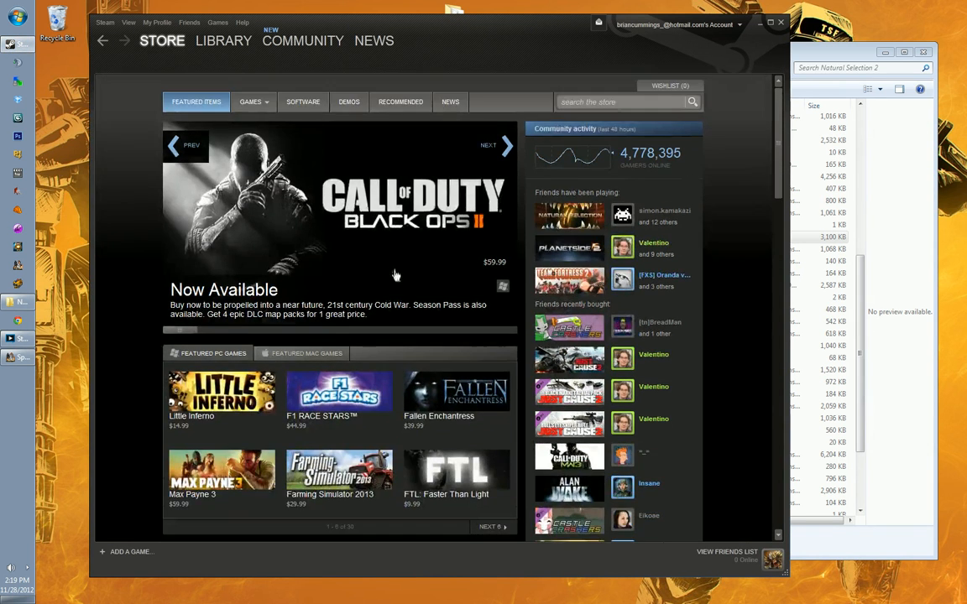
{"action": "left_click", "coordinate": [494, 144]}
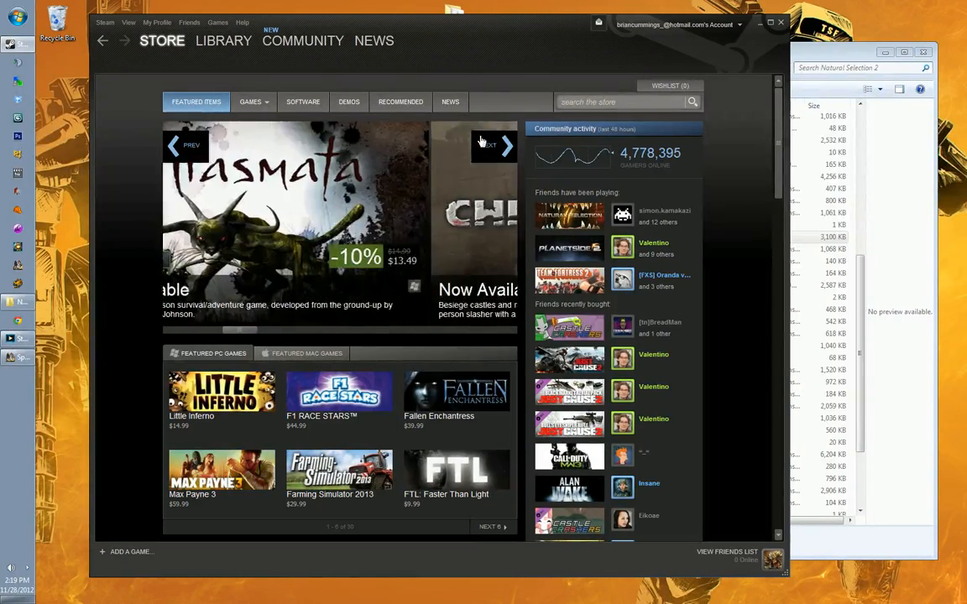
{"action": "left_click", "coordinate": [495, 145]}
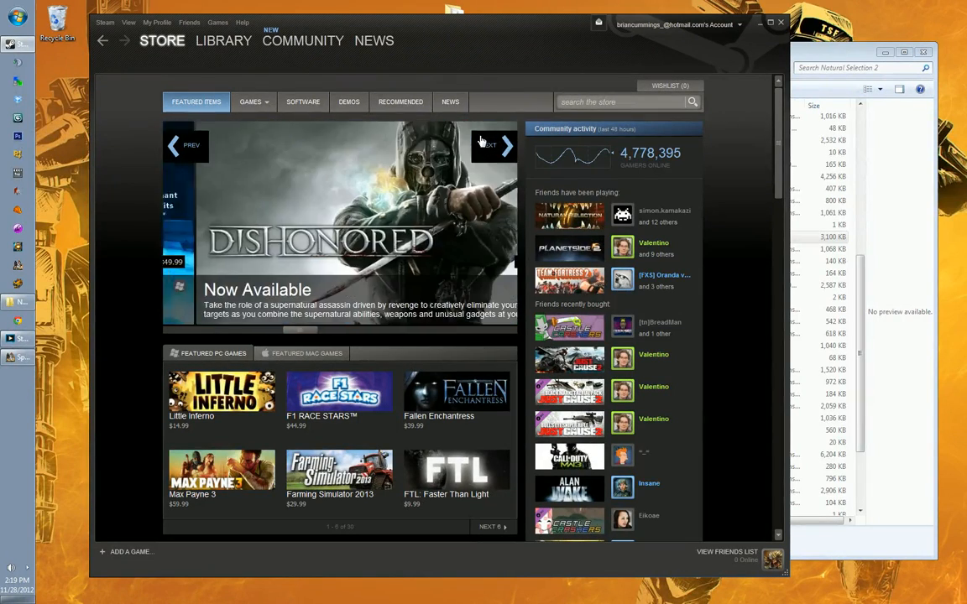
{"action": "left_click", "coordinate": [494, 145]}
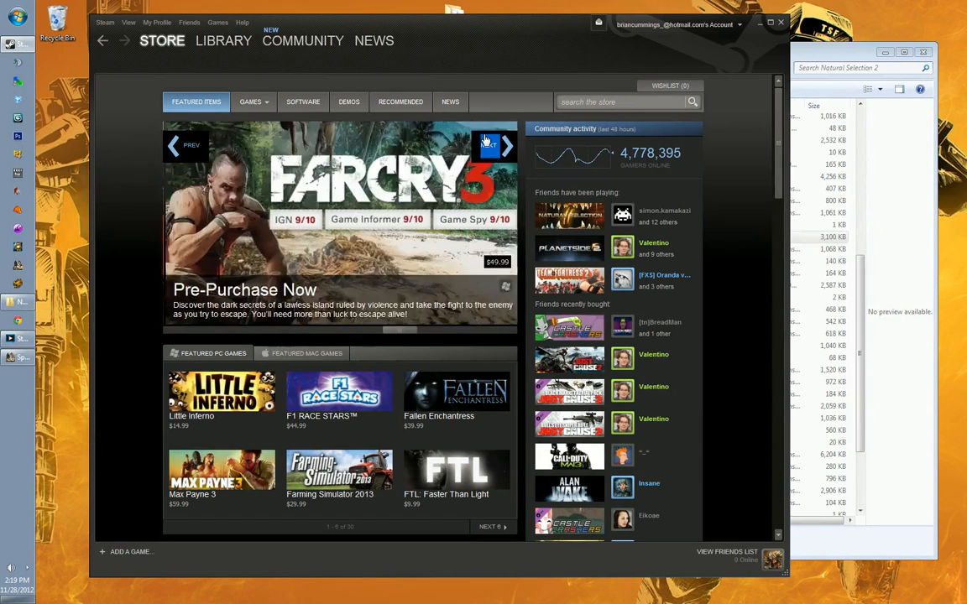
{"action": "left_click", "coordinate": [506, 145]}
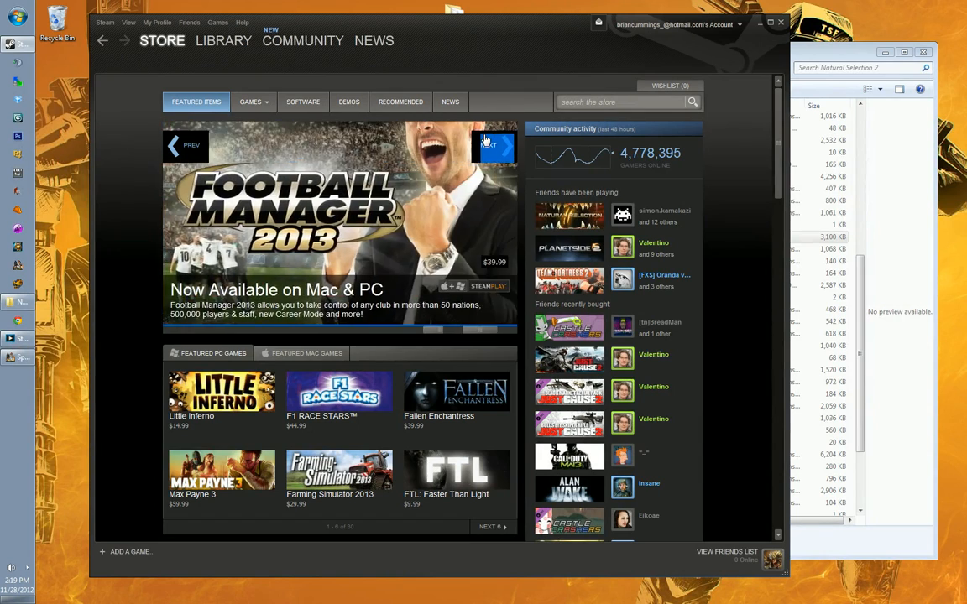
{"action": "left_click", "coordinate": [495, 145]}
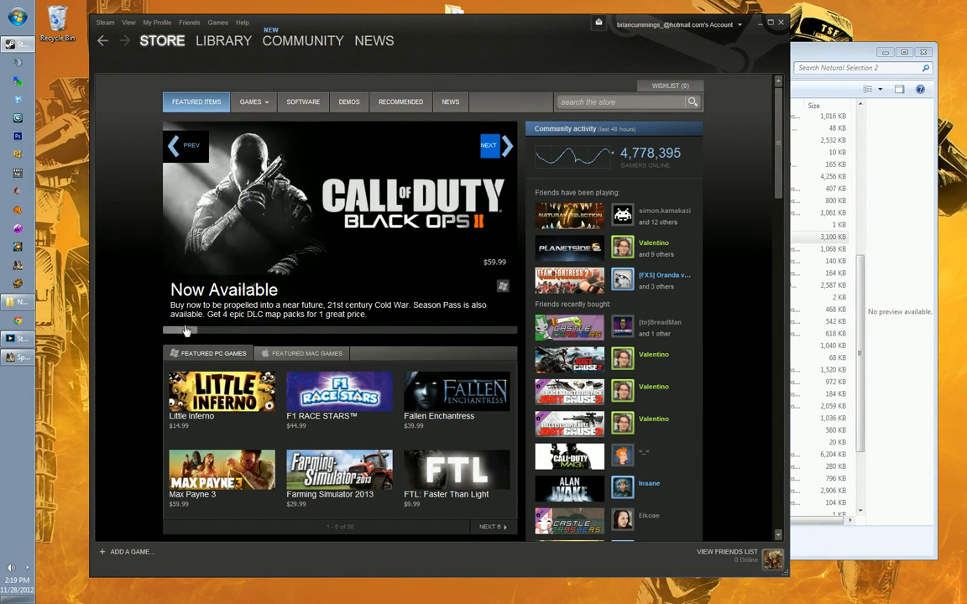
{"action": "left_click", "coordinate": [488, 145]}
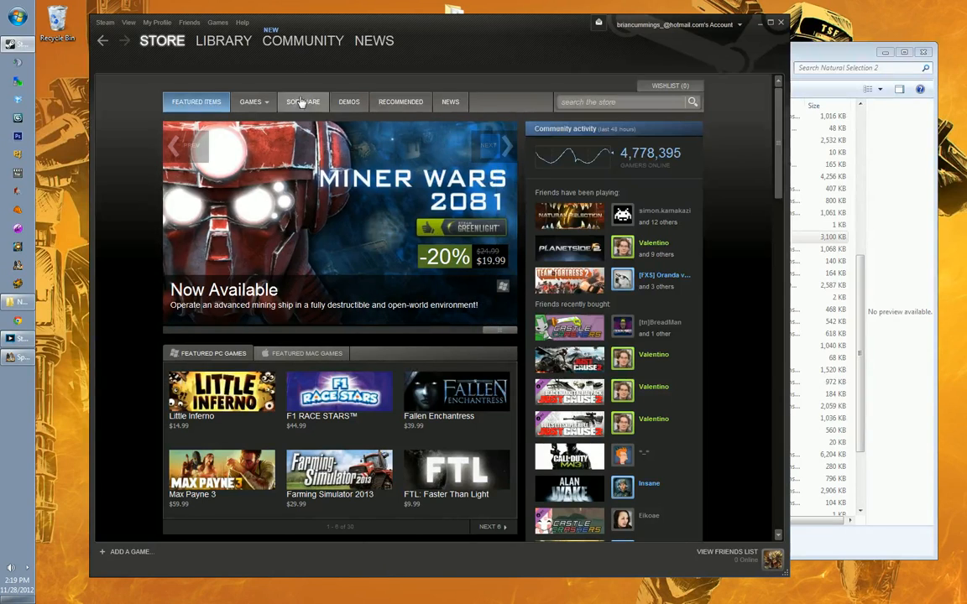
Step: Go to the Steam Library and select Natural Selection 2 in the games list
{"action": "left_click", "coordinate": [223, 40]}
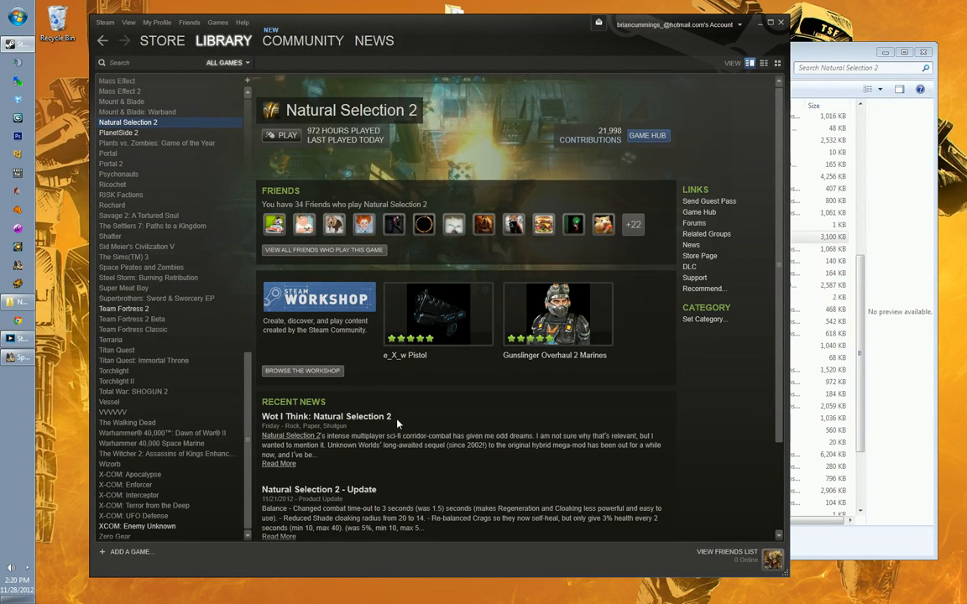
{"action": "left_click", "coordinate": [137, 112]}
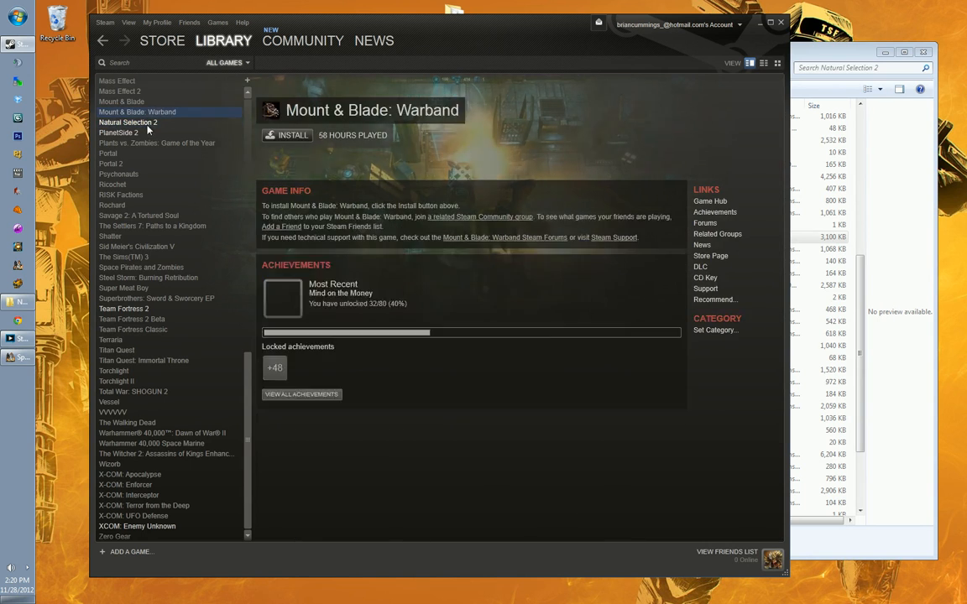
{"action": "left_click", "coordinate": [127, 122]}
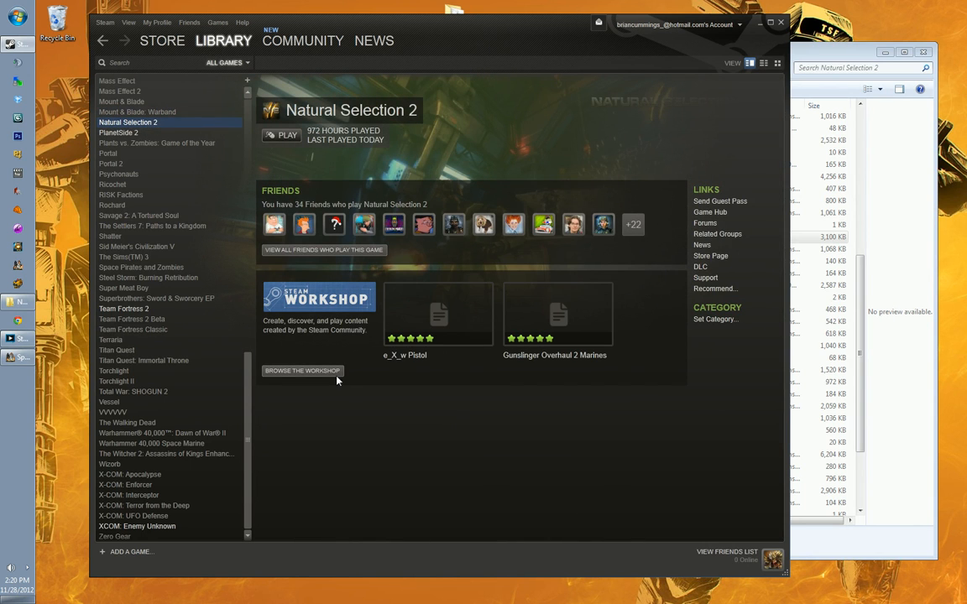
{"action": "left_click", "coordinate": [302, 371]}
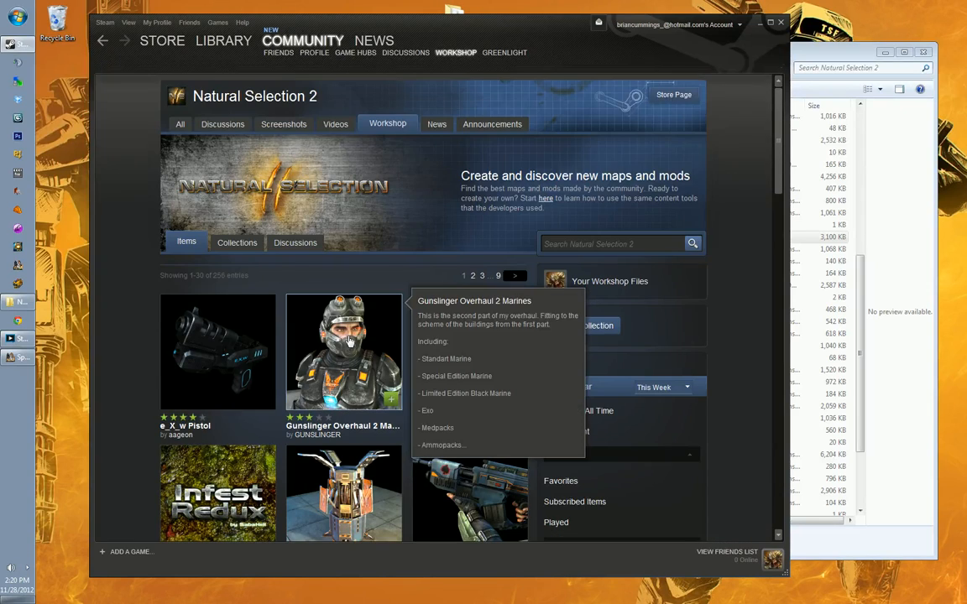
{"action": "scroll", "scroll_direction": "down", "scroll_amount": 3}
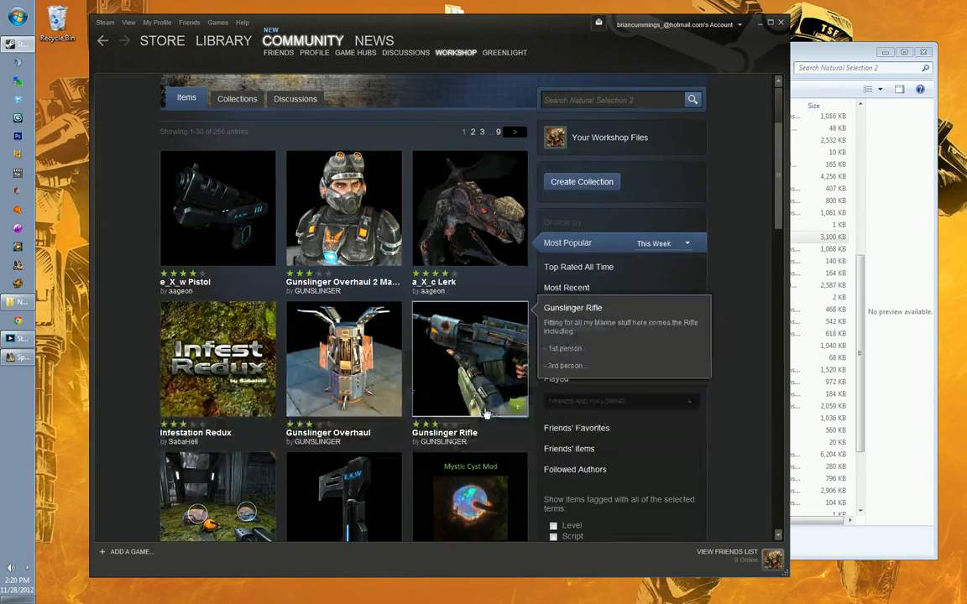
{"action": "scroll", "scroll_direction": "down", "scroll_amount": 3}
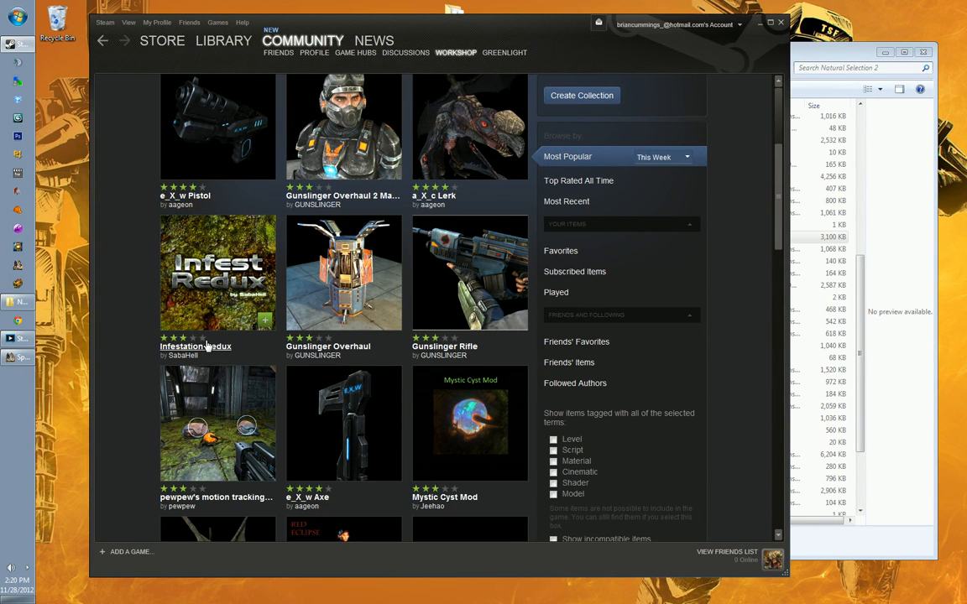
{"action": "scroll", "scroll_direction": "up", "scroll_amount": 3}
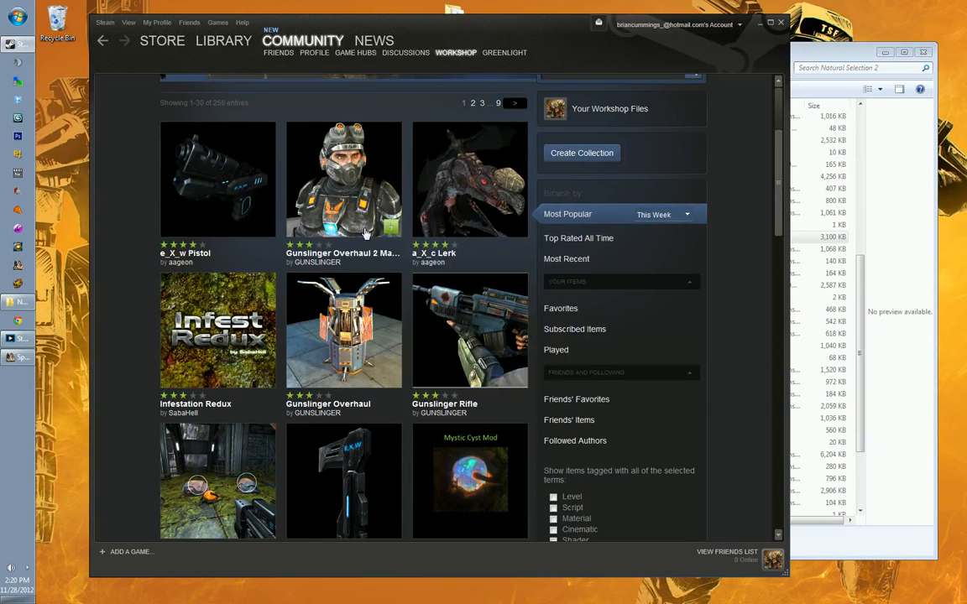
{"action": "mouse_move", "coordinate": [344, 179]}
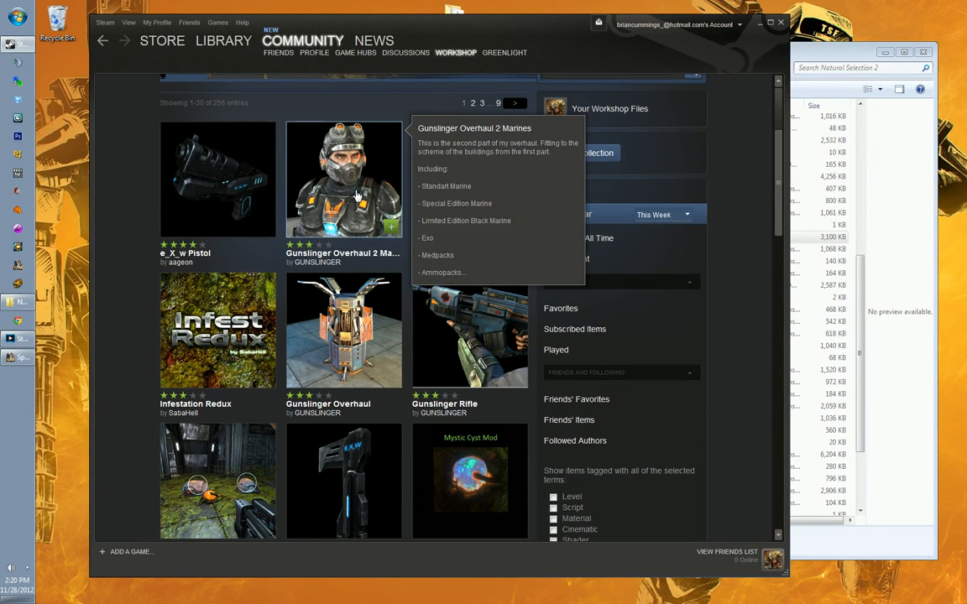
{"action": "mouse_move", "coordinate": [351, 213]}
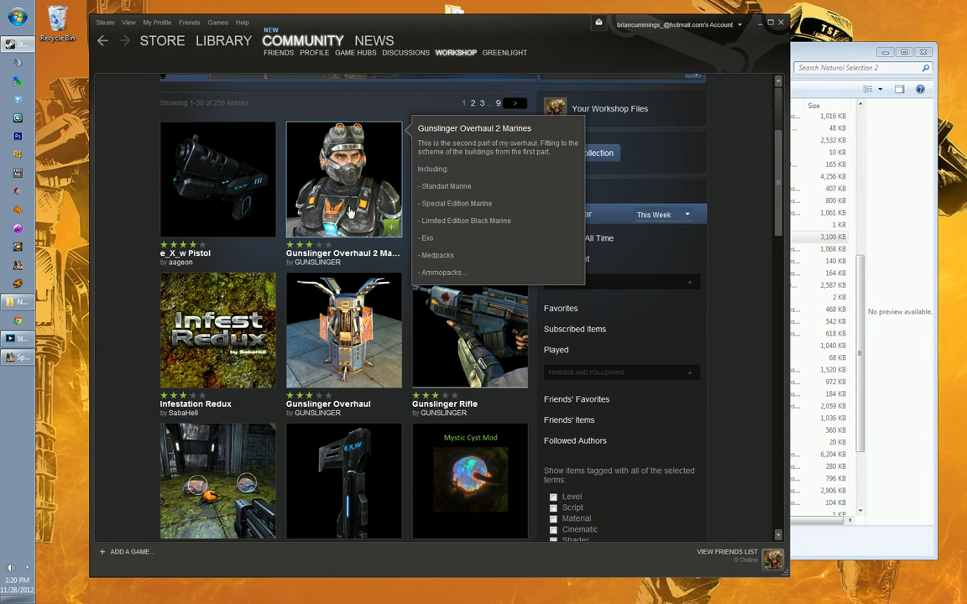
{"action": "scroll", "scroll_direction": "down", "scroll_amount": 3}
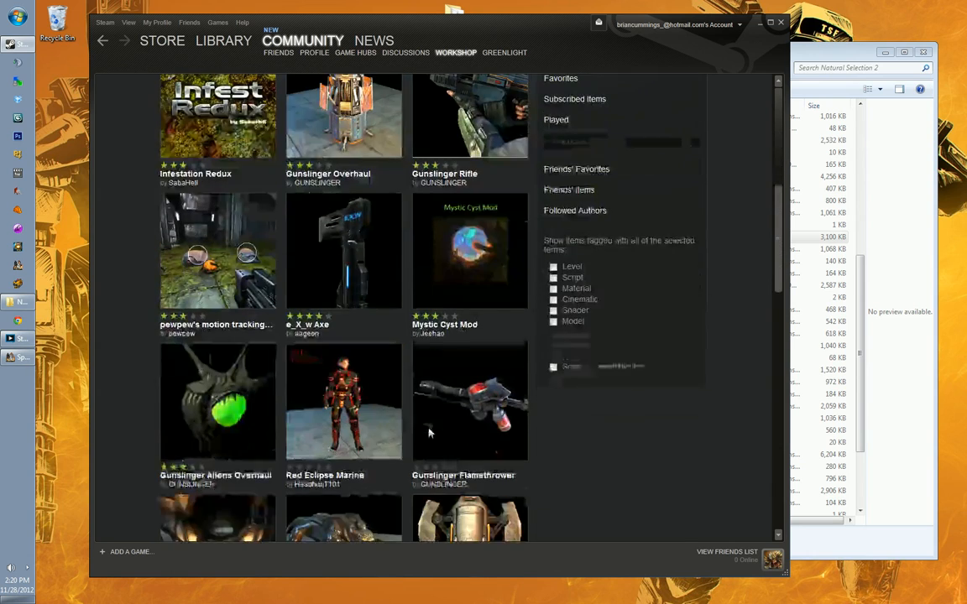
{"action": "scroll", "scroll_direction": "down", "scroll_amount": 3}
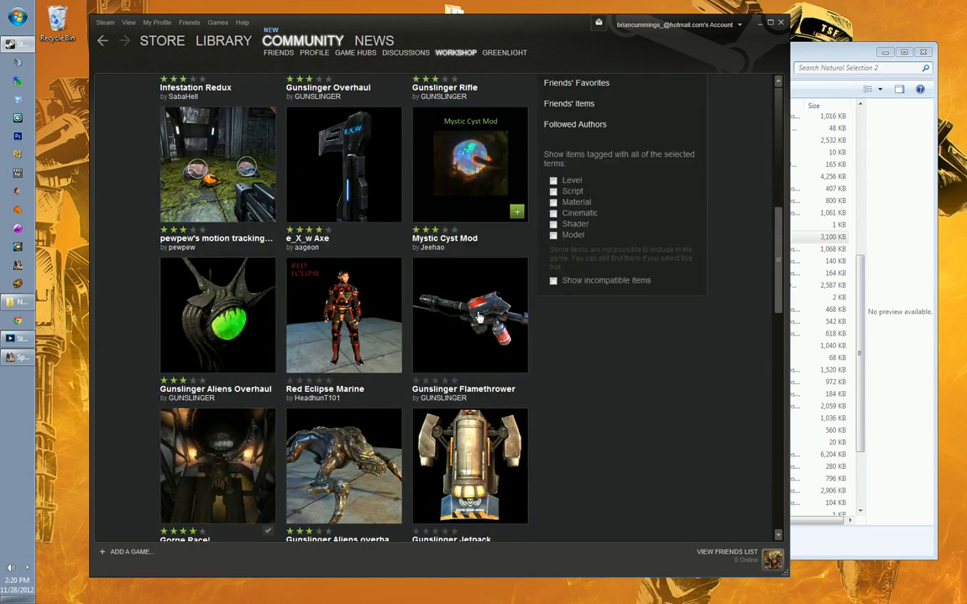
{"action": "scroll", "scroll_direction": "down", "scroll_amount": 3}
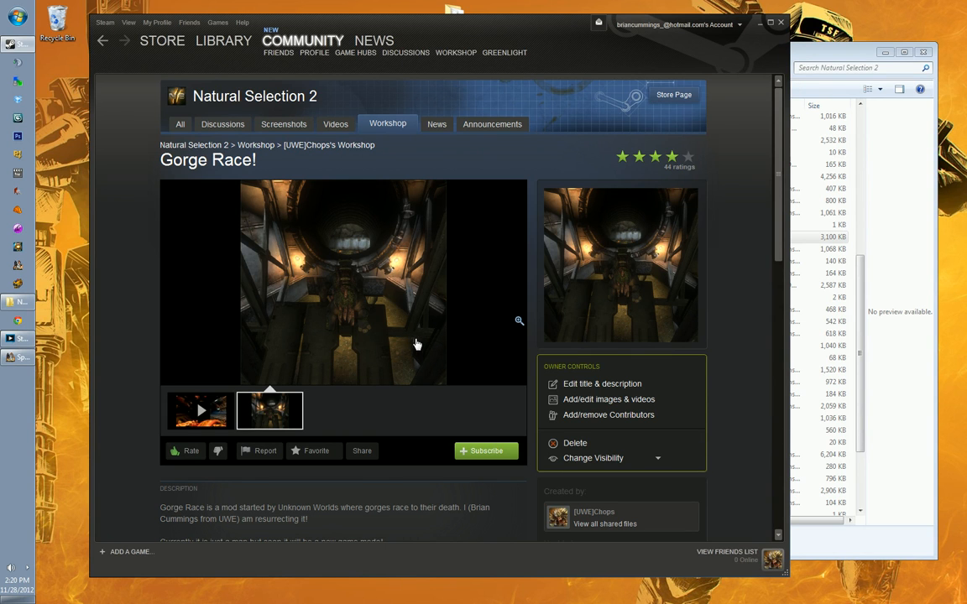
{"action": "mouse_move", "coordinate": [143, 164]}
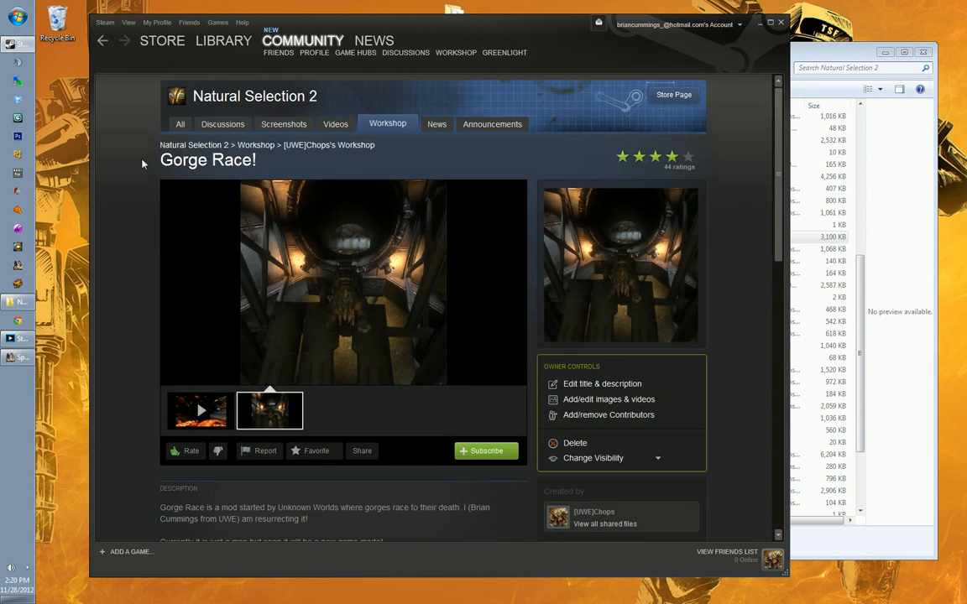
Step: Subscribe to the Gorge Race! workshop item and scroll through its page
{"action": "scroll", "scroll_direction": "down", "scroll_amount": 3}
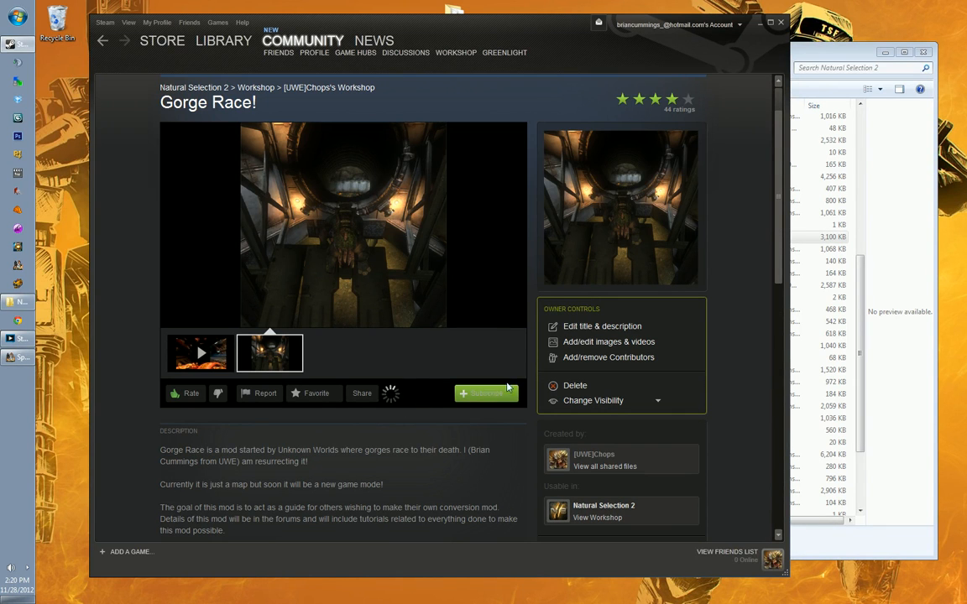
{"action": "left_click", "coordinate": [486, 392]}
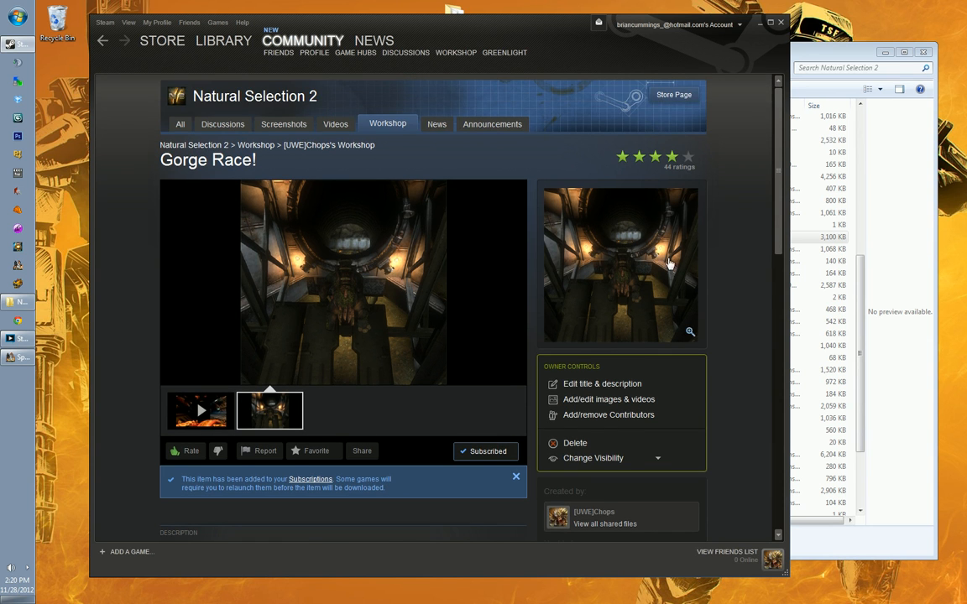
{"action": "scroll", "scroll_direction": "down", "scroll_amount": 3}
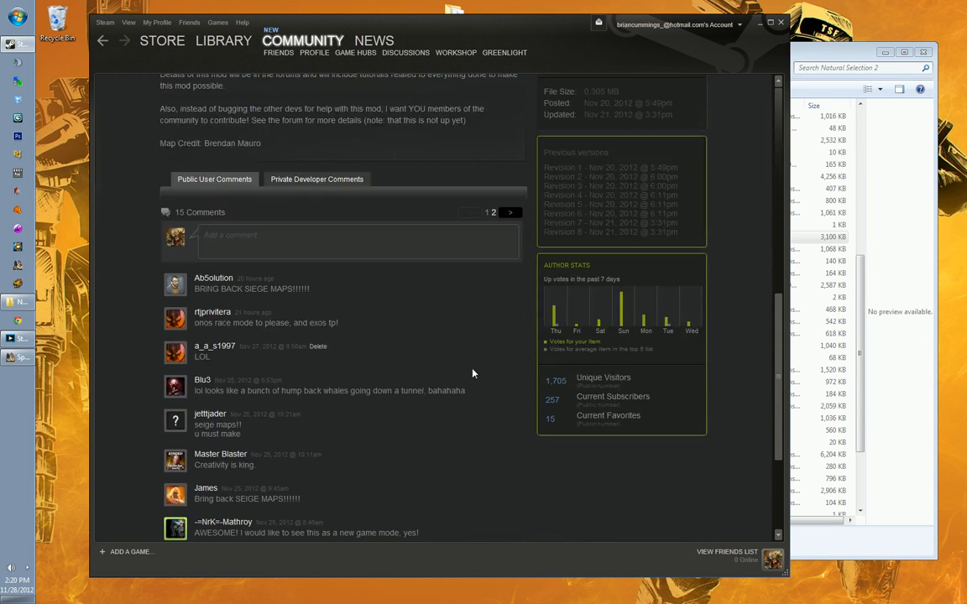
{"action": "scroll", "scroll_direction": "down", "scroll_amount": 3}
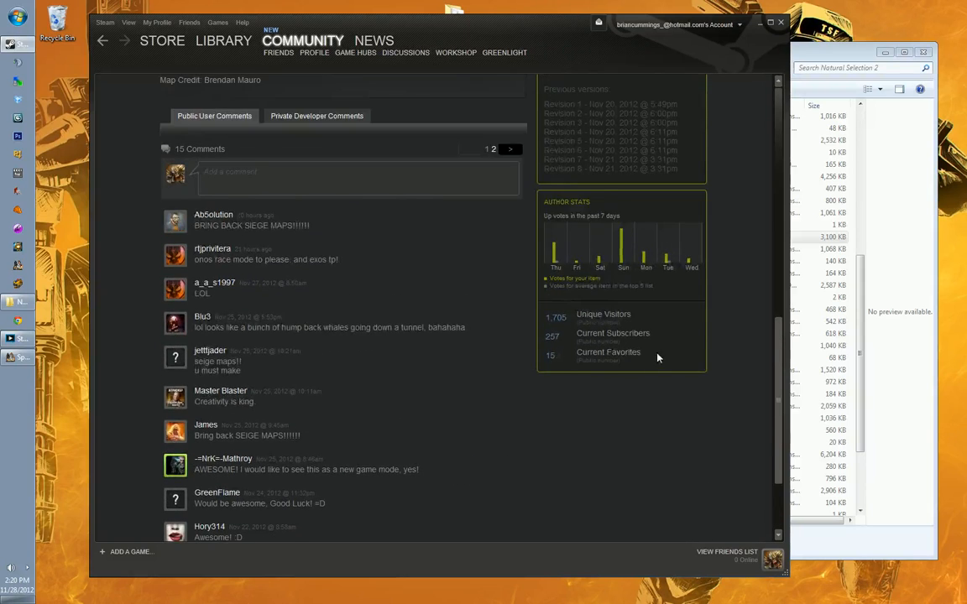
{"action": "scroll", "scroll_direction": "up", "scroll_amount": 3}
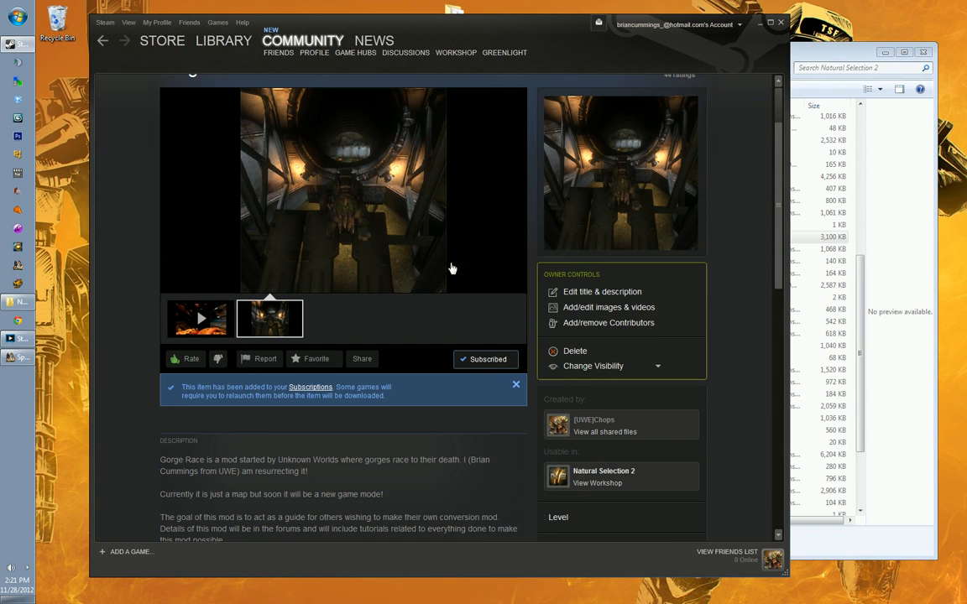
{"action": "scroll", "scroll_direction": "down", "scroll_amount": 3}
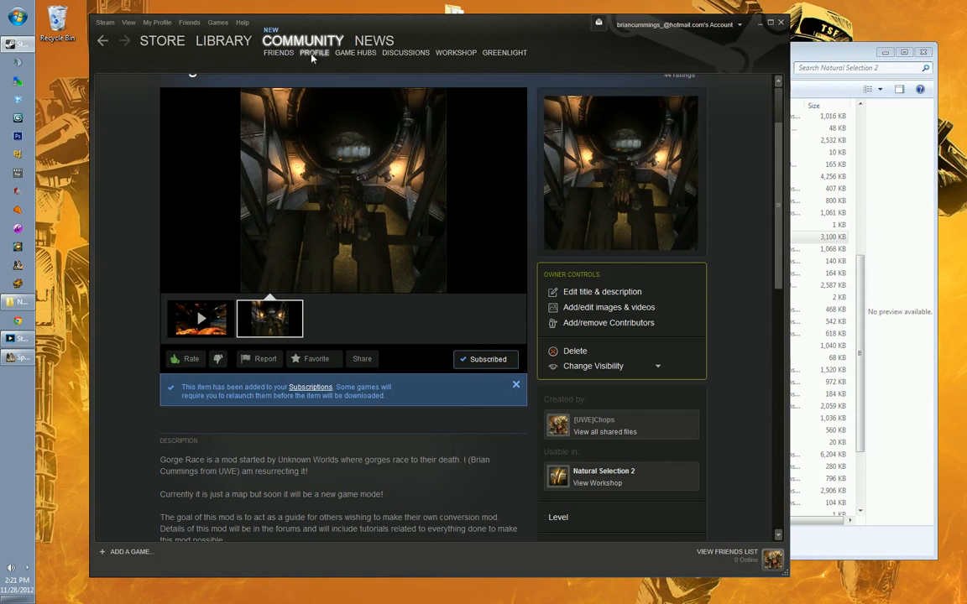
{"action": "scroll", "scroll_direction": "down", "scroll_amount": 3}
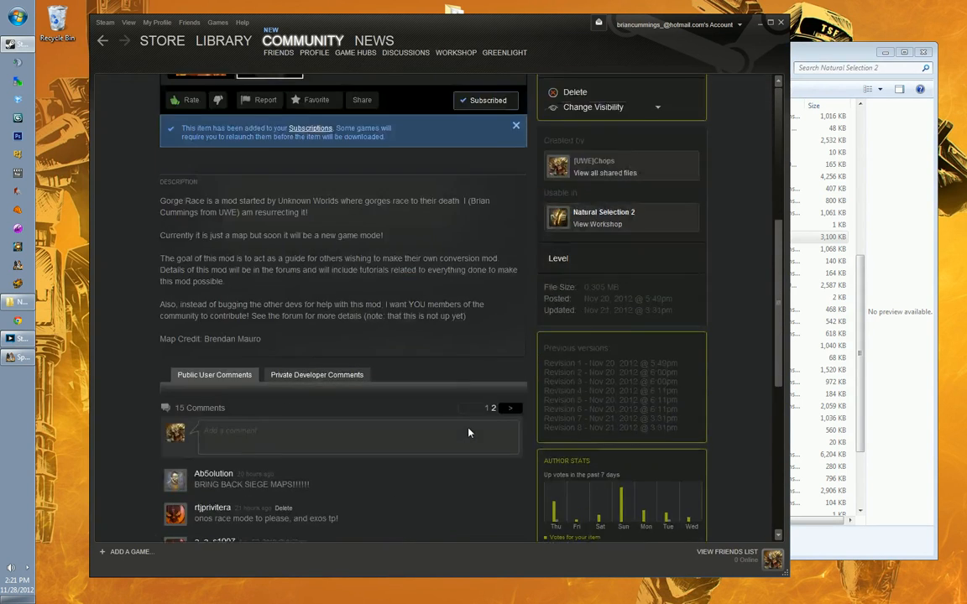
{"action": "scroll", "scroll_direction": "up", "scroll_amount": 3}
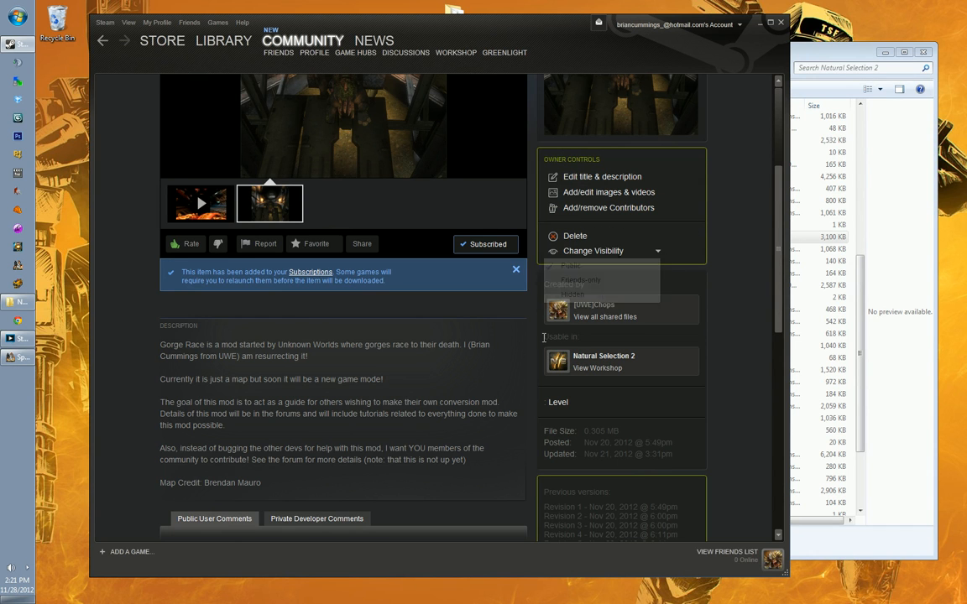
{"action": "scroll", "scroll_direction": "down", "scroll_amount": 3}
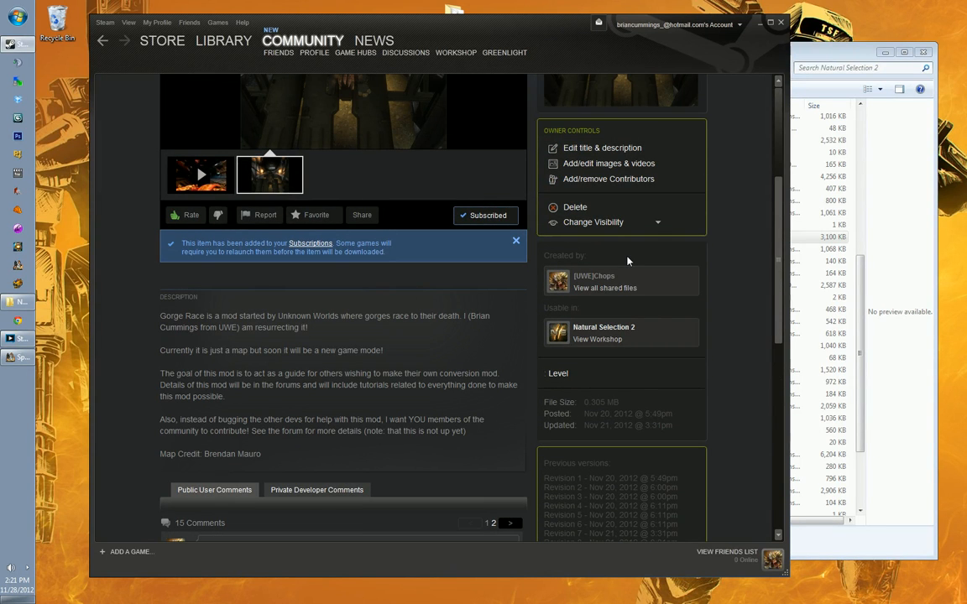
{"action": "mouse_move", "coordinate": [441, 309]}
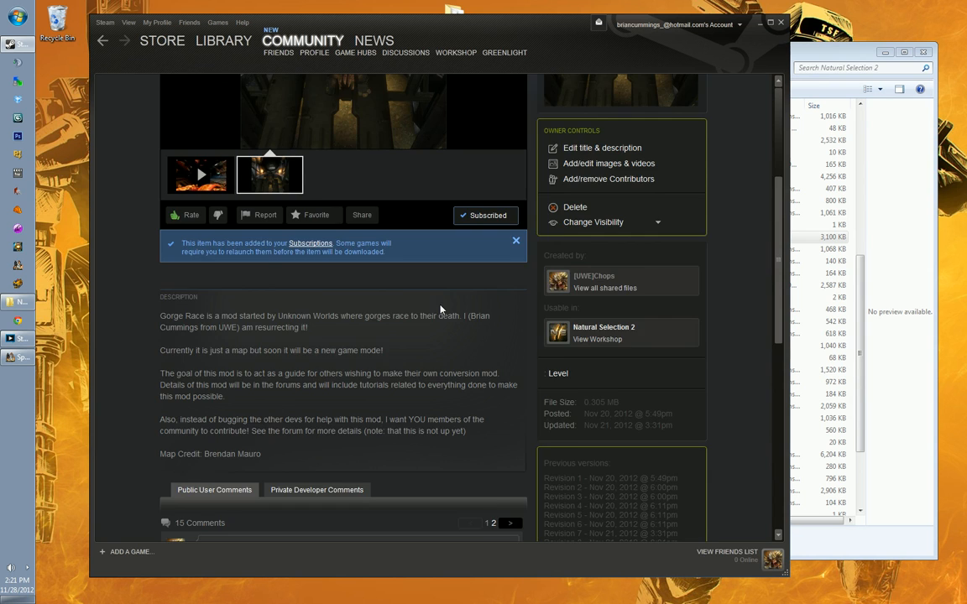
Step: Return to Spark Launch Pad and open the Publisher form for Gorge Race
{"action": "scroll", "scroll_direction": "up", "scroll_amount": 3}
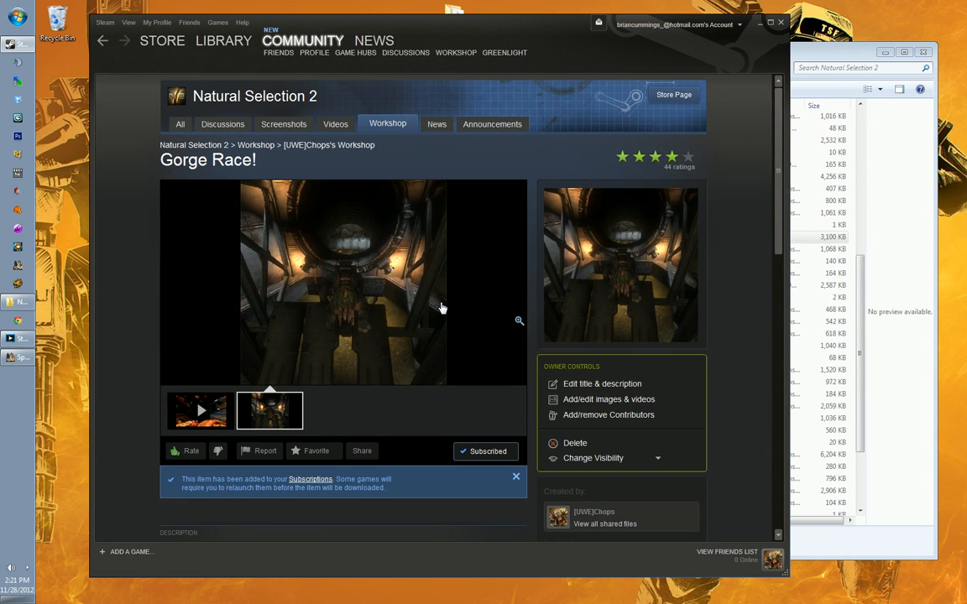
{"action": "scroll", "scroll_direction": "down", "scroll_amount": 3}
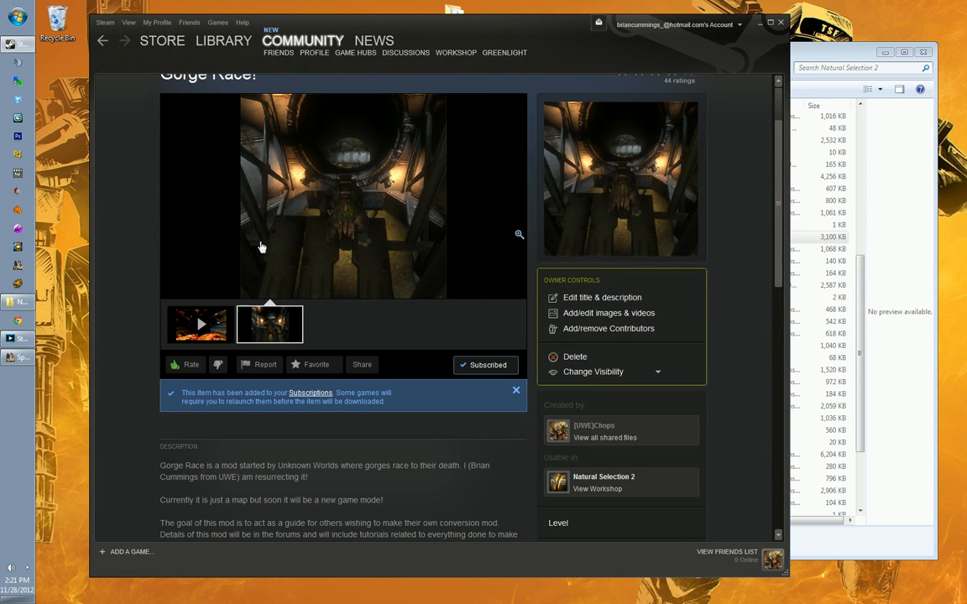
{"action": "mouse_move", "coordinate": [538, 31]}
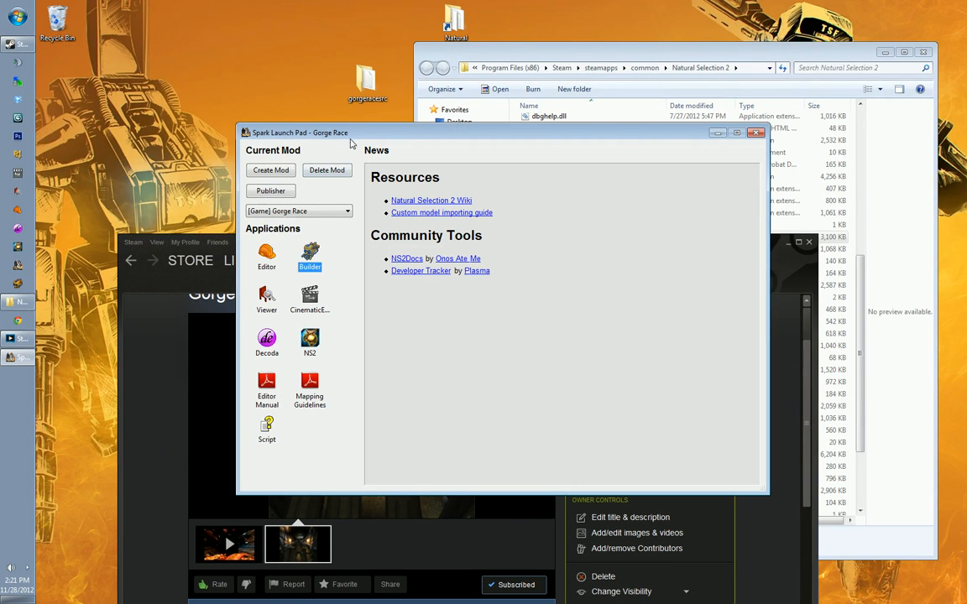
{"action": "left_click", "coordinate": [347, 211]}
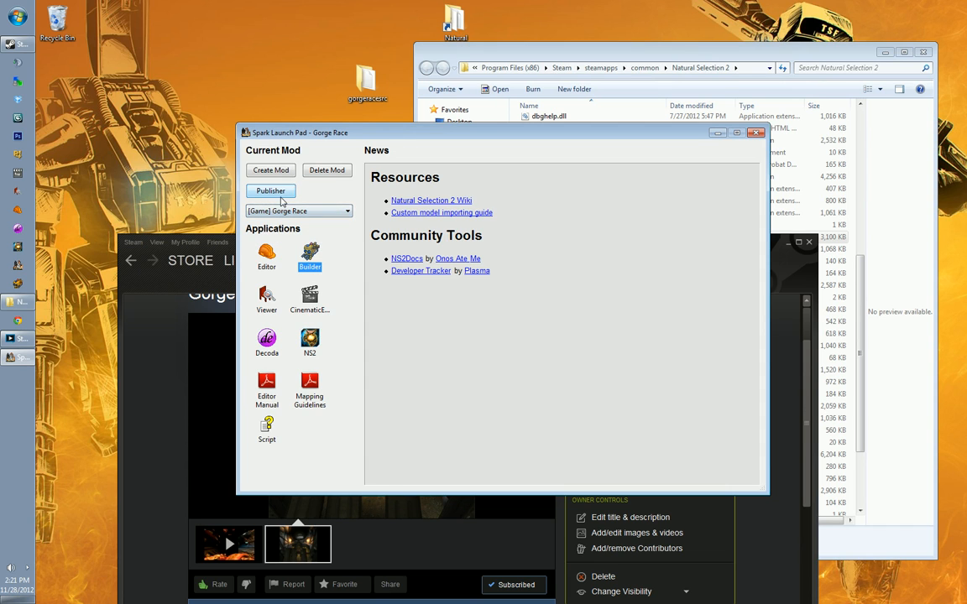
{"action": "left_click", "coordinate": [270, 190]}
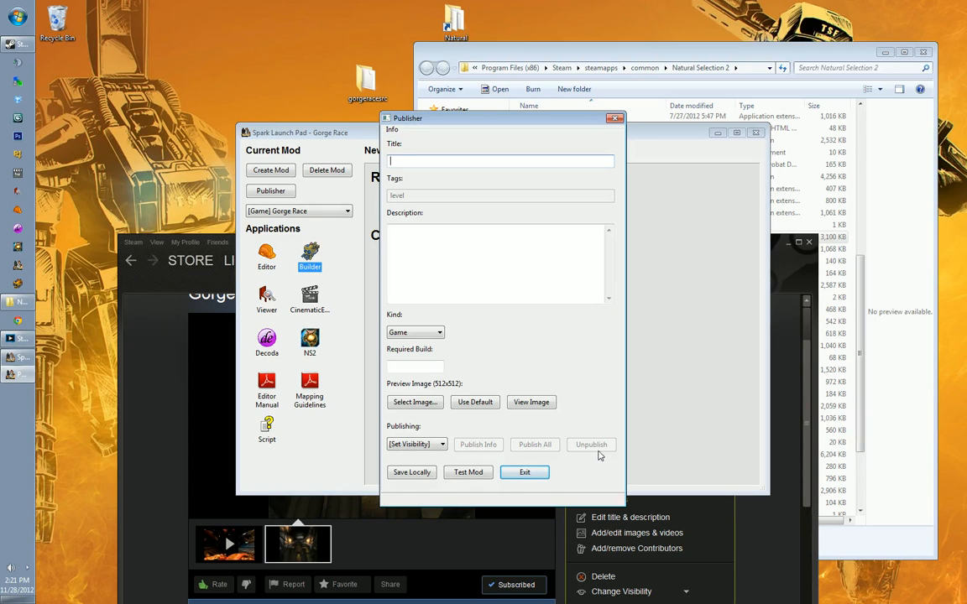
{"action": "mouse_move", "coordinate": [545, 145]}
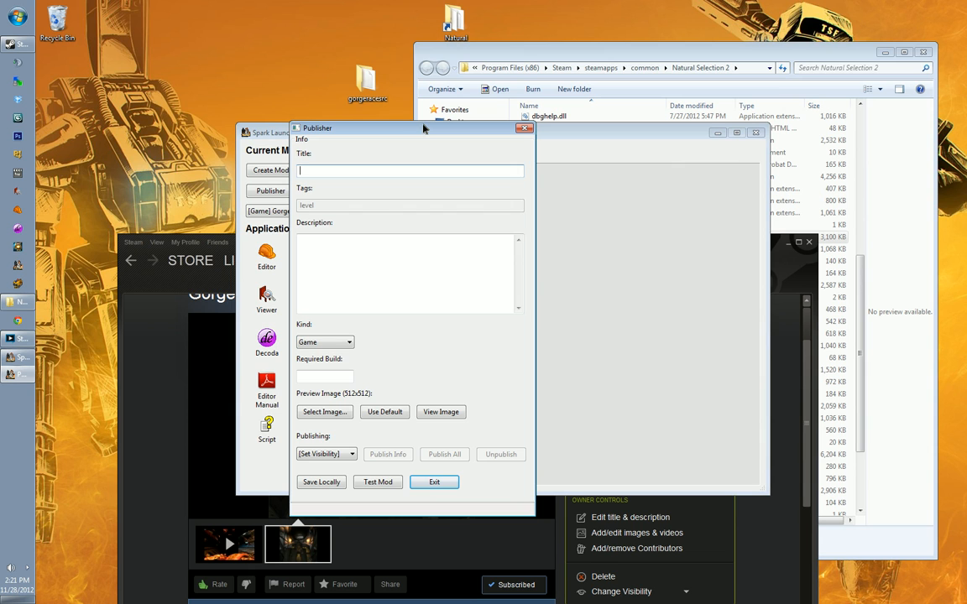
{"action": "mouse_move", "coordinate": [460, 134]}
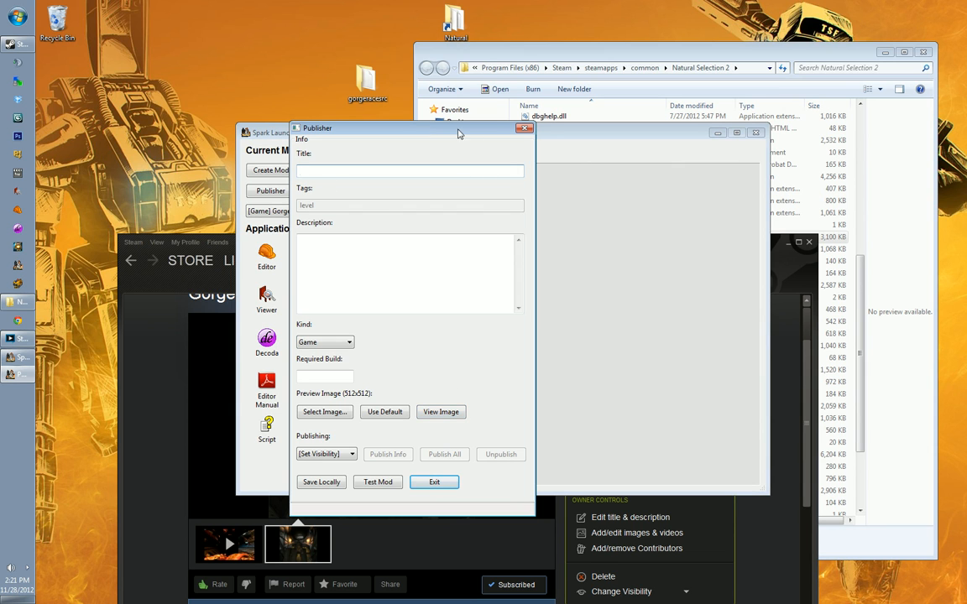
{"action": "left_click_drag", "start_coordinate": [411, 129], "coordinate": [469, 113]}
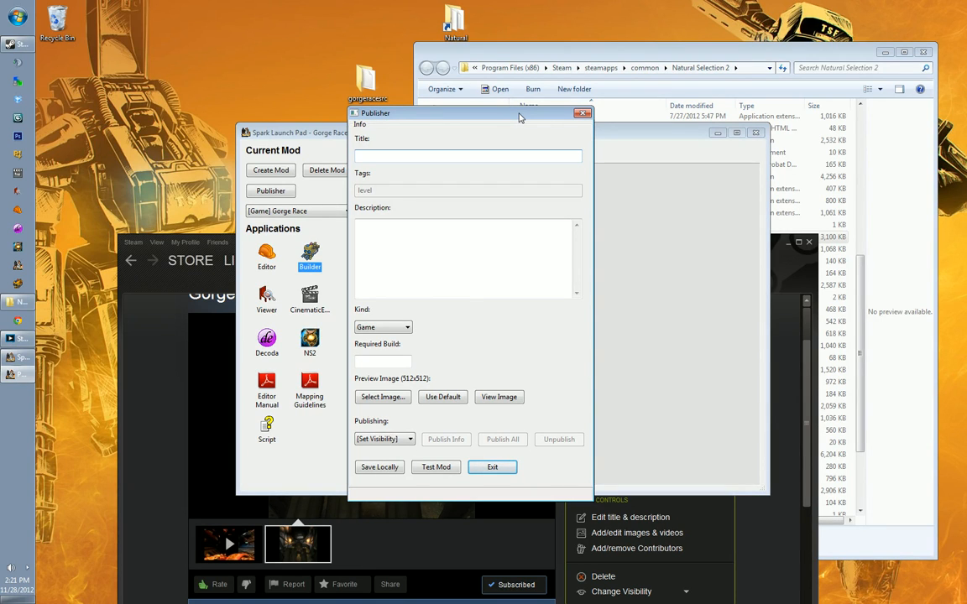
{"action": "left_click", "coordinate": [468, 156]}
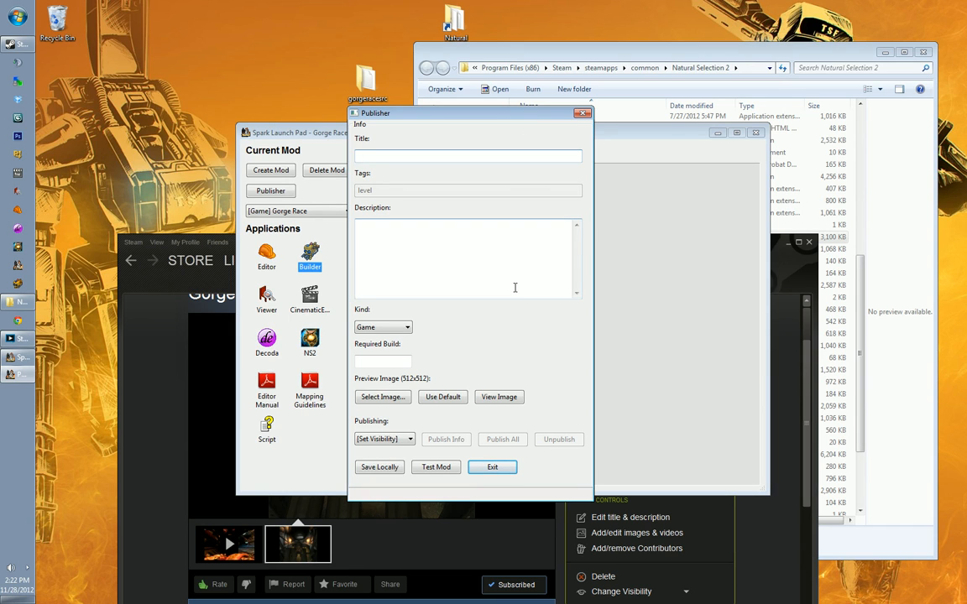
{"action": "mouse_move", "coordinate": [506, 328]}
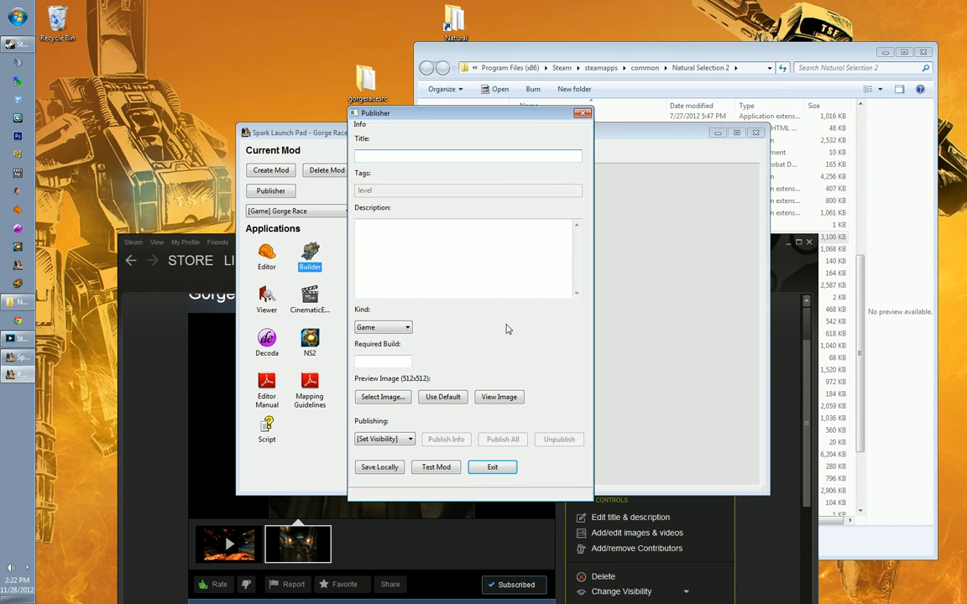